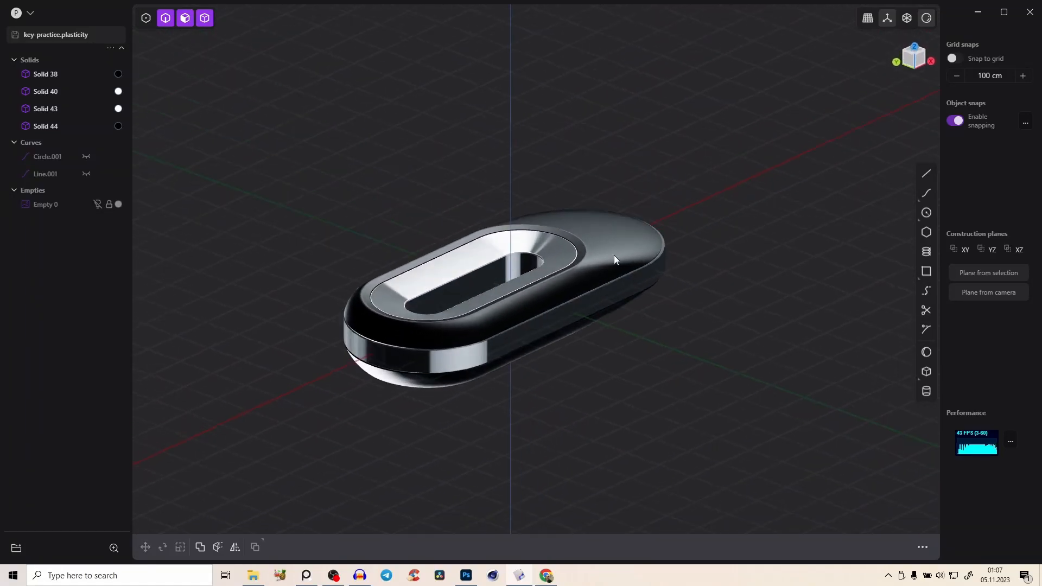
Switch between the reference sketch, the finished key model and the course website
click(545, 576)
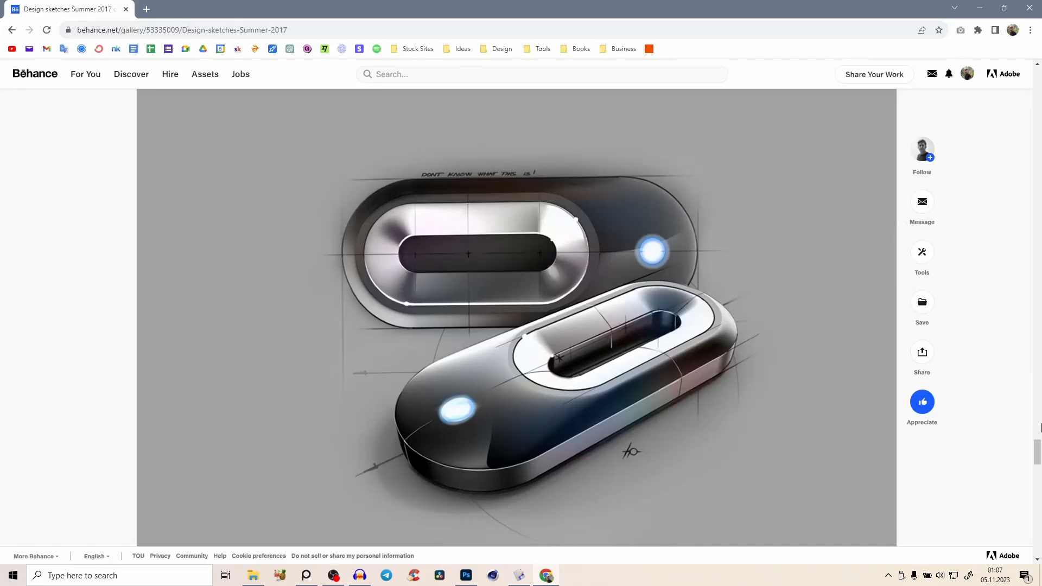
click(517, 575)
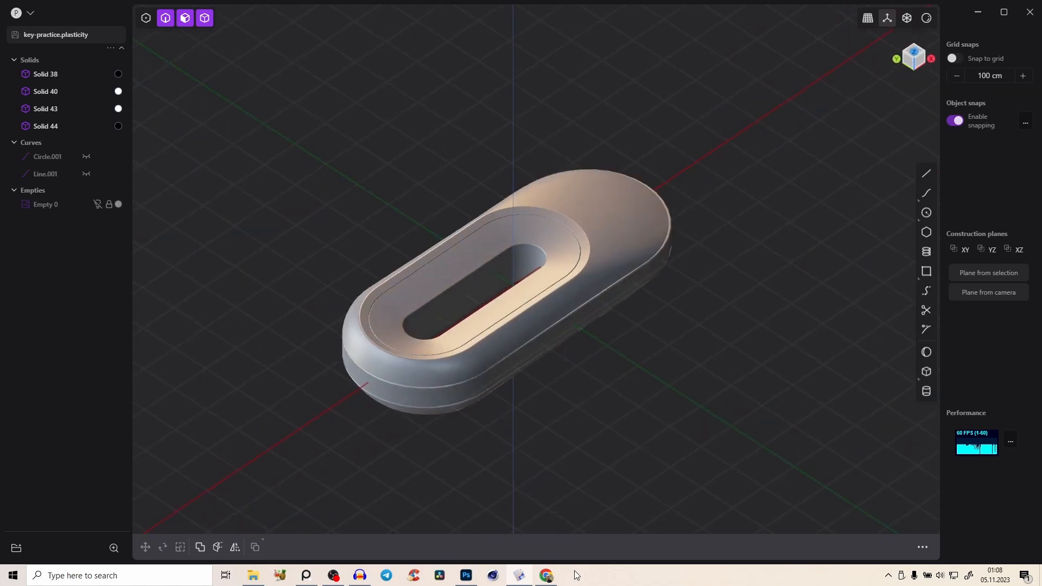
click(544, 575)
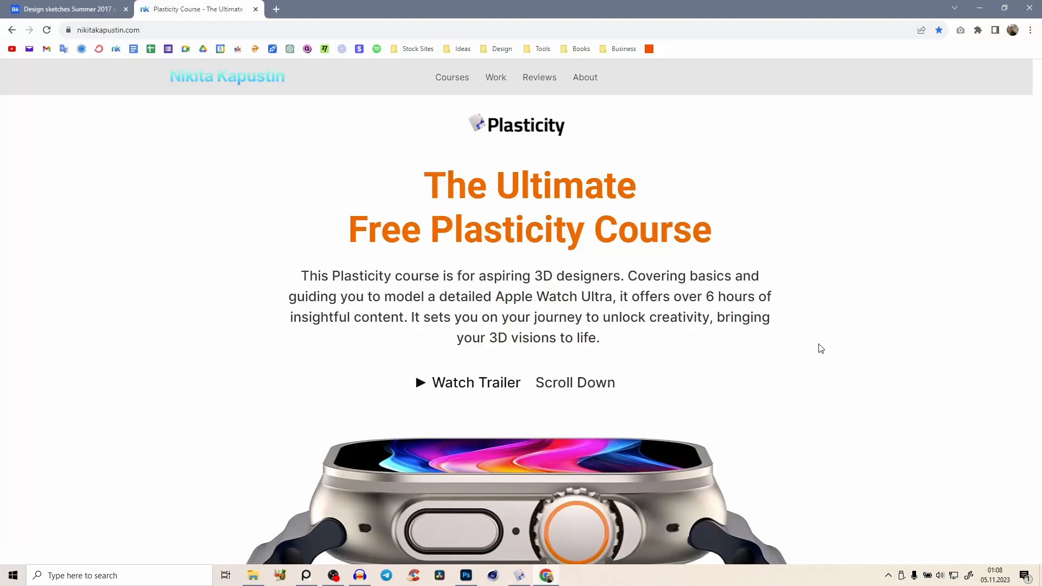
mouse_move(898, 206)
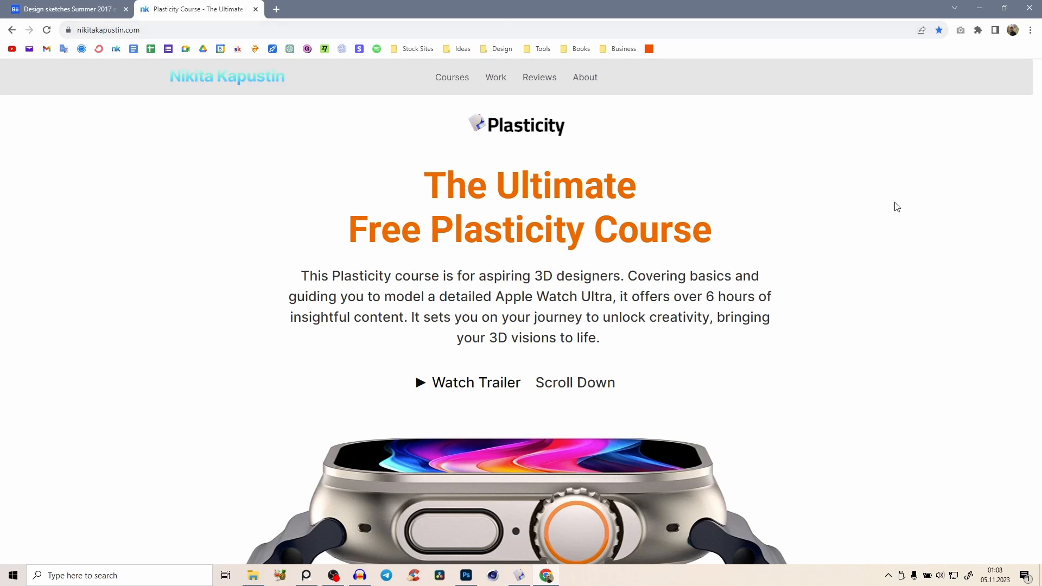
Scroll through the free Plasticity course page, return to the top and minimize the browser
scroll(down, 3)
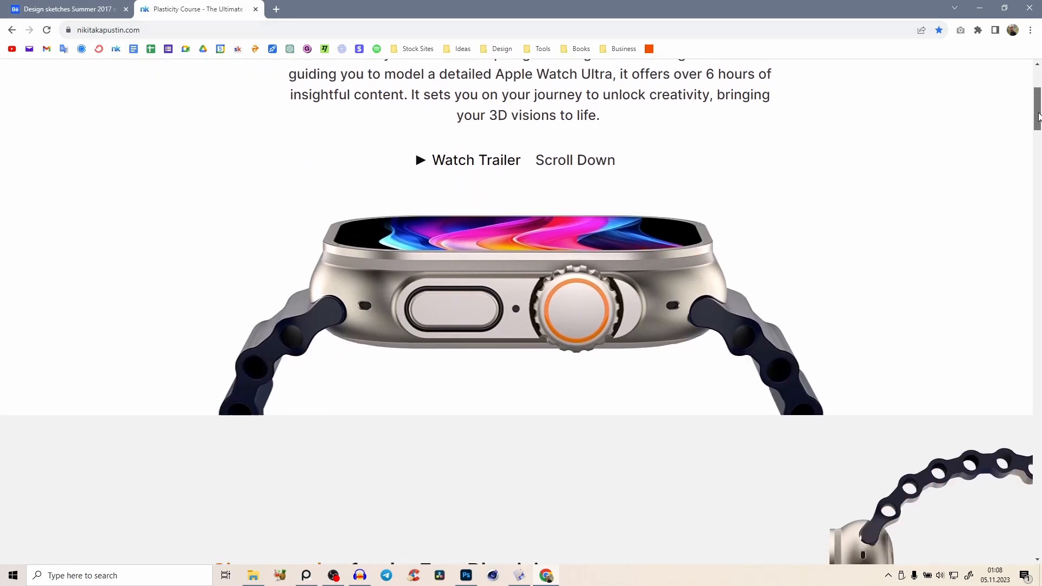
scroll(down, 3)
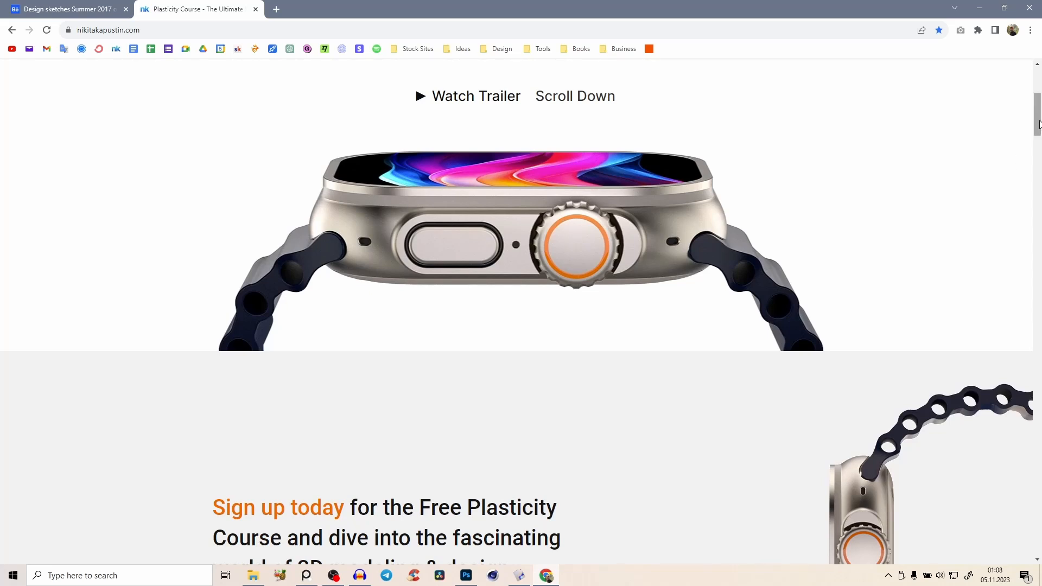
scroll(down, 3)
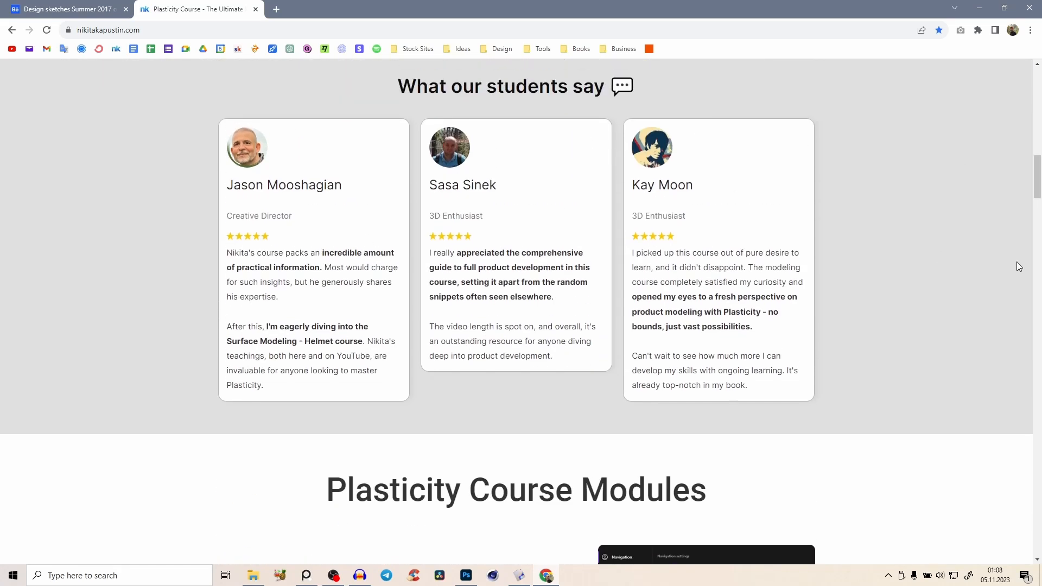
scroll(down, 3)
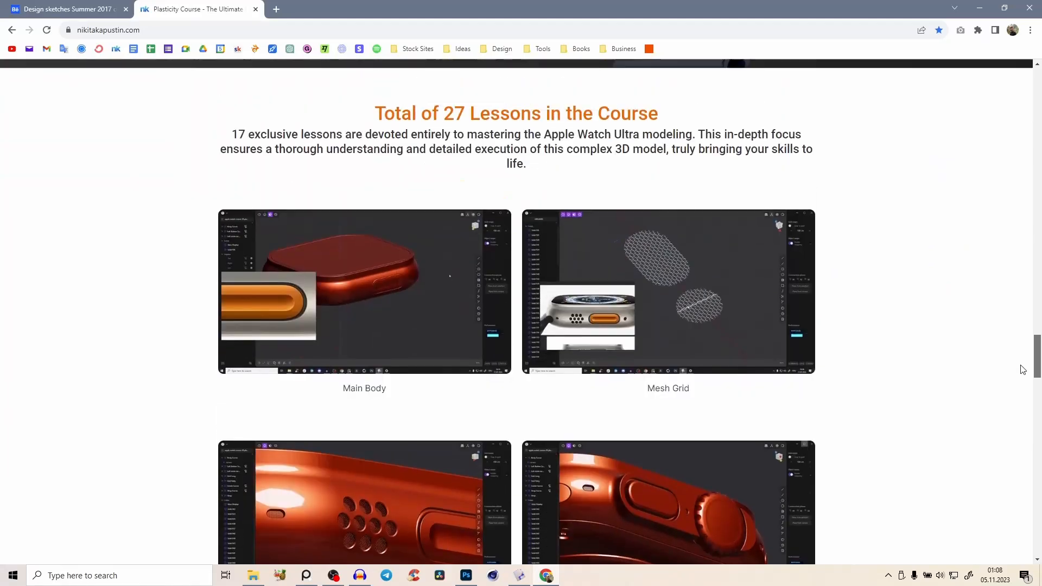
scroll(down, 3)
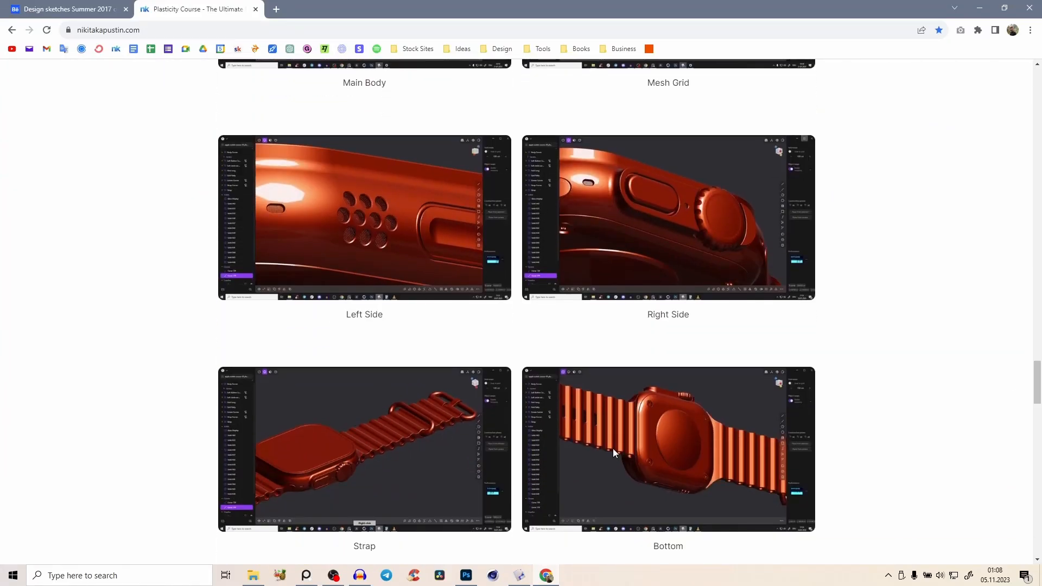
scroll(down, 3)
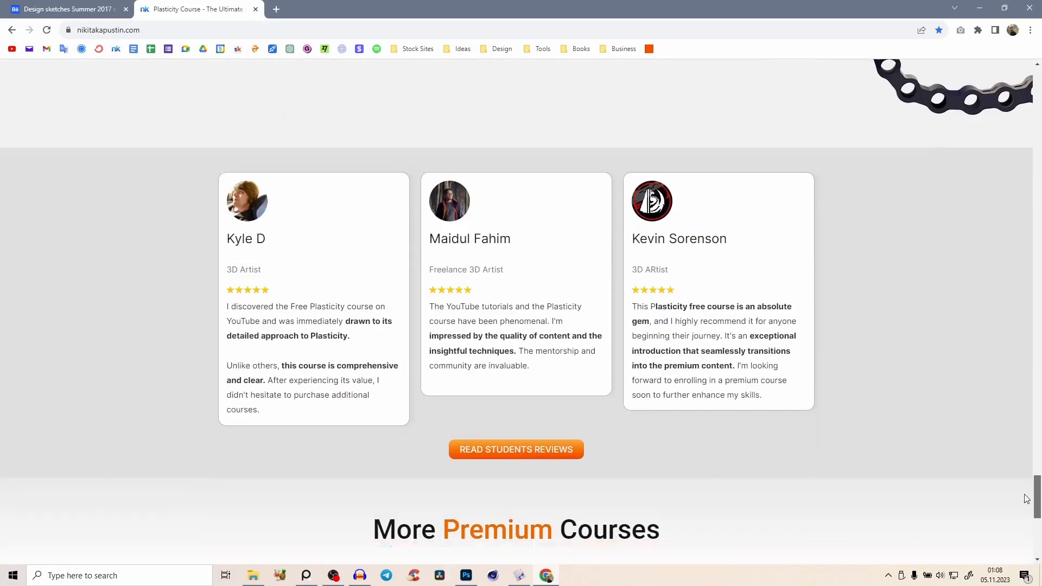
scroll(up, 3)
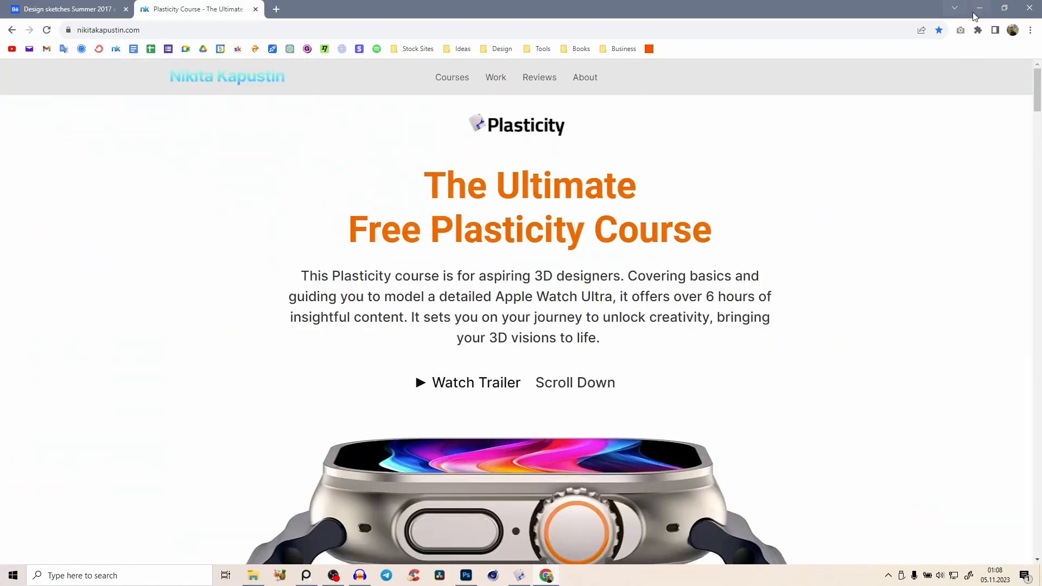
click(518, 580)
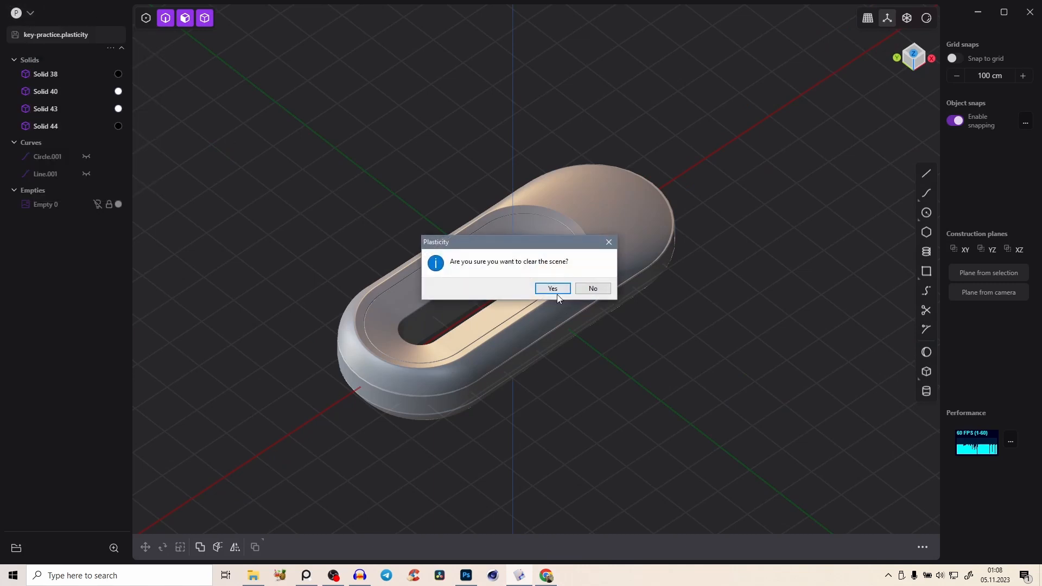
Clear the scene, import Screenshot_1.png drawn in front, and make it non-selectable from Top view
click(551, 288)
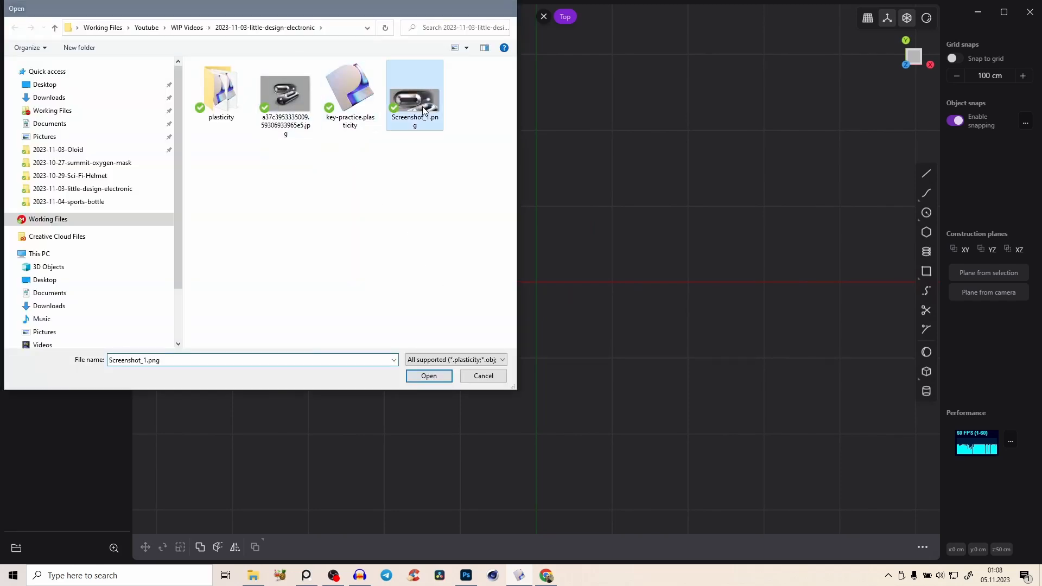
click(429, 375)
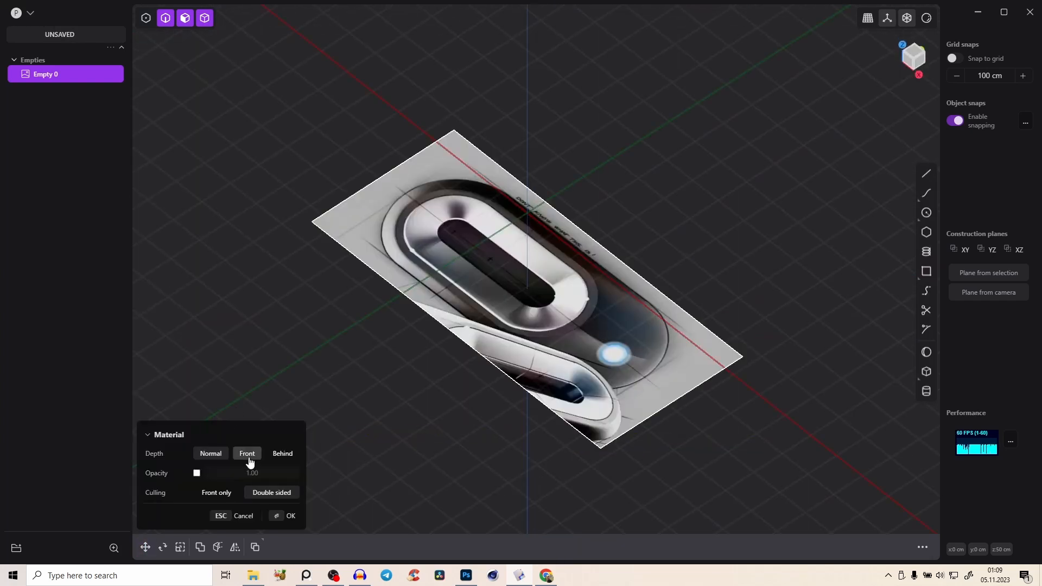
click(196, 473)
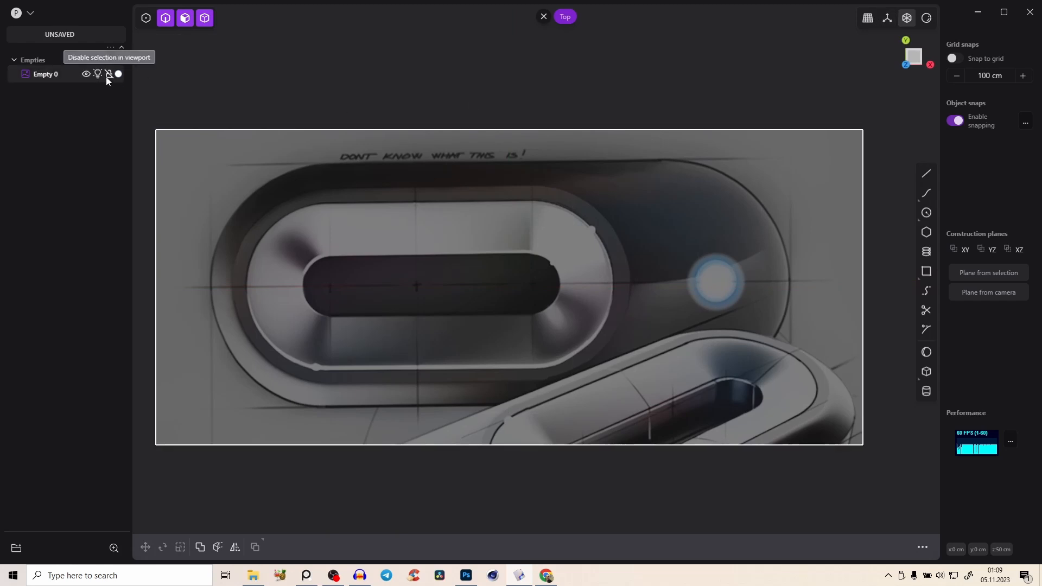
click(107, 74)
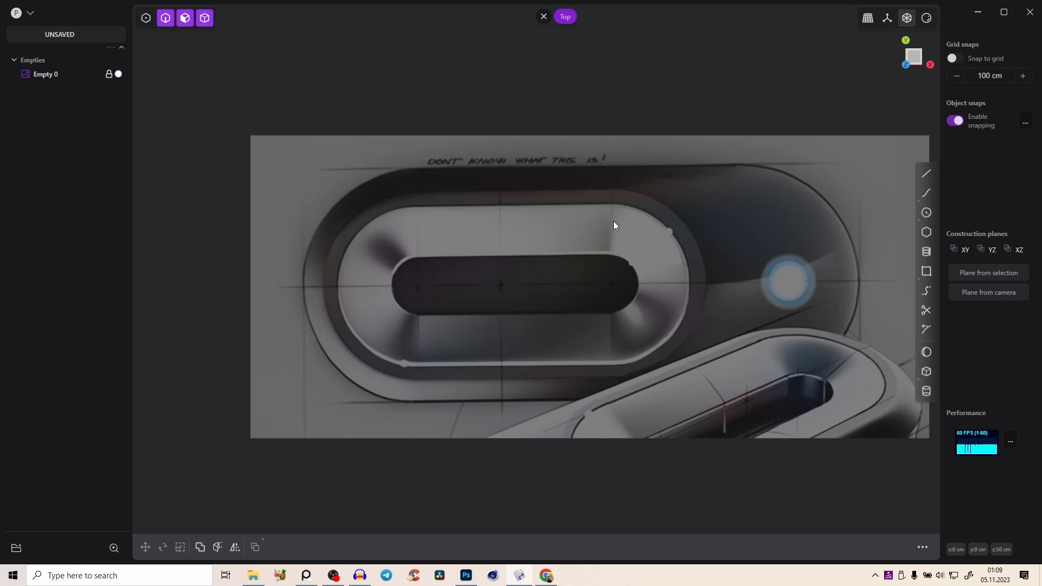
mouse_move(926, 212)
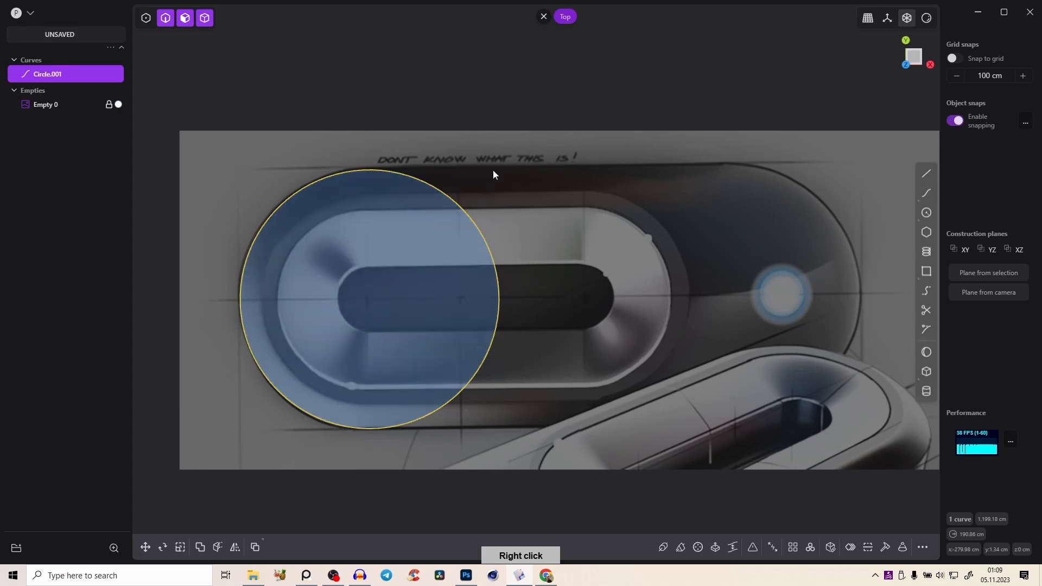
Duplicate the end circle and join both circles with tangent lines tracing the capsule outline
key(s)
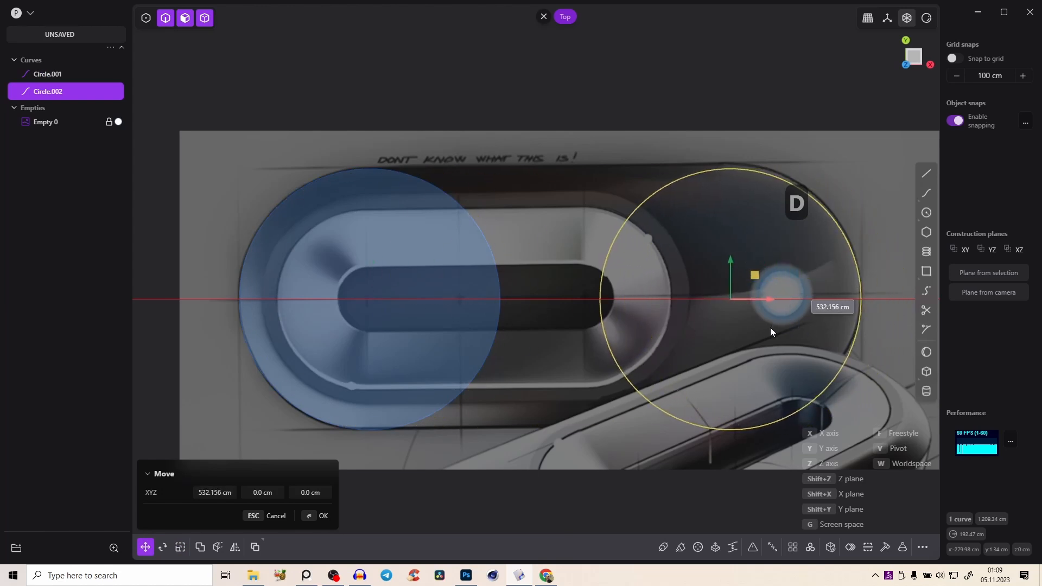
mouse_move(697, 176)
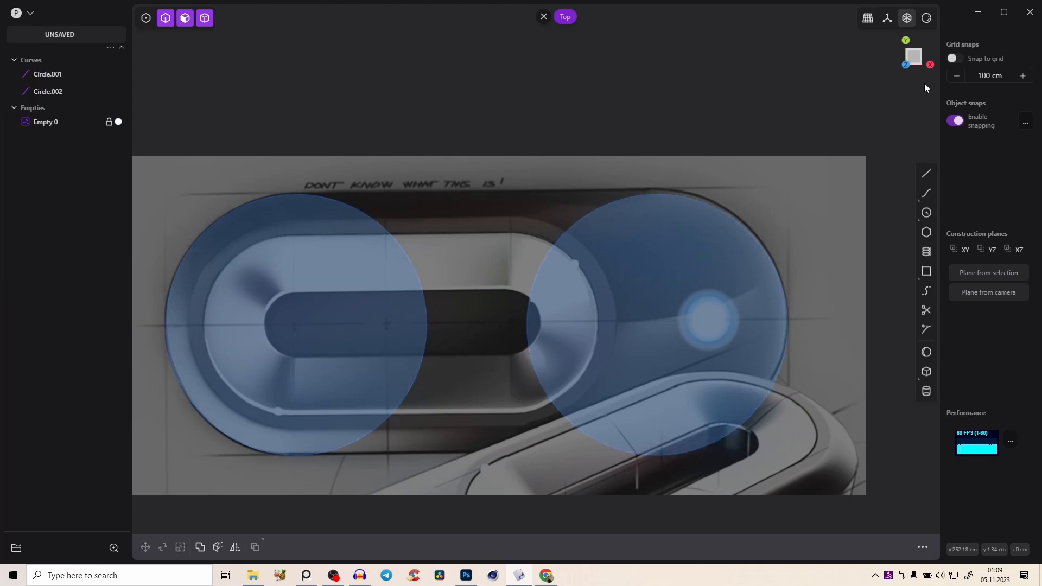
click(926, 173)
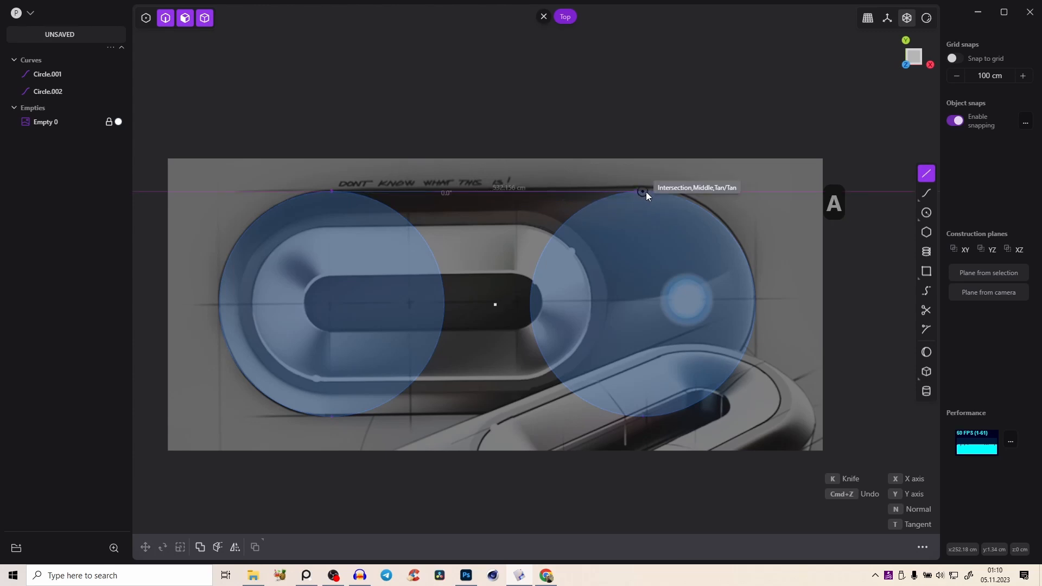
click(642, 192)
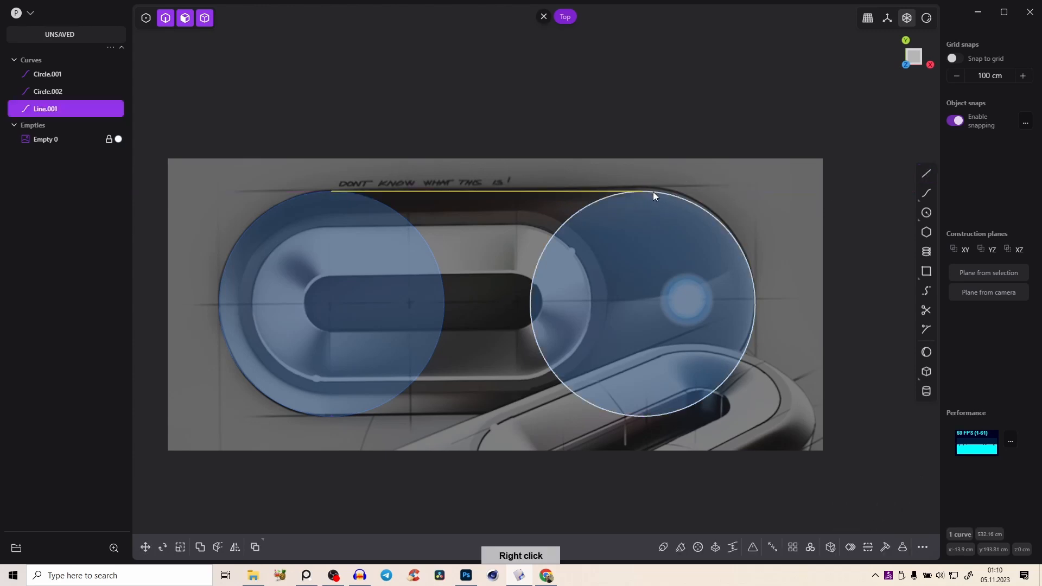
click(925, 173)
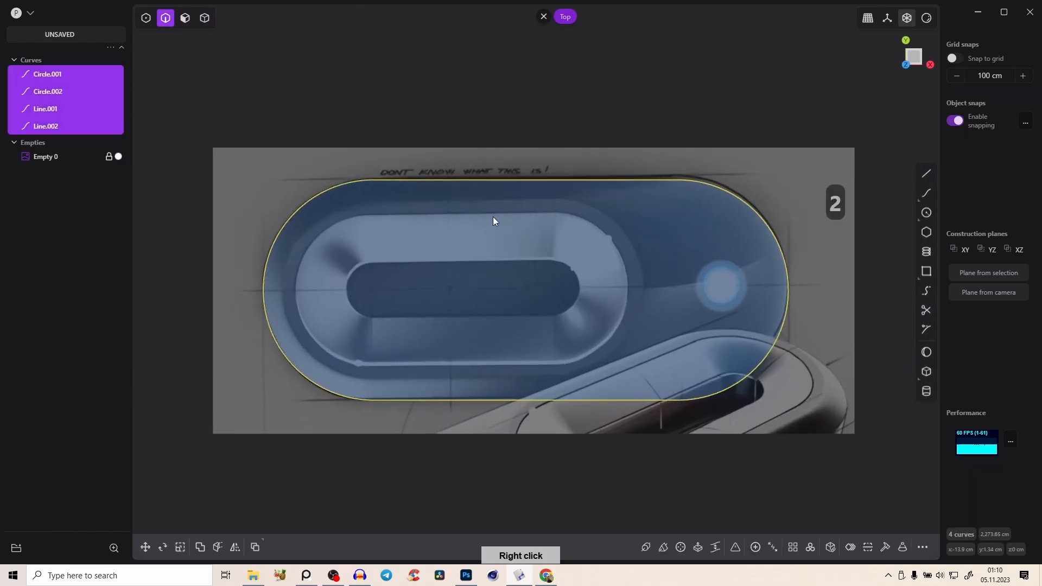
mouse_move(508, 198)
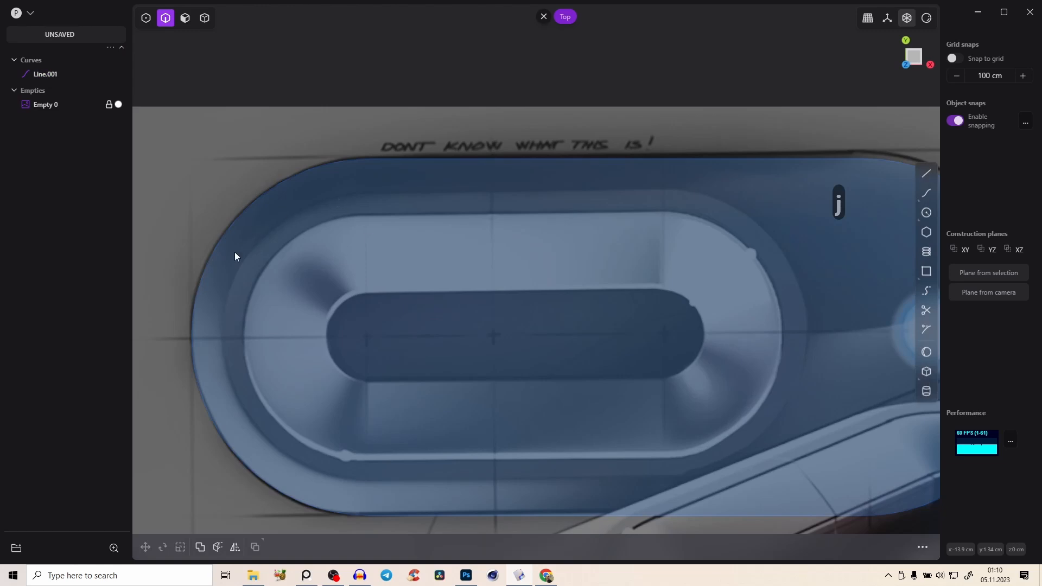
mouse_move(671, 203)
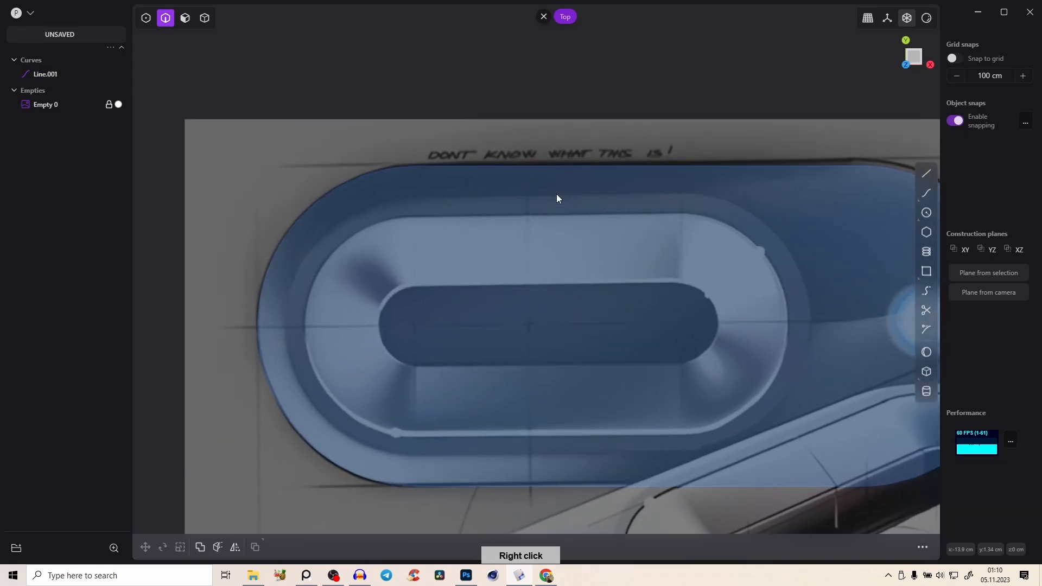
mouse_move(925, 192)
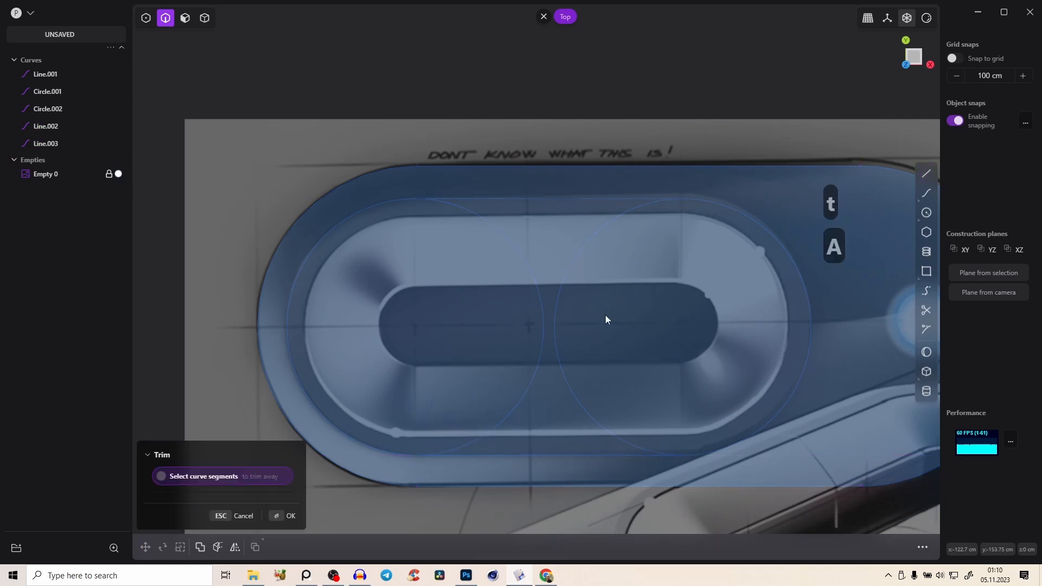
Finish trimming the leftover arcs so the nested capsule curves close cleanly
right_click(560, 266)
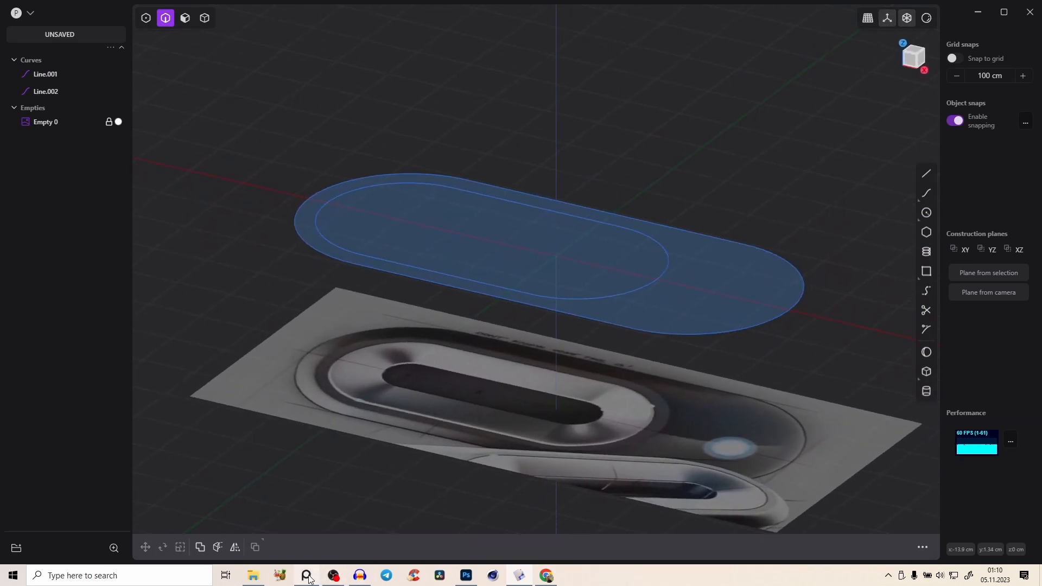
Confirm extruding the outer capsule curve into a shallow open wall, viewed from the front
middle_click(832, 413)
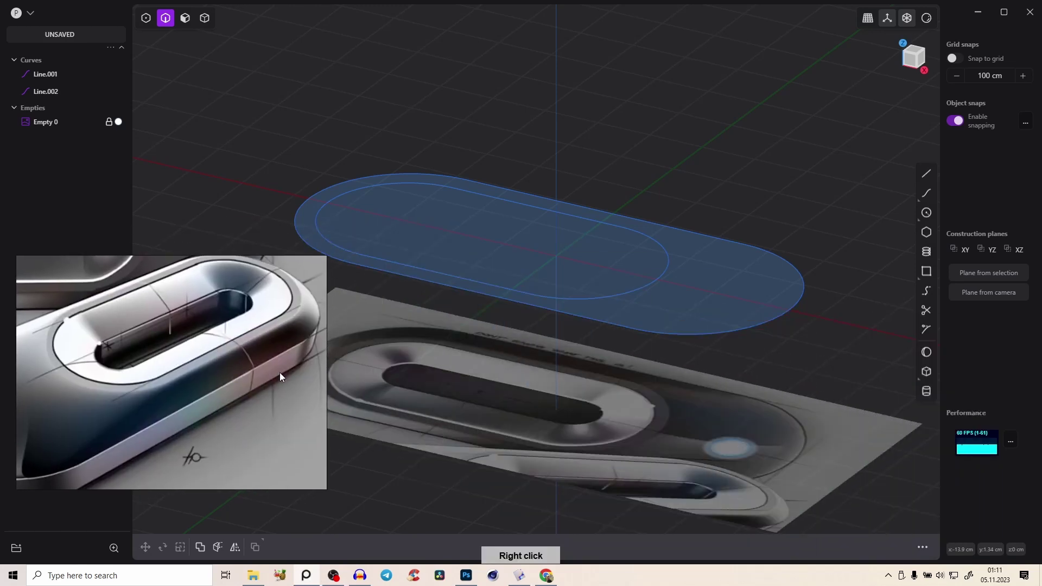
mouse_move(316, 319)
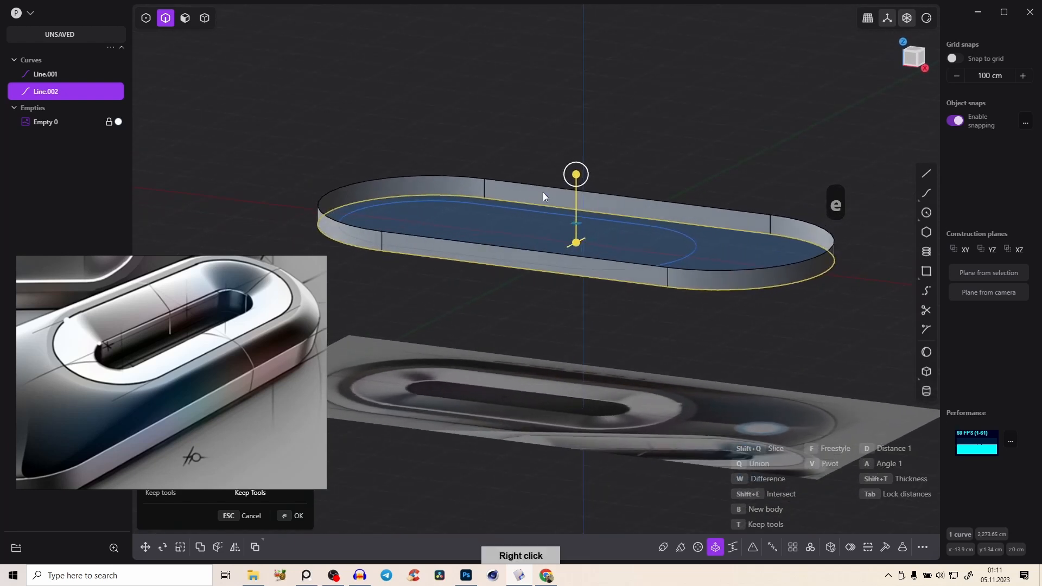
click(297, 515)
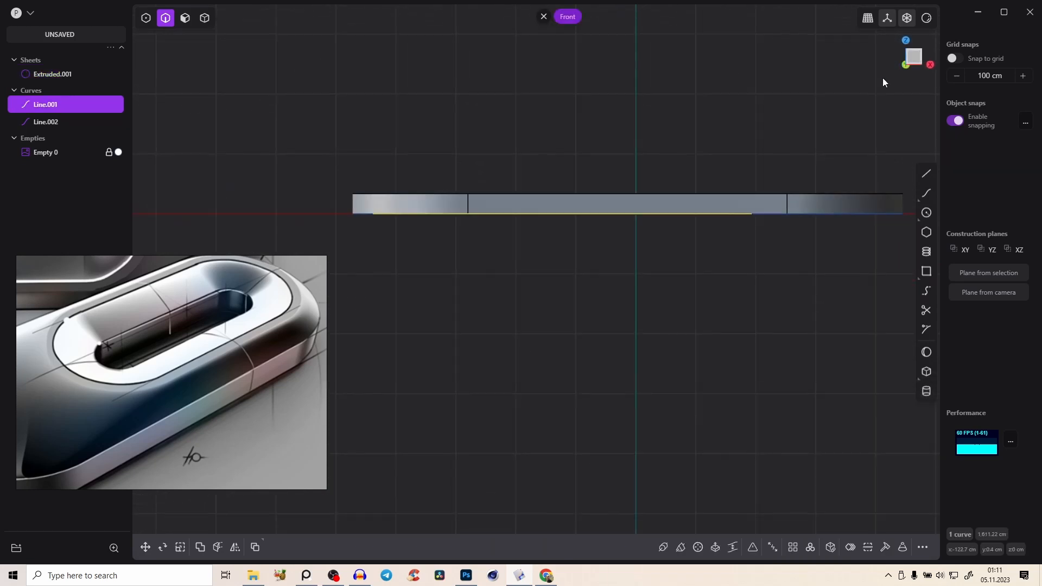
Select the inner capsule curve Line.001 and fill it with a flat patch sheet
key(g)
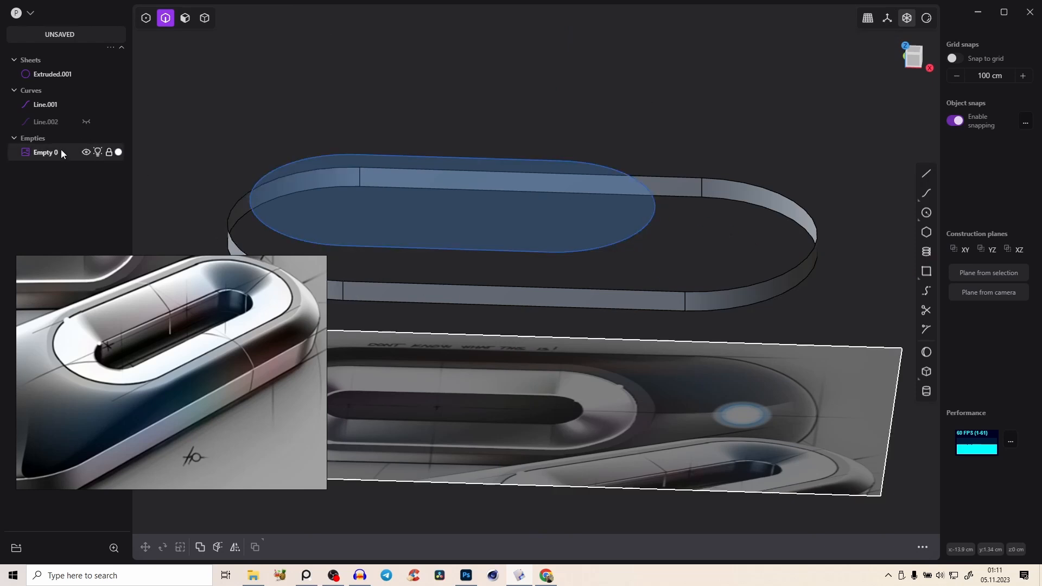
key(g)
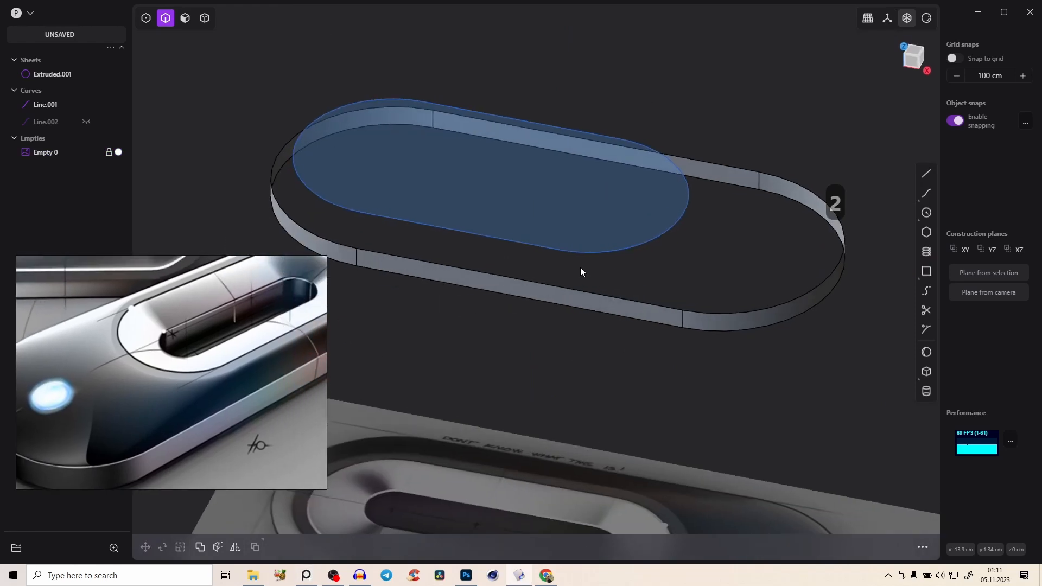
click(46, 104)
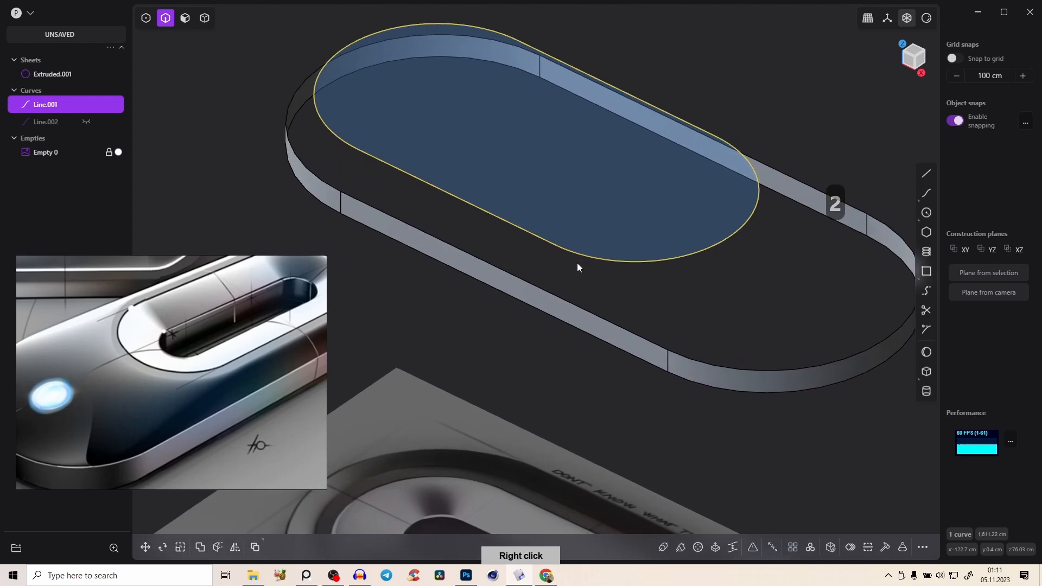
mouse_move(650, 201)
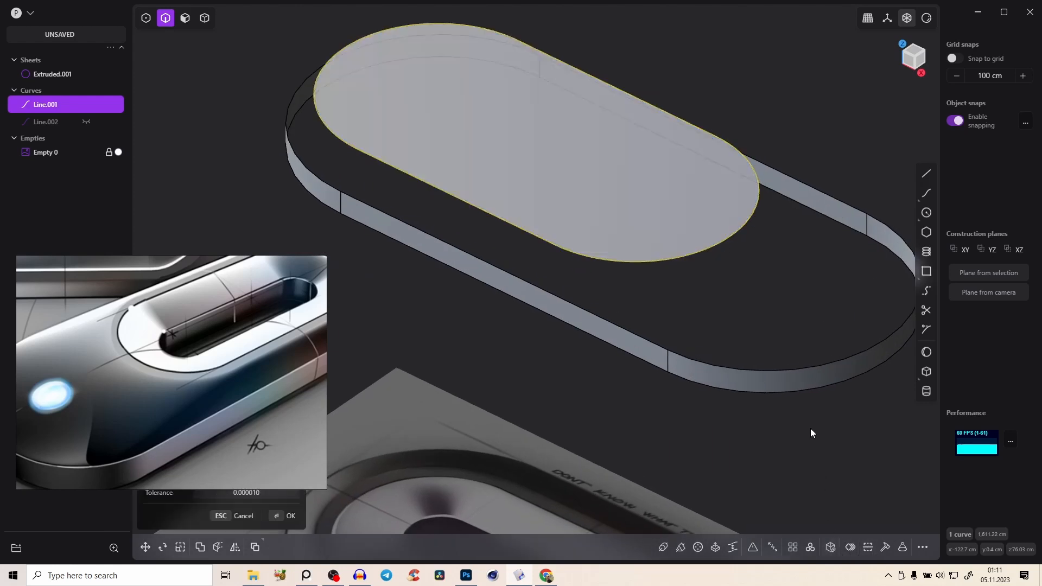
click(291, 516)
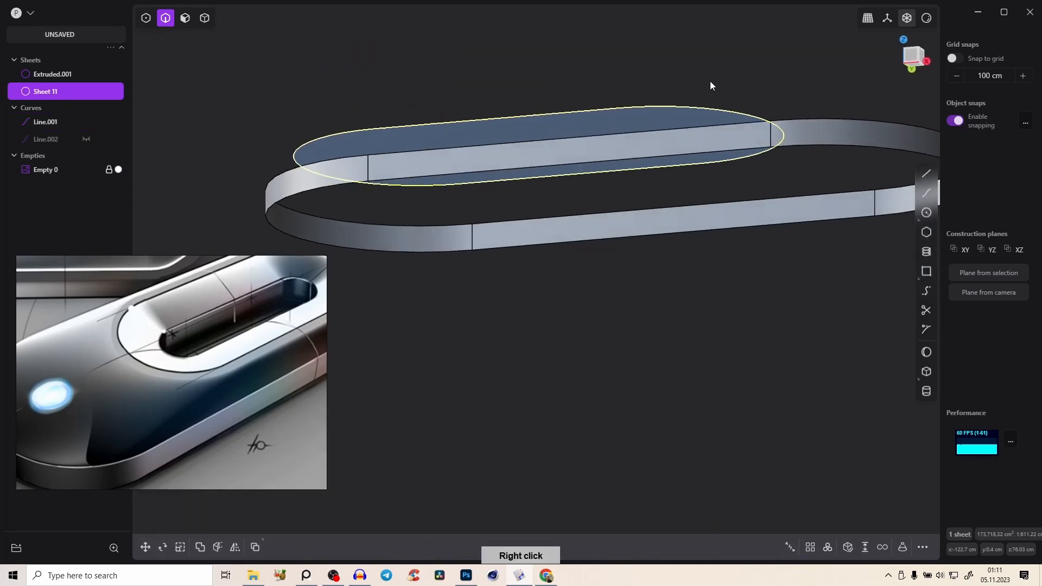
click(46, 121)
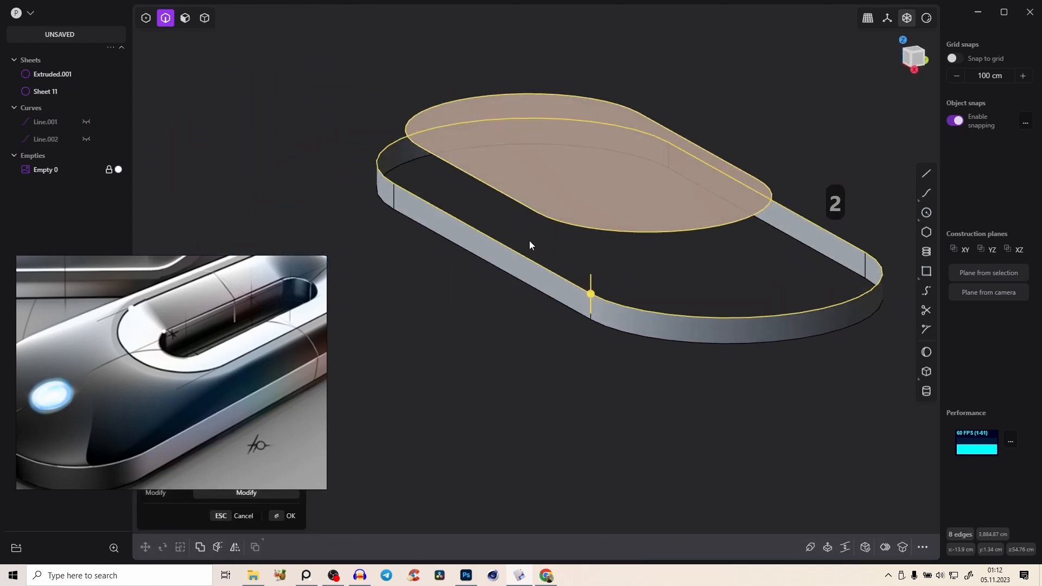
key(Tab)
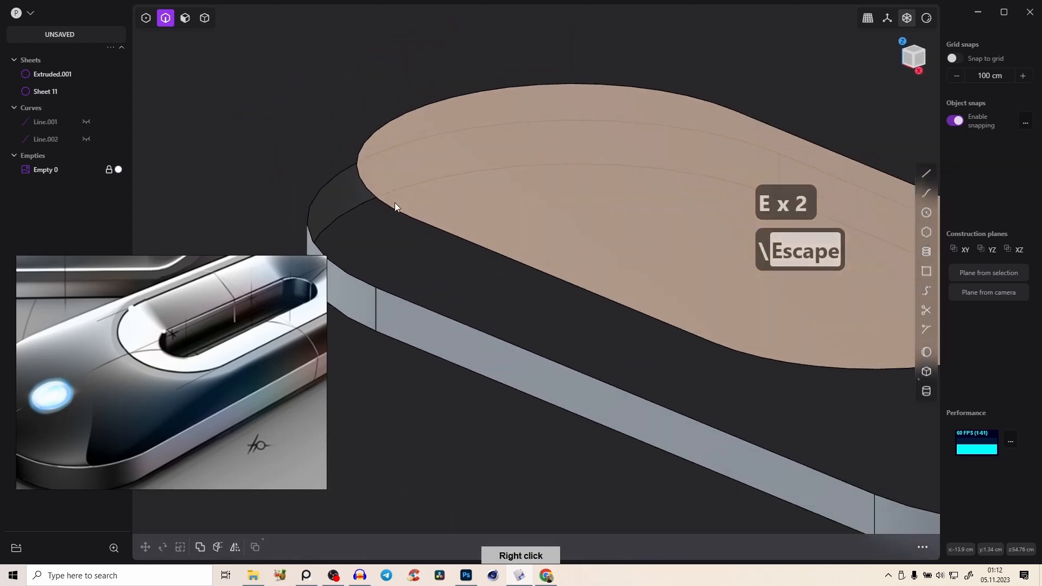
Draw a guide line from the inner sheet's edge end to the wall's top edge end
key(Escape)
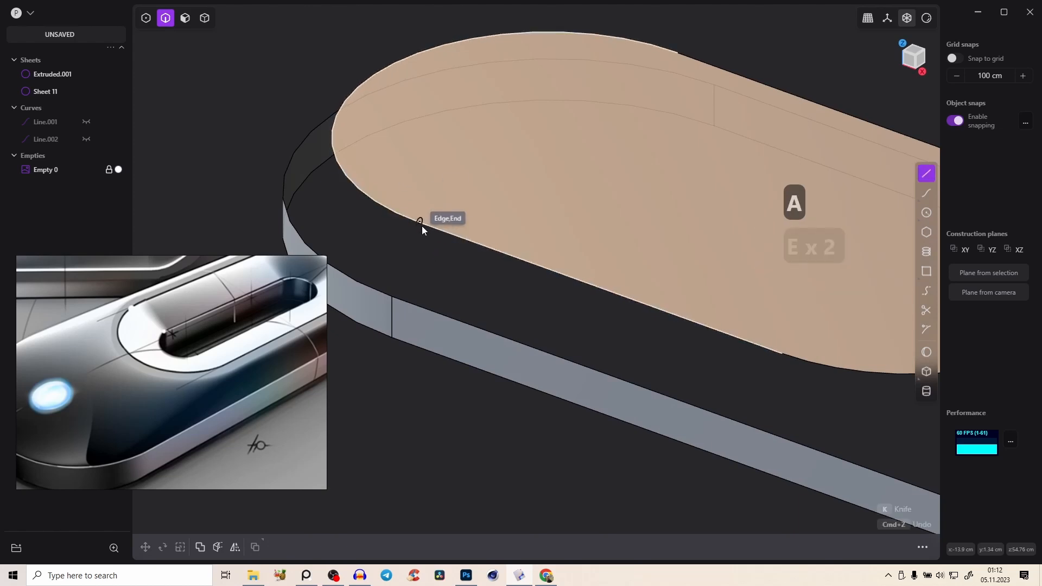
click(419, 220)
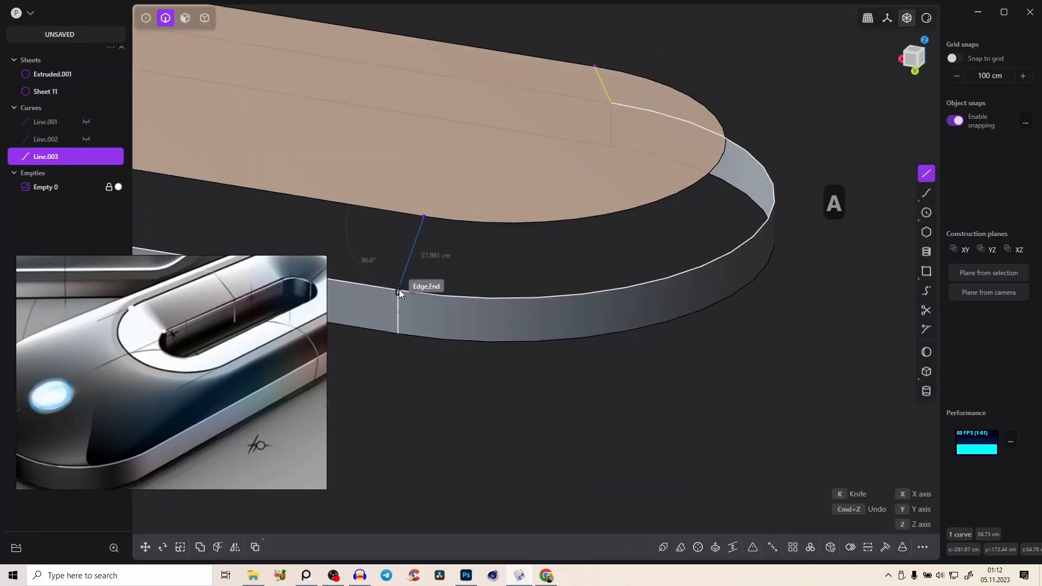
click(399, 292)
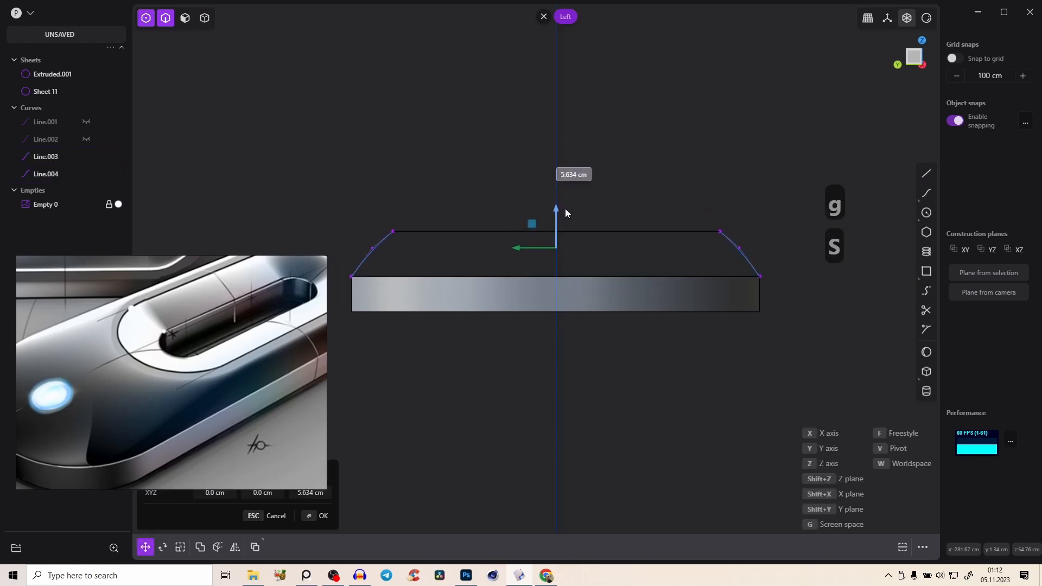
Adjust the guide curves' control points so they bend into rounded arcs, cancelling an unwanted move
click(179, 551)
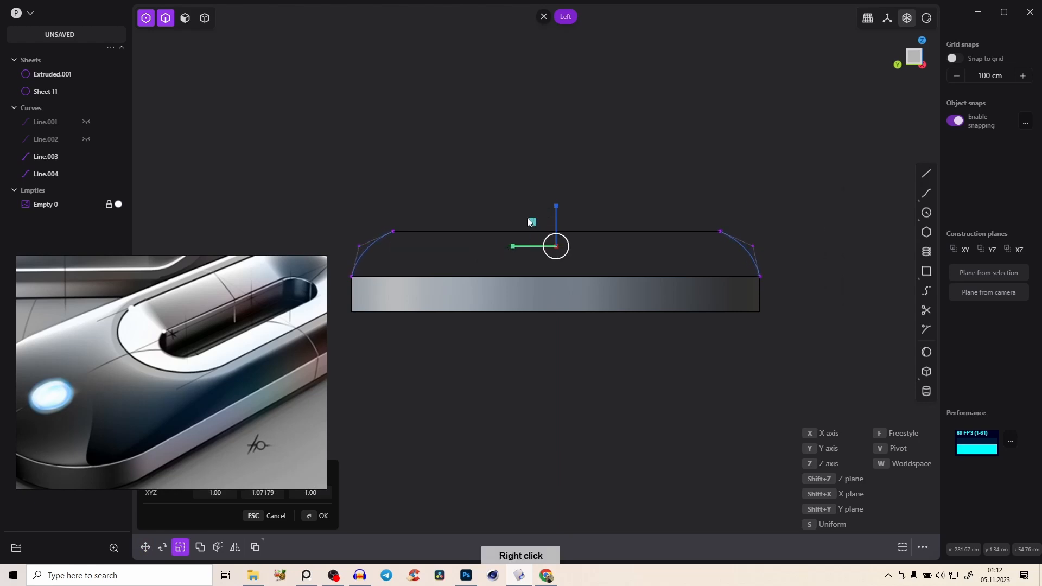
key(g)
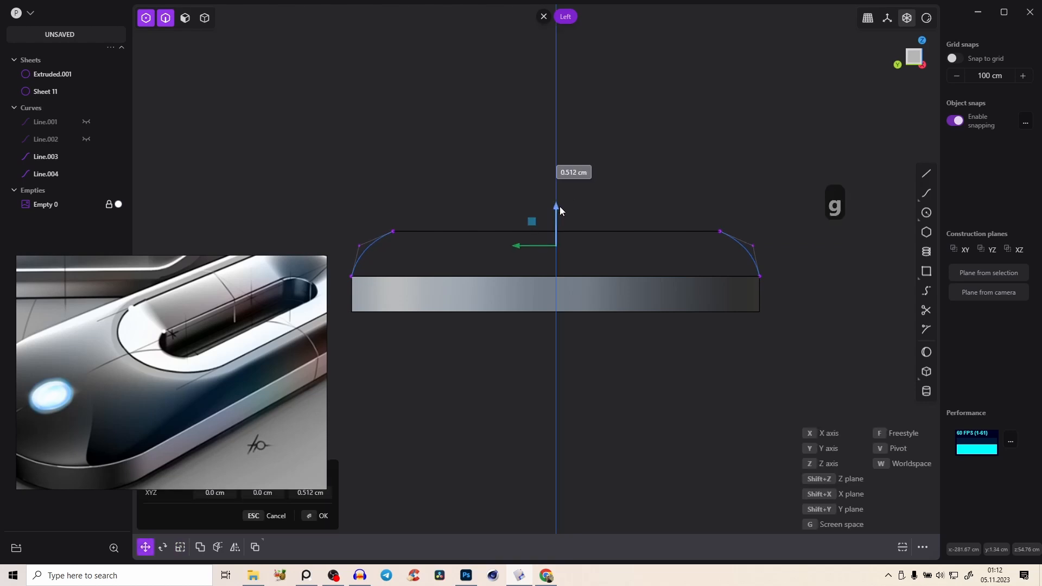
right_click(547, 204)
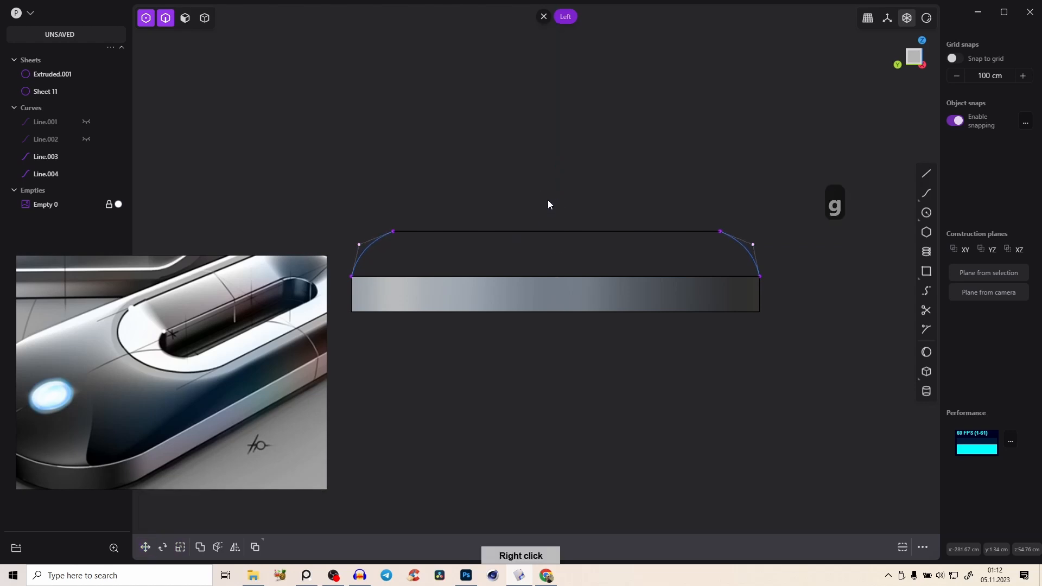
click(145, 551)
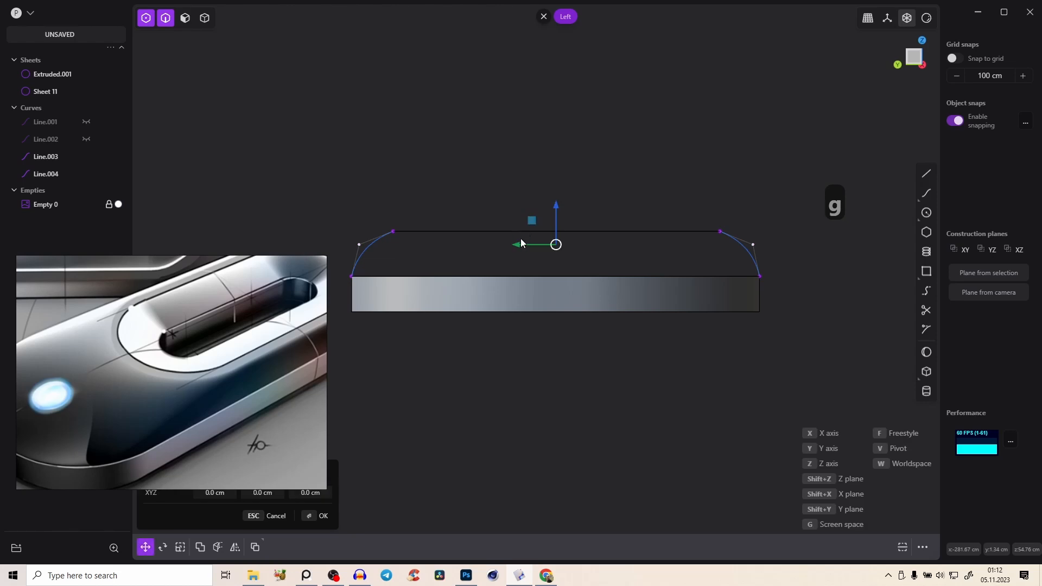
click(179, 551)
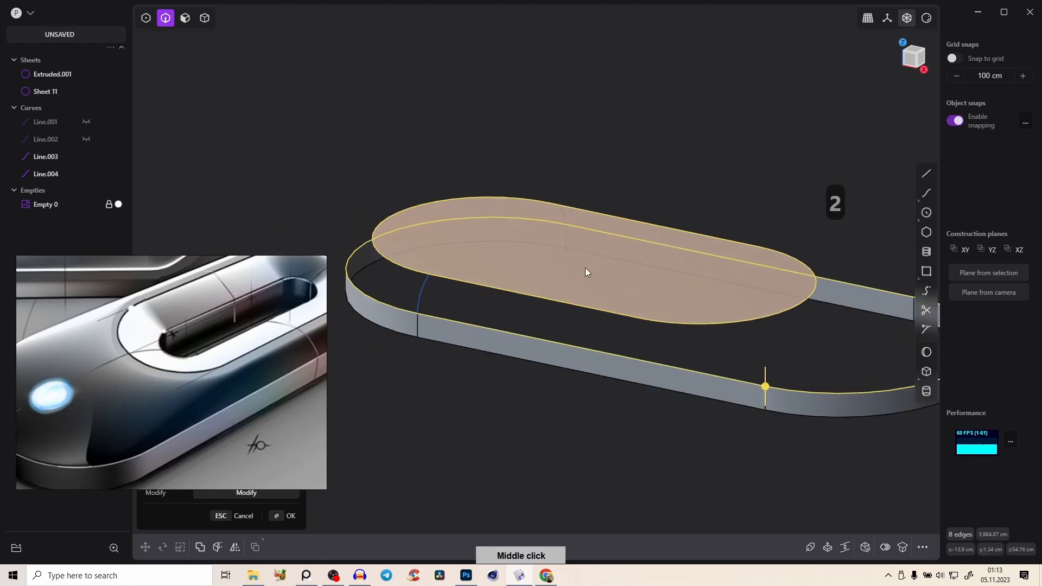
key(Tab)
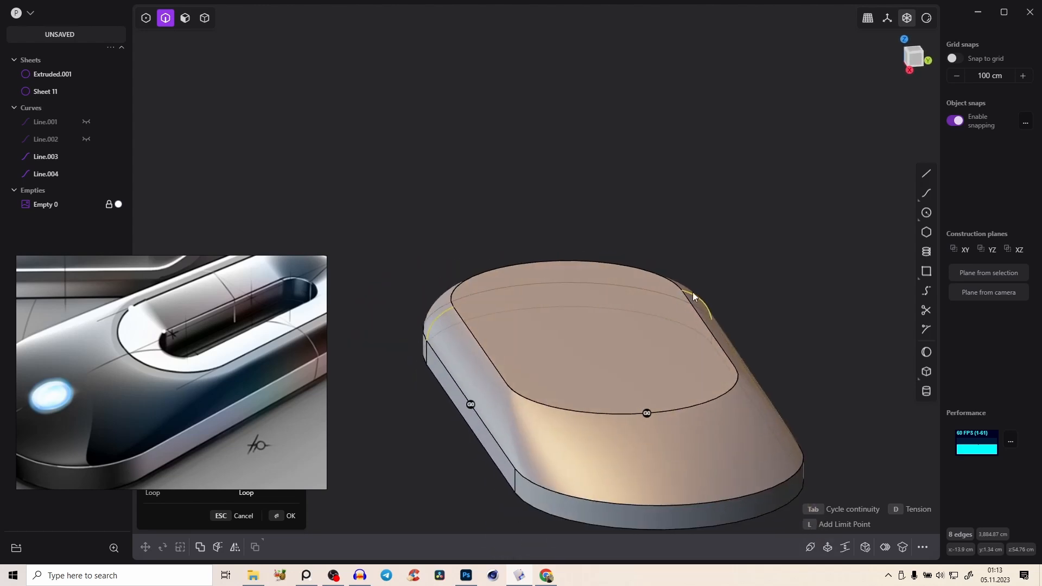
middle_click(691, 296)
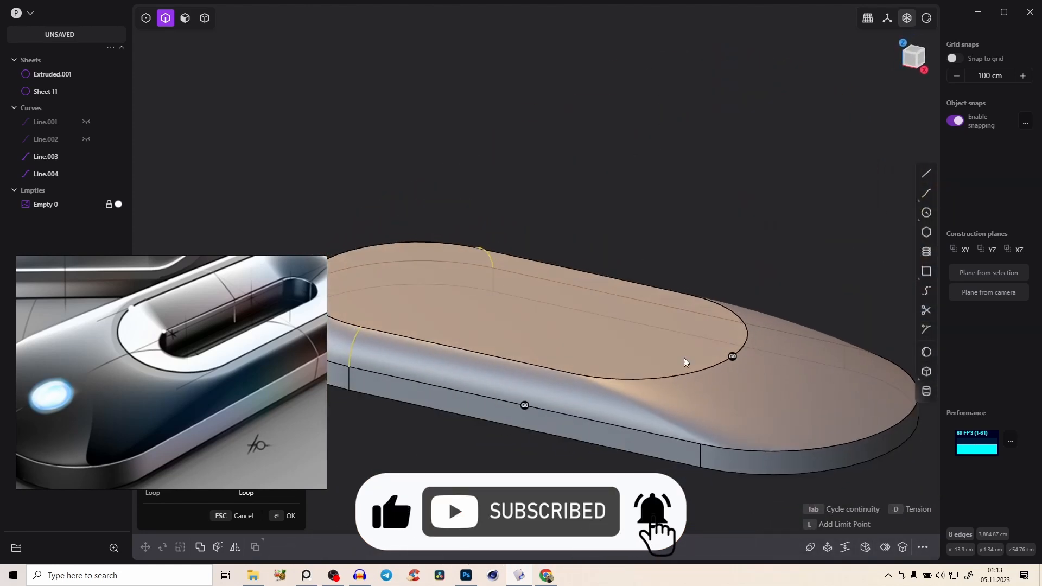
key(Escape)
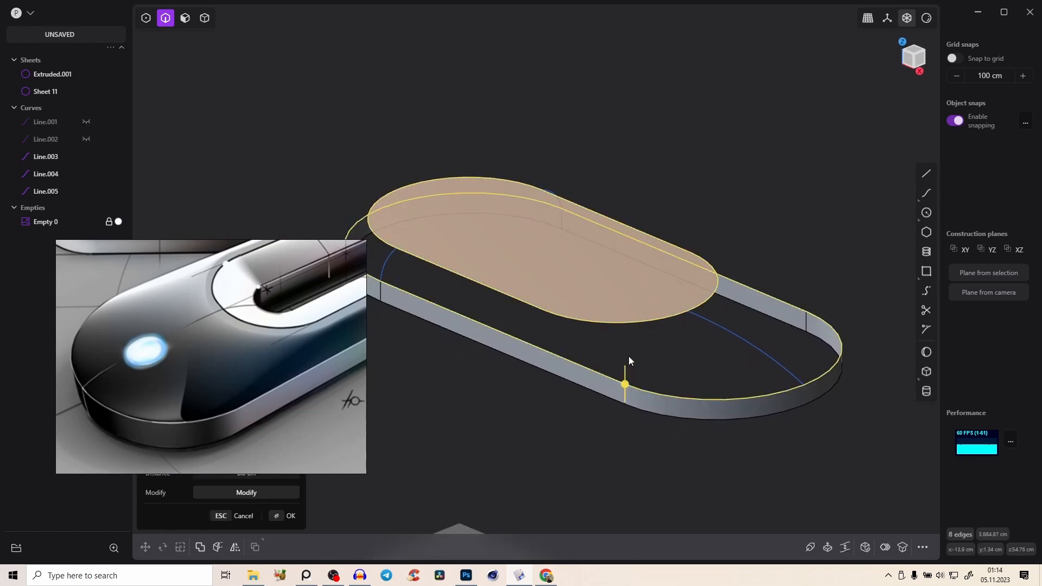
Loft the rounded sides between the inner sheet and wall using the three guide curves
key(Tab)
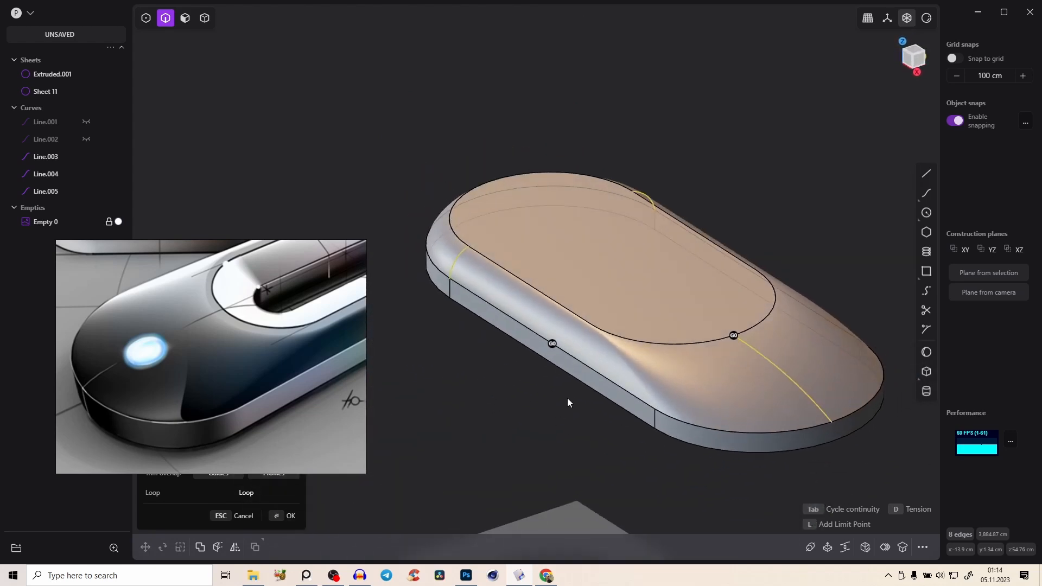
mouse_move(594, 370)
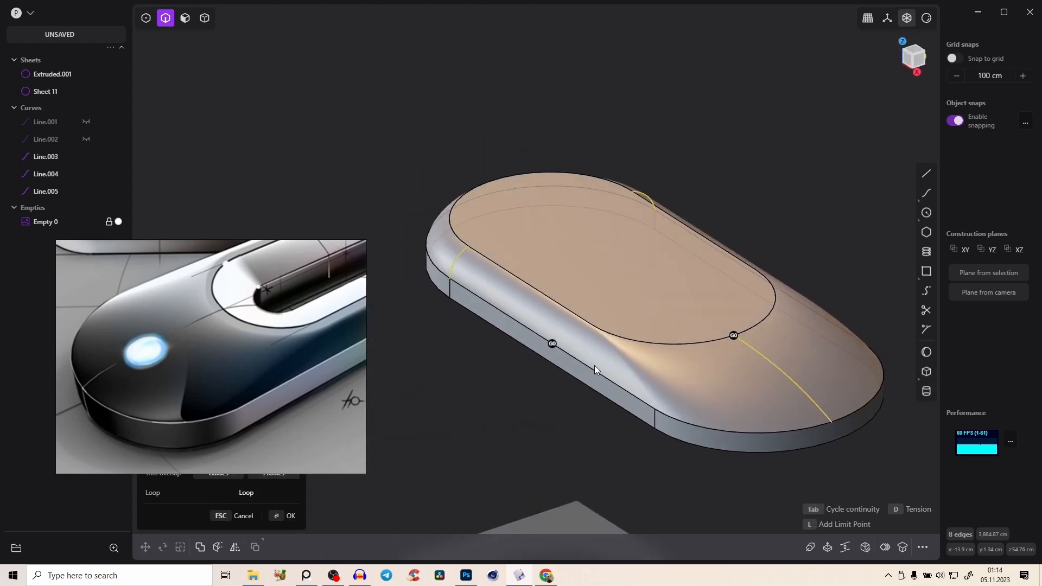
click(290, 518)
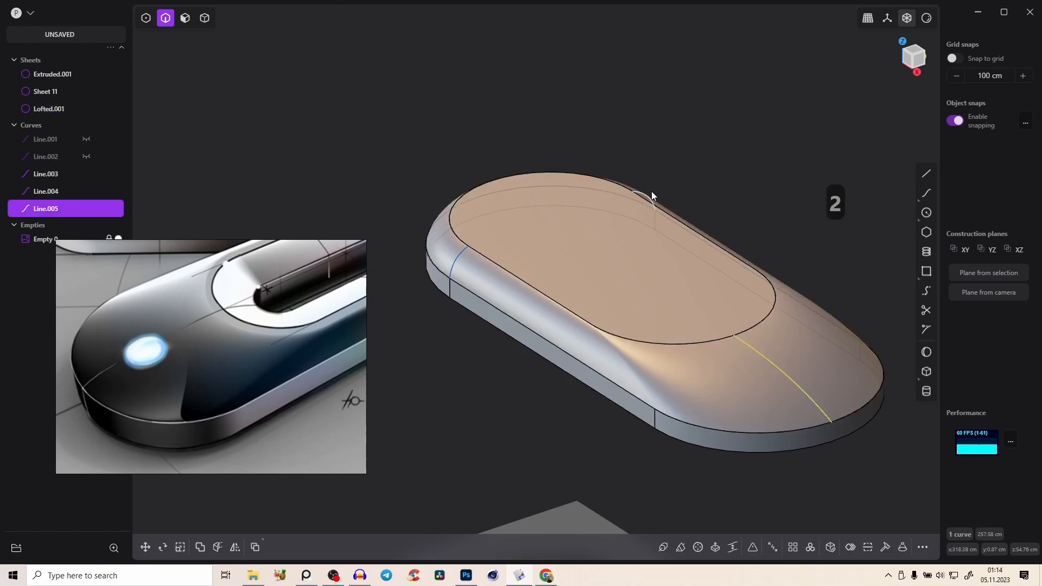
Group guide curves Line.003–Line.005 with Ctrl+G and rename the group to BC
click(46, 174)
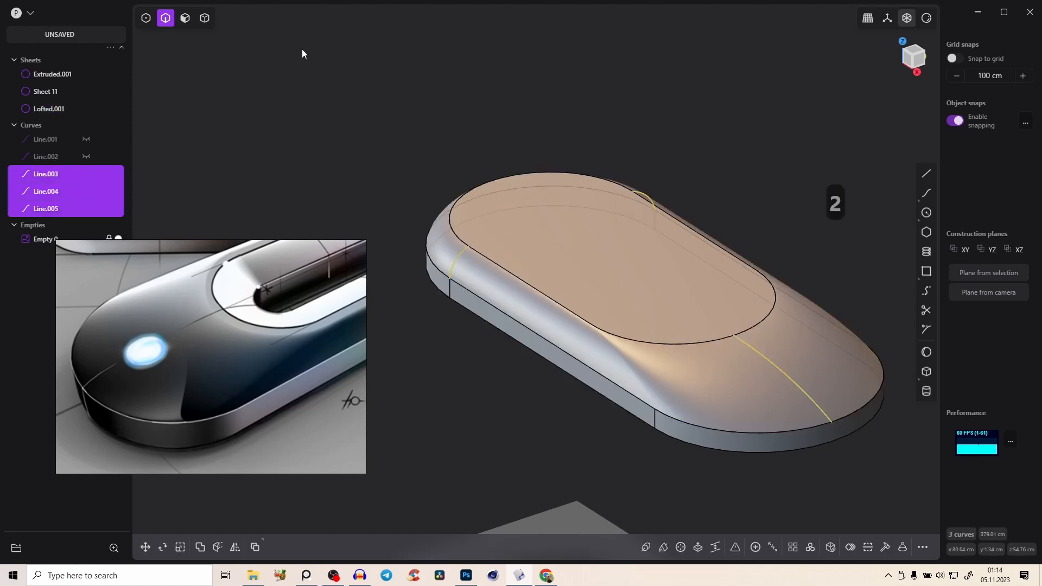
key(ctrl+g)
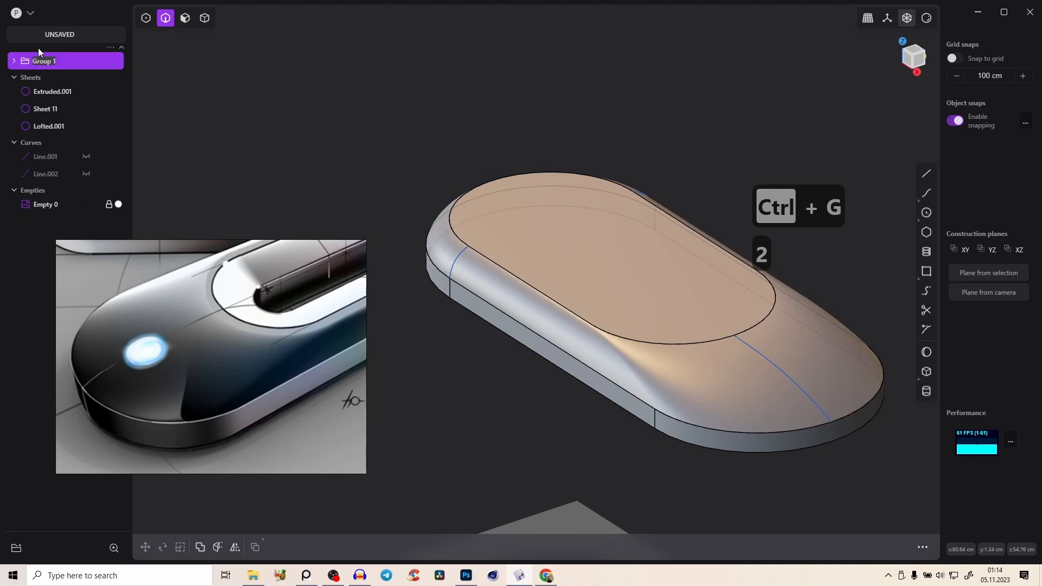
text(BC)
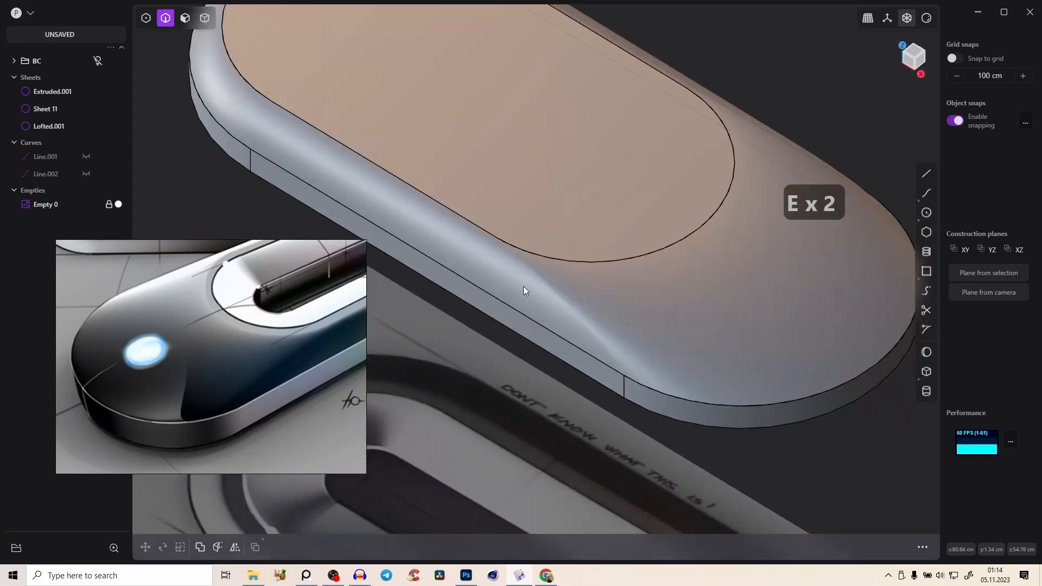
key(Tab)
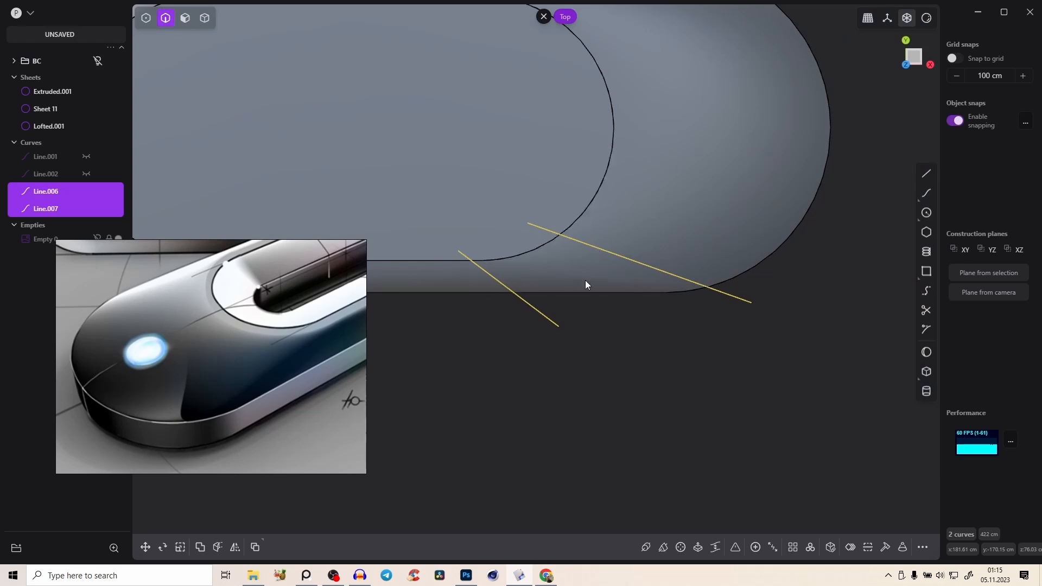
Search the command palette for the trim command to cut along the two diagonal lines
text(im)
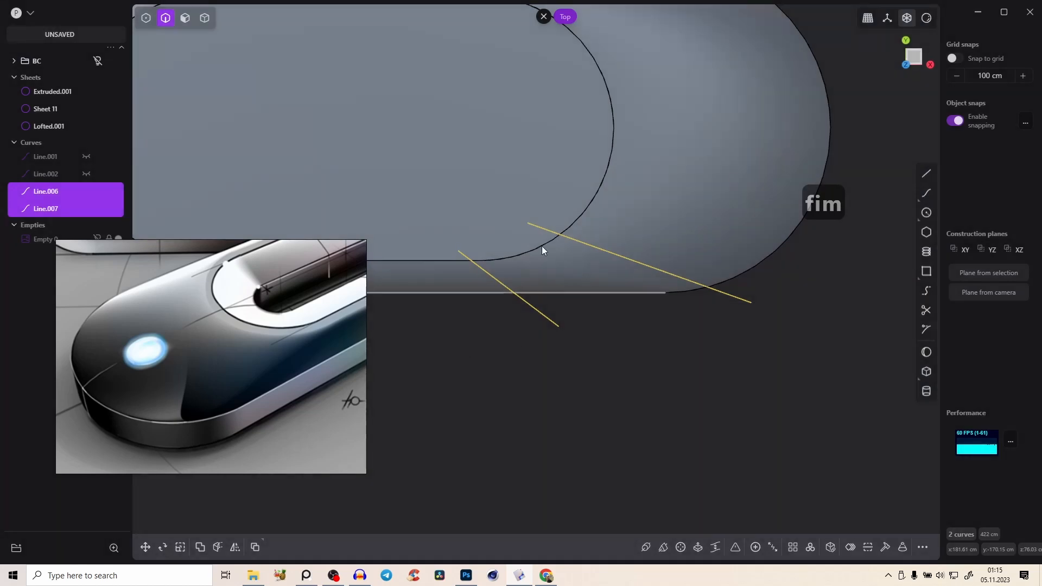
mouse_move(301, 533)
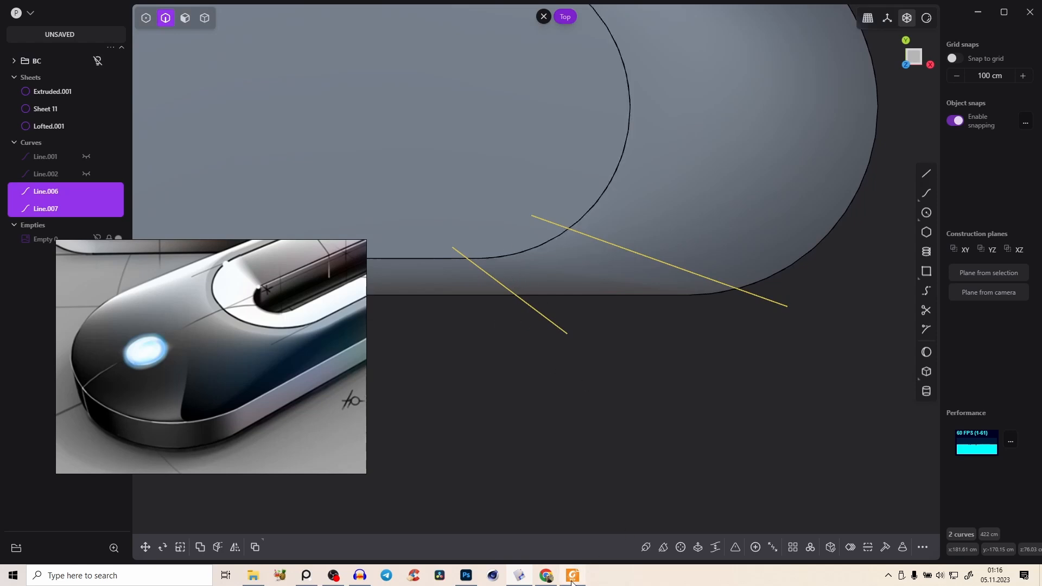
Scroll the surface modeling guide in Foxit down to its continuity section
click(570, 575)
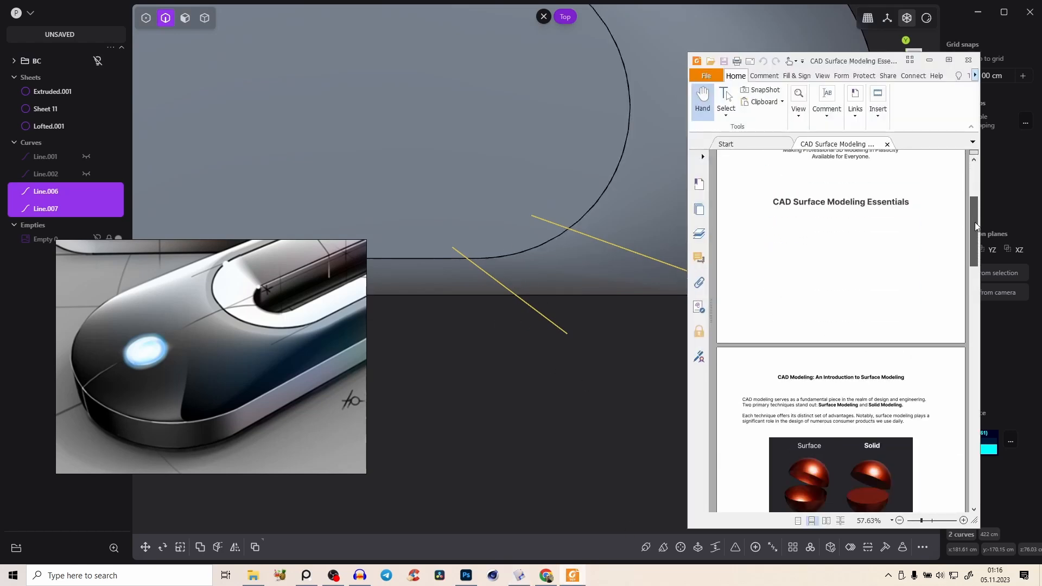
scroll(down, 3)
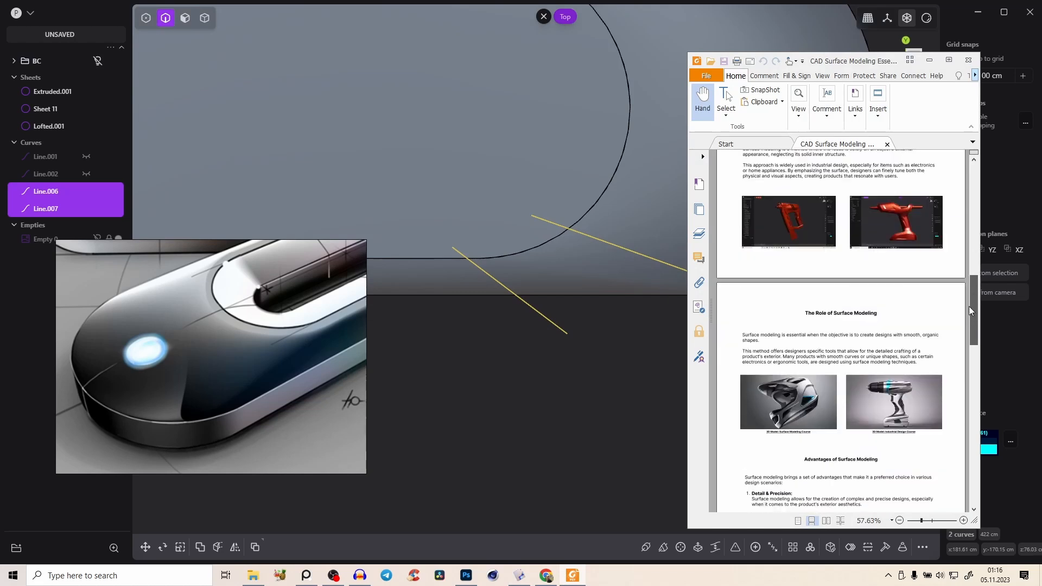
scroll(down, 3)
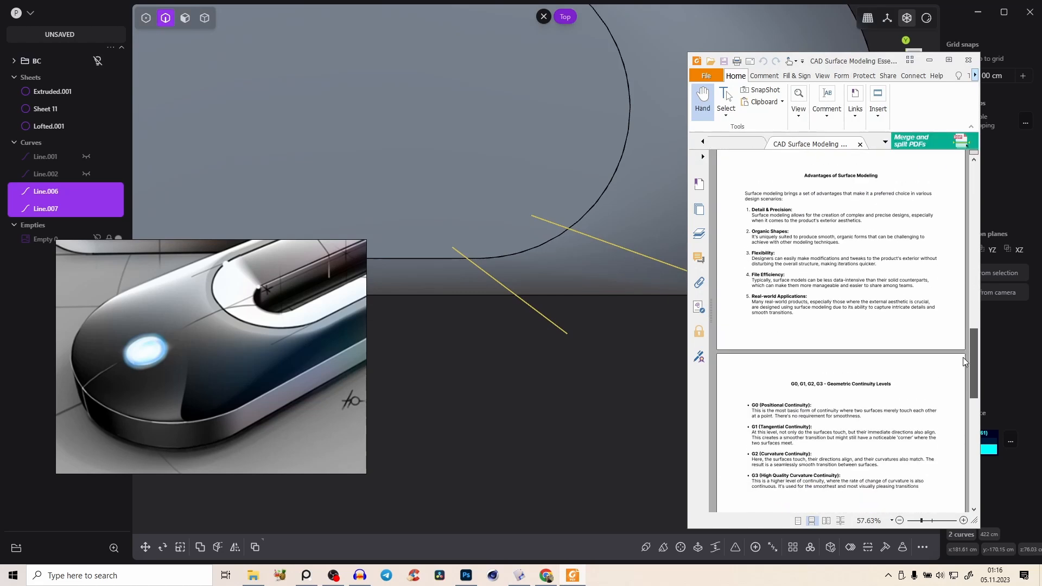
scroll(down, 3)
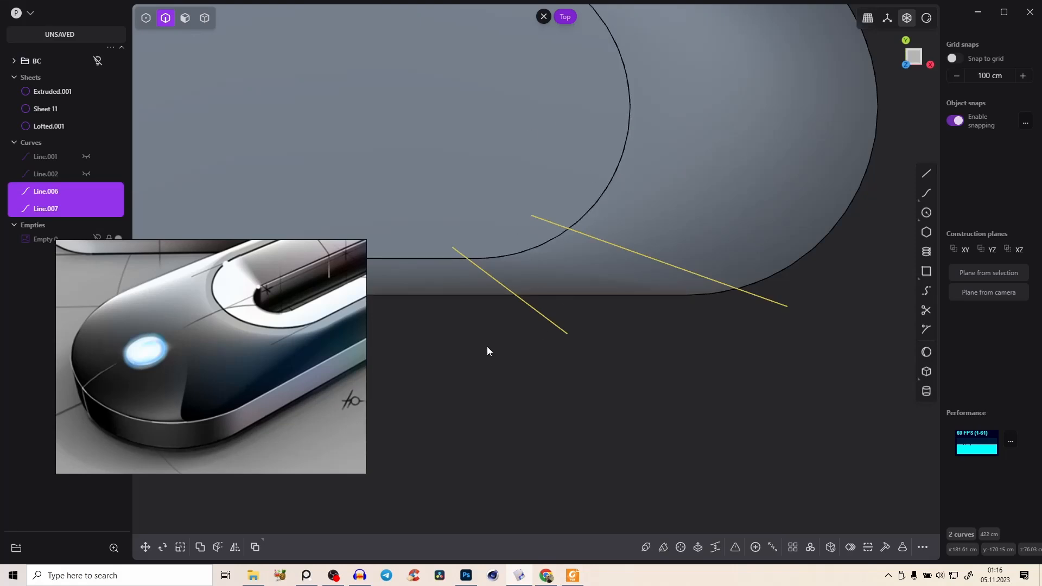
mouse_move(525, 316)
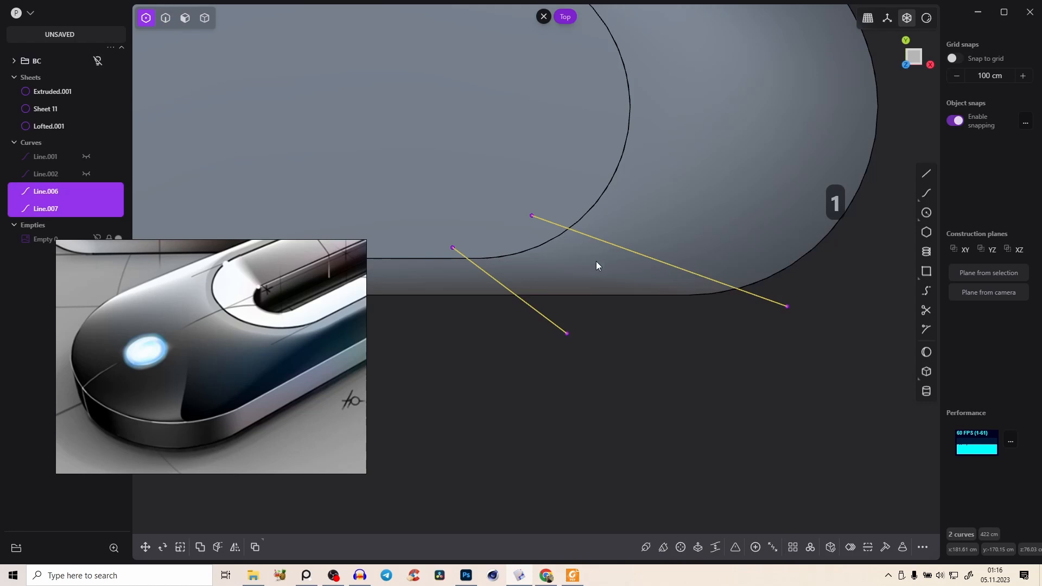
Cut the lofted side surface with the two lines and remove the wedge panel between them
click(47, 126)
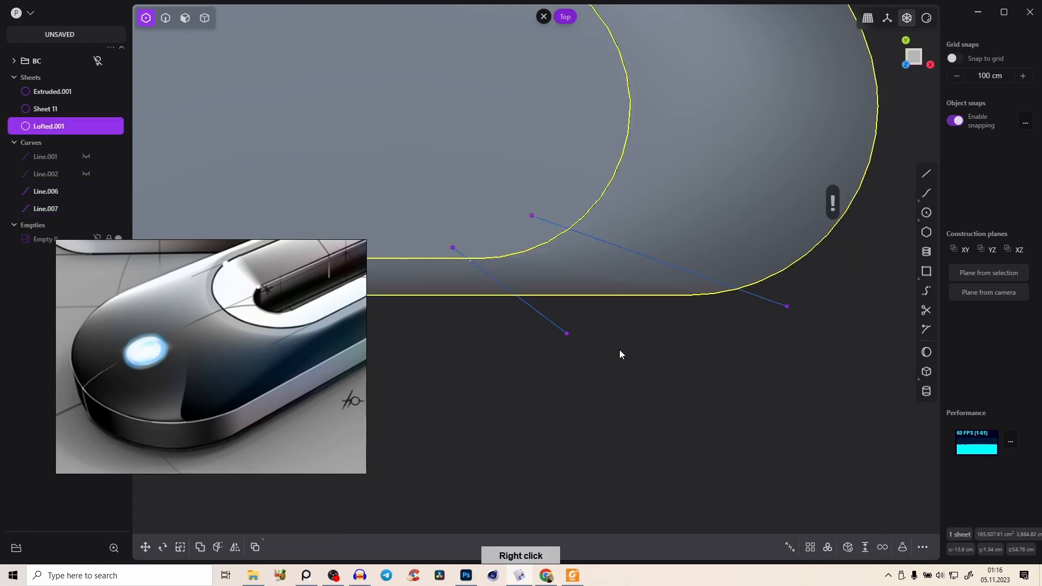
click(165, 18)
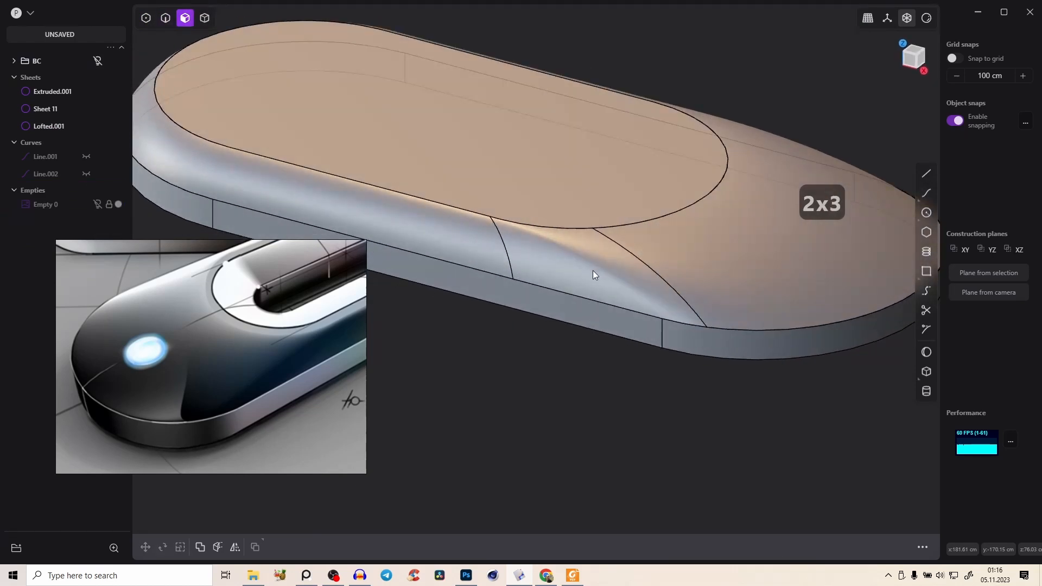
click(591, 273)
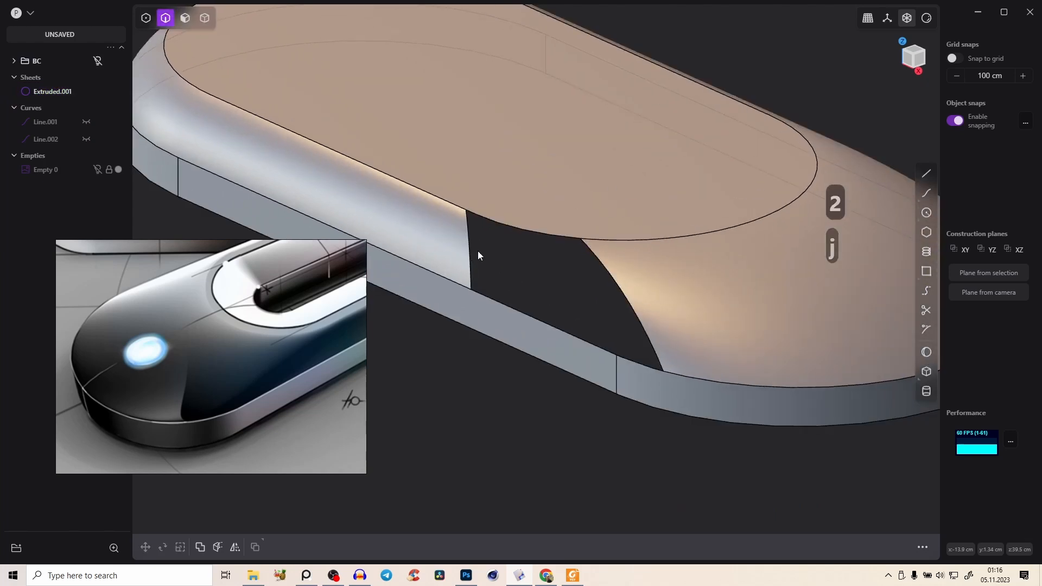
Loft across the gap edges with G1/G2 end continuity so the side closes smoothly
click(611, 286)
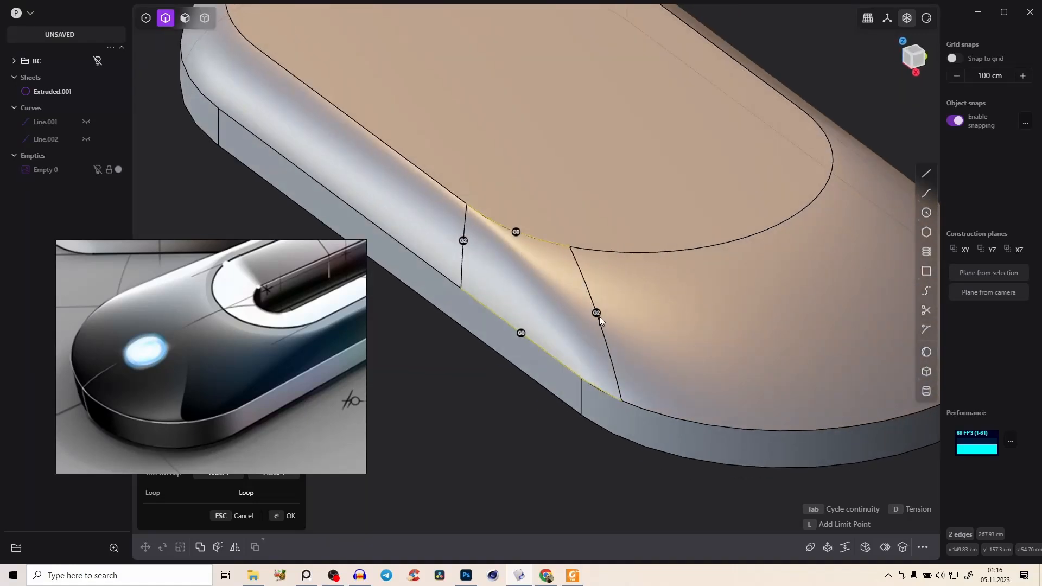
click(291, 518)
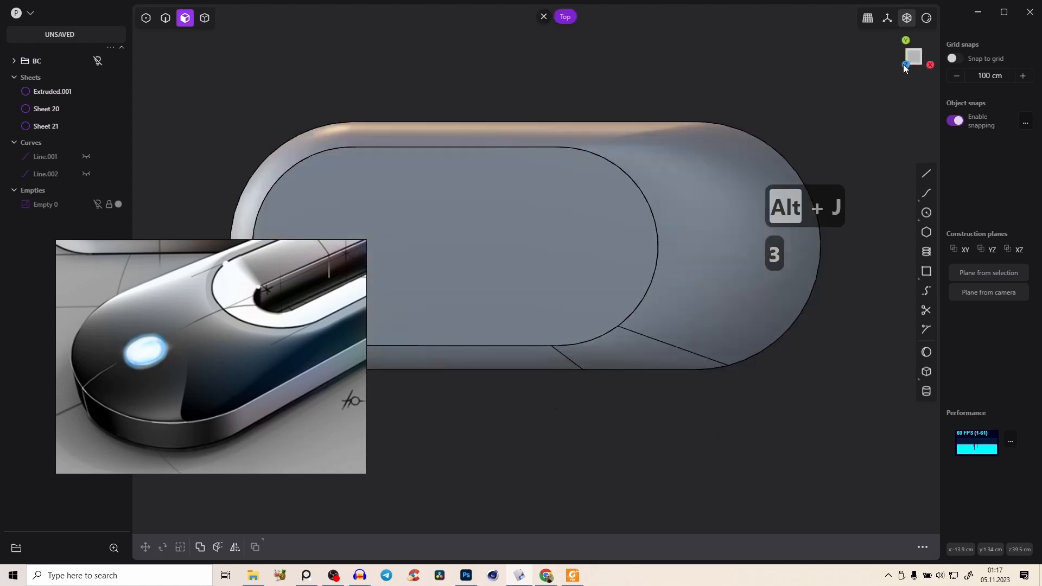
Join the new side sheet into Extruded.001, fillet the long side edge and patch the open edges
click(45, 126)
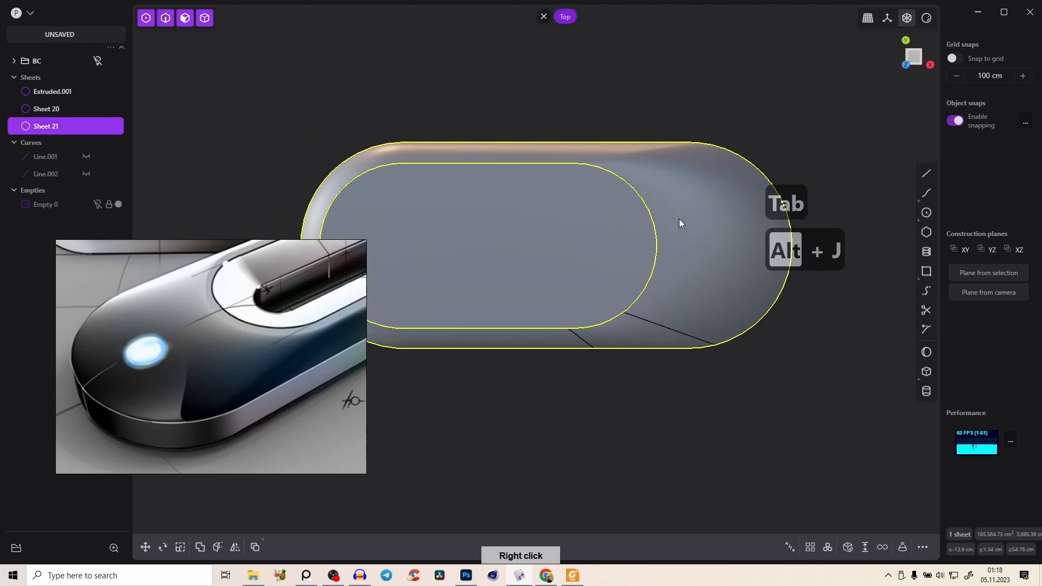
click(234, 547)
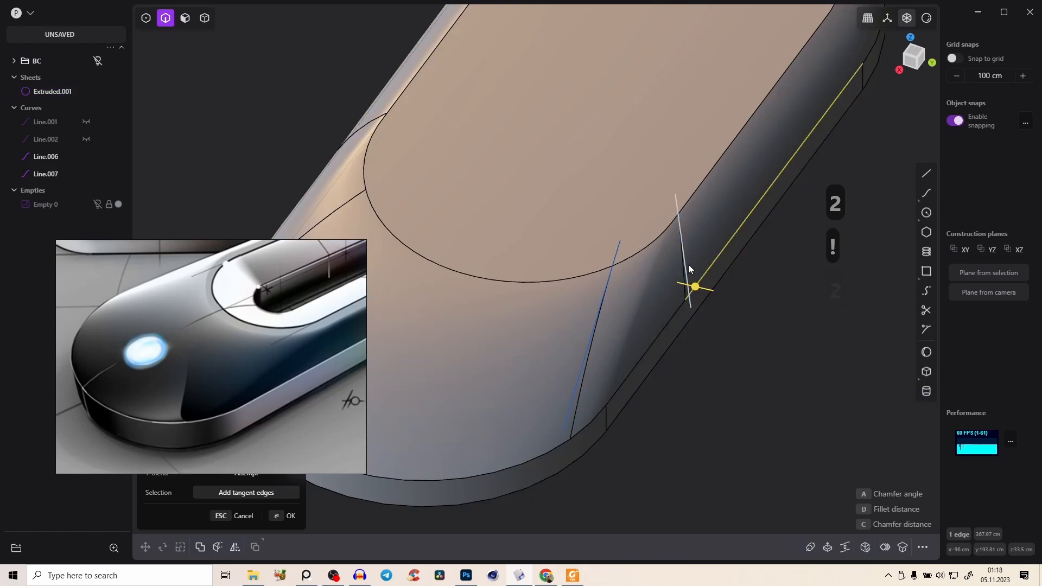
click(284, 516)
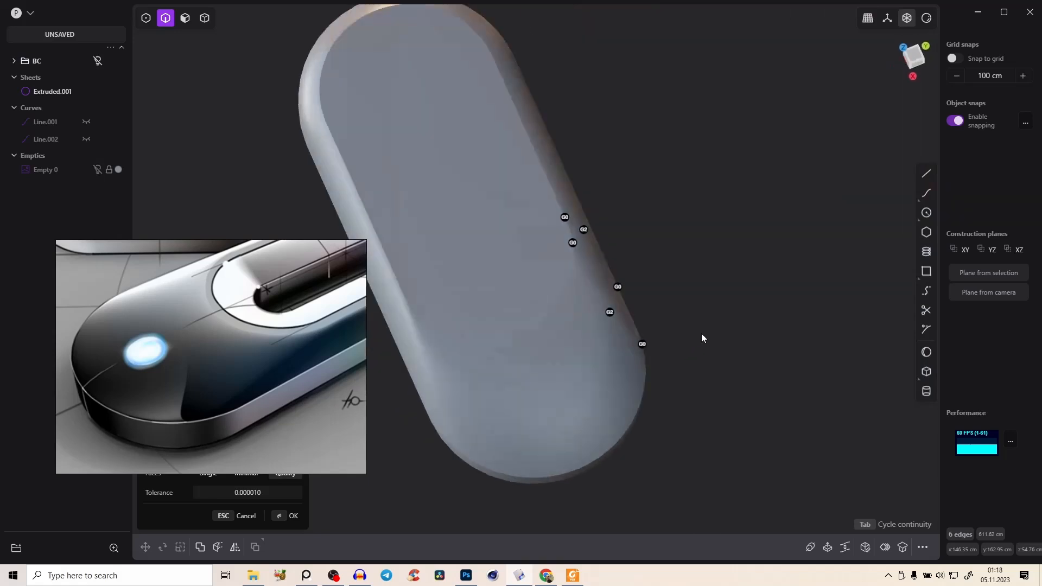
key(escape)
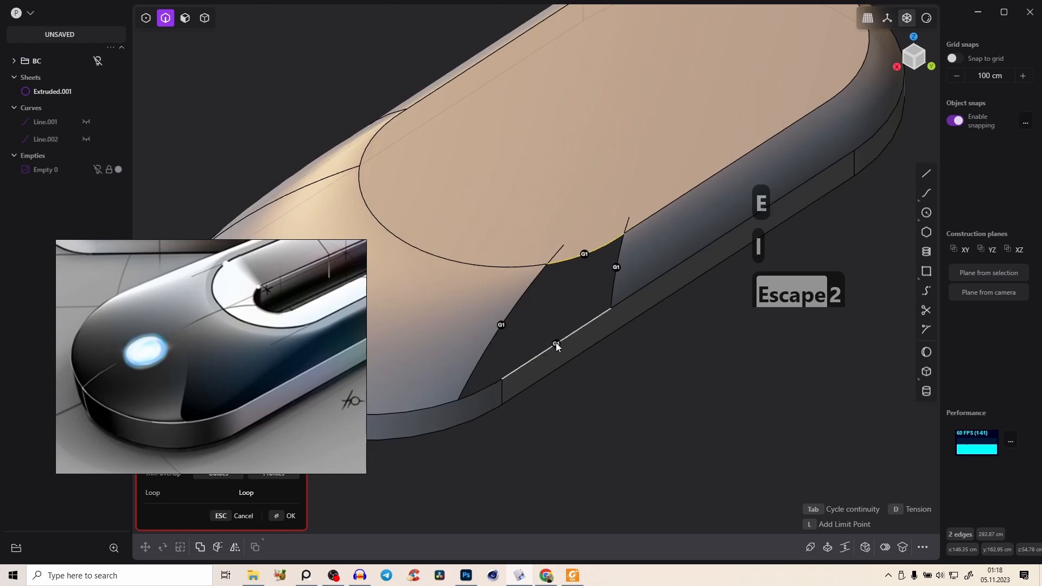
key(Tab)
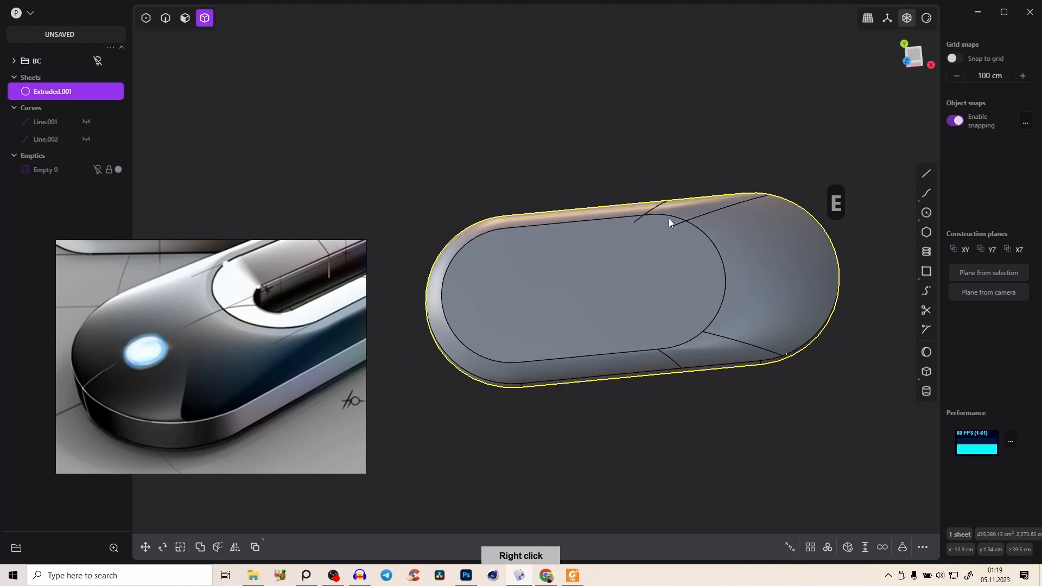
mouse_move(673, 236)
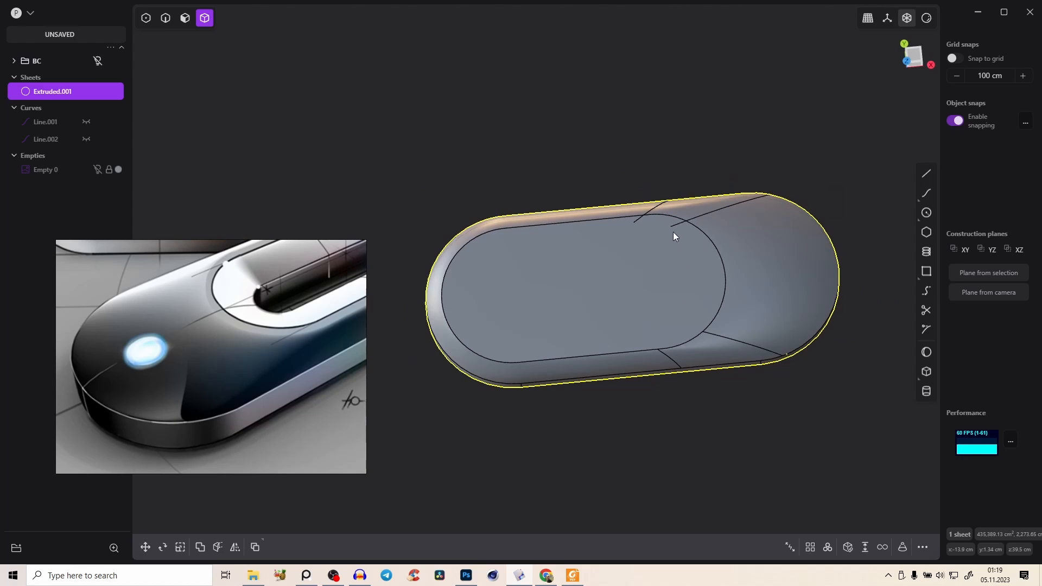
Unhide Empty 0 so the slotted-key reference sketch appears over the model in Top view
text(de)
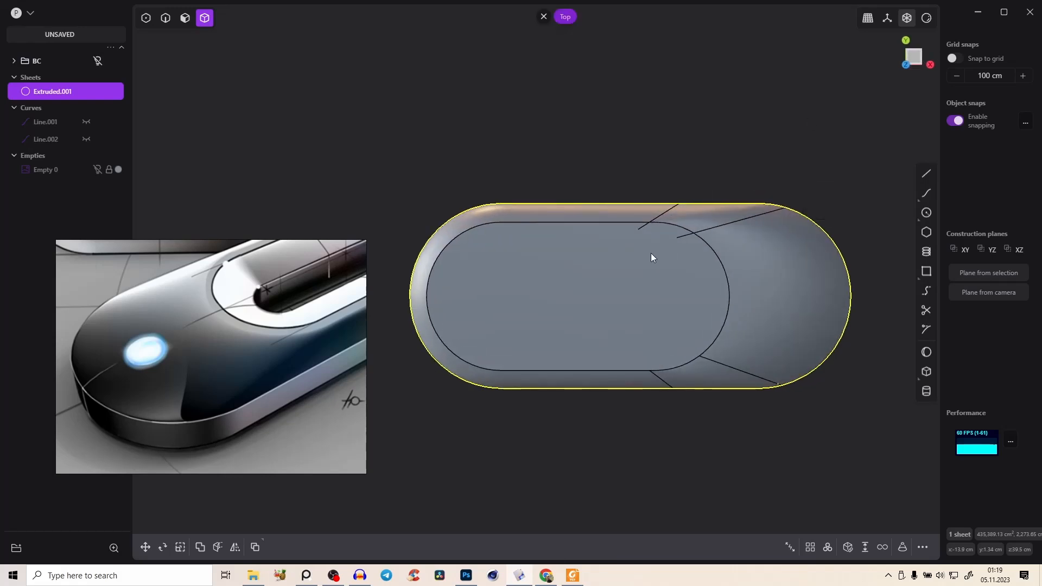
key(ctrl+d)
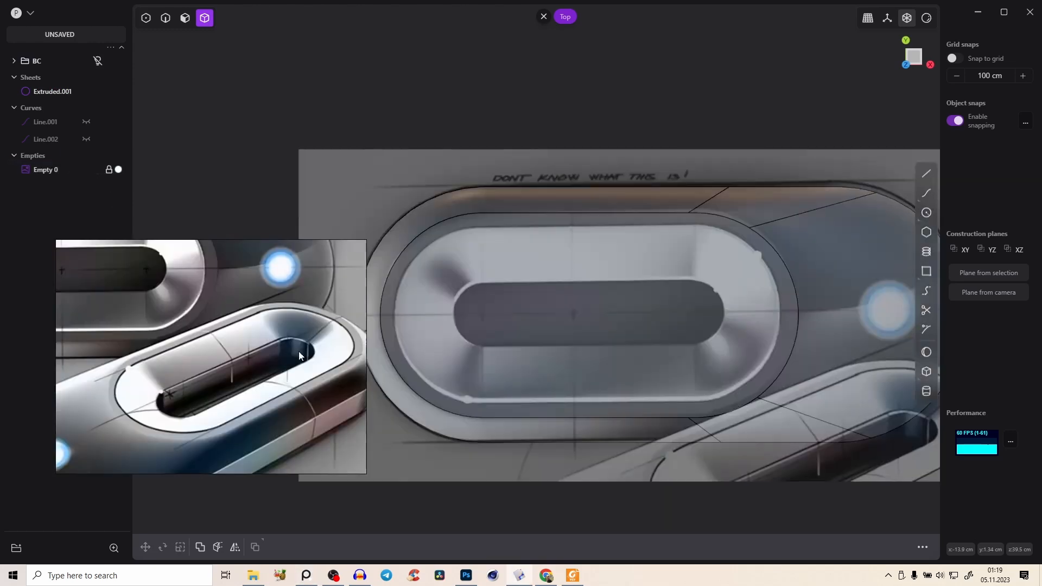
Offset the top face outline into a ring, delete its face and loft a recessed wall around the 16 edges
click(617, 226)
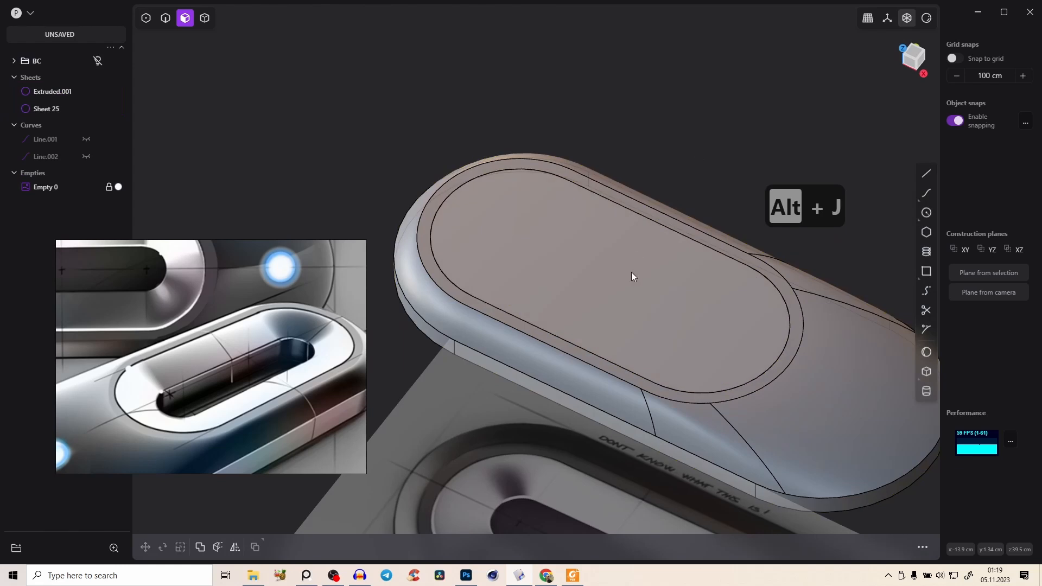
key(Tab)
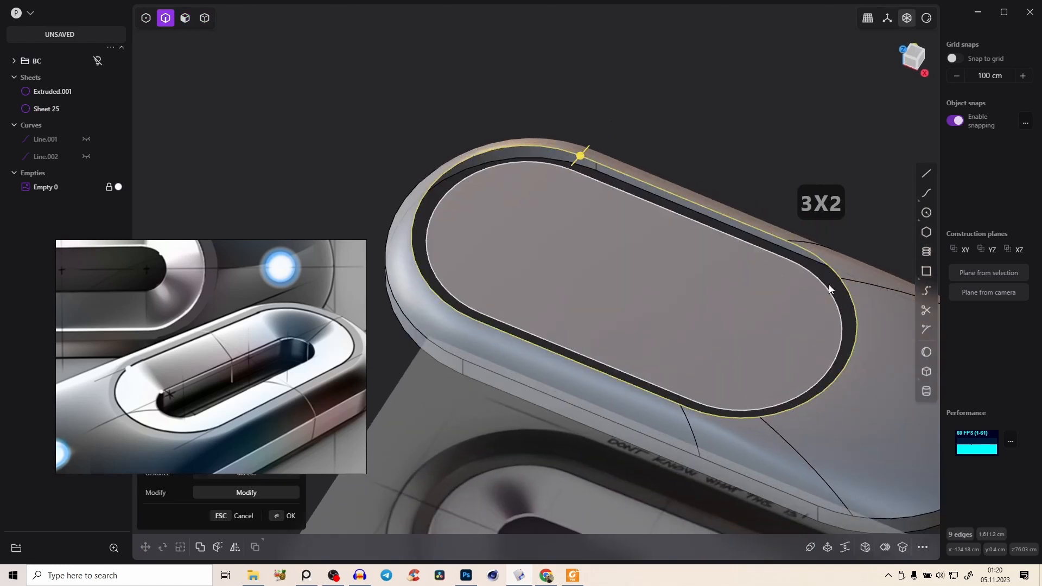
key(Tab)
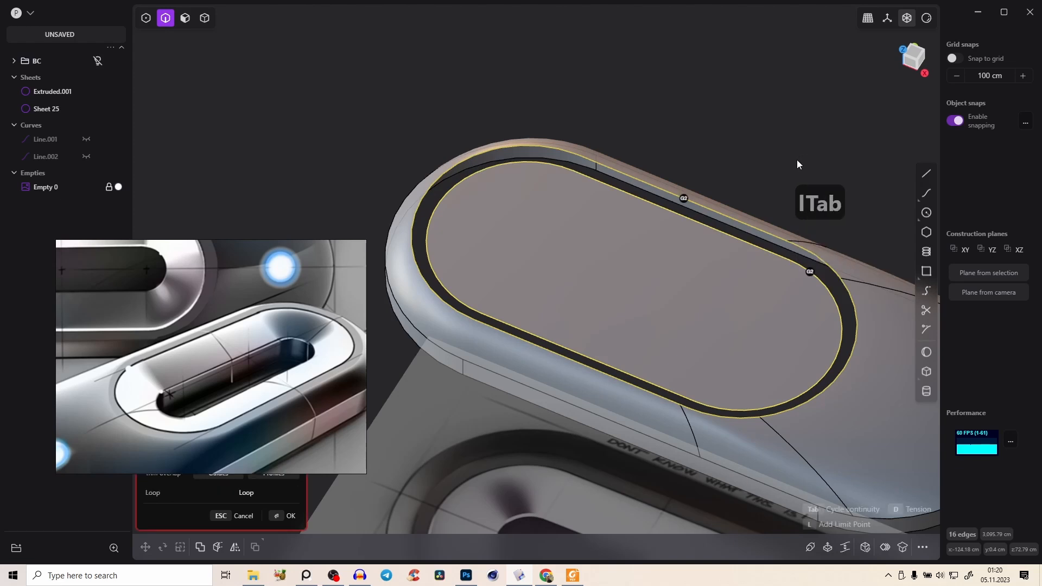
key(Tab)
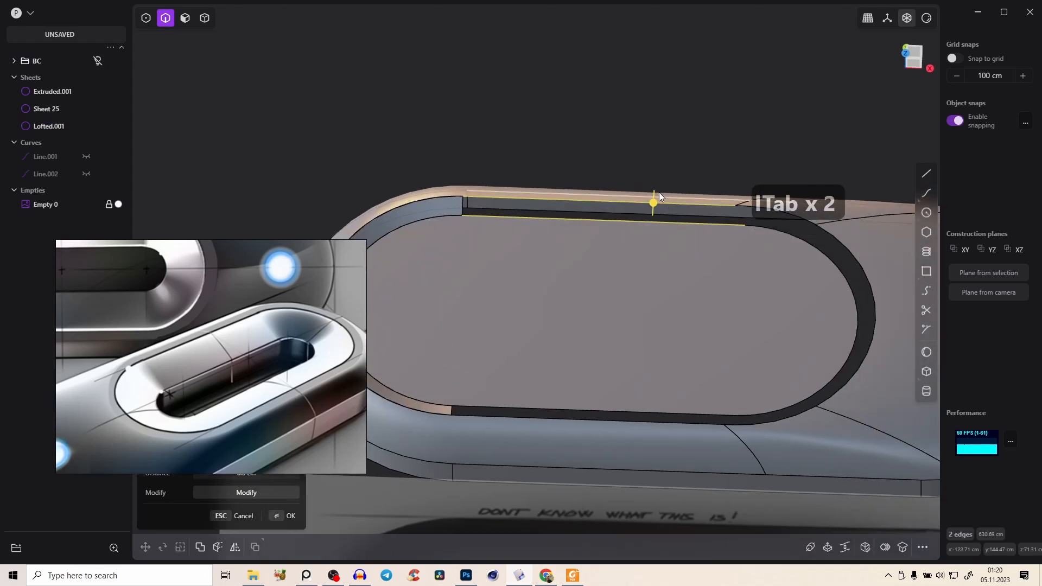
click(289, 516)
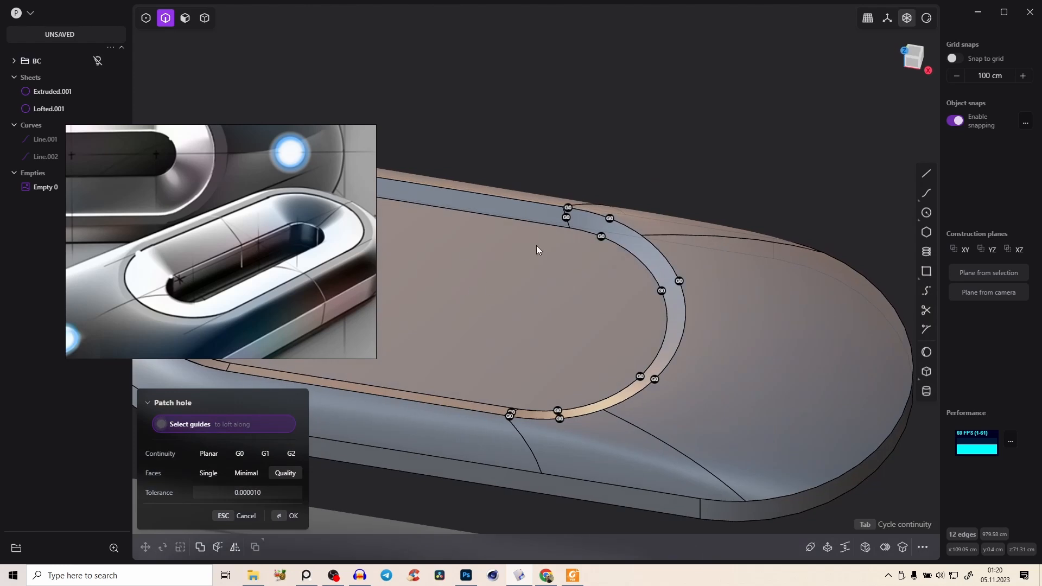
Patch the 12-edge hole inside the ring and join the lofted ring with the body sheet
click(292, 515)
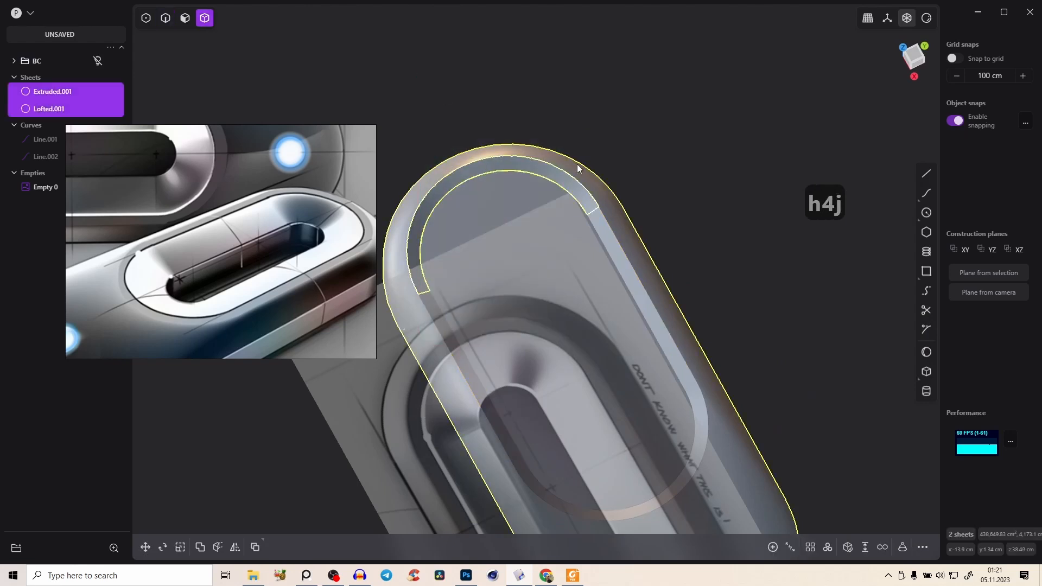
middle_click(599, 391)
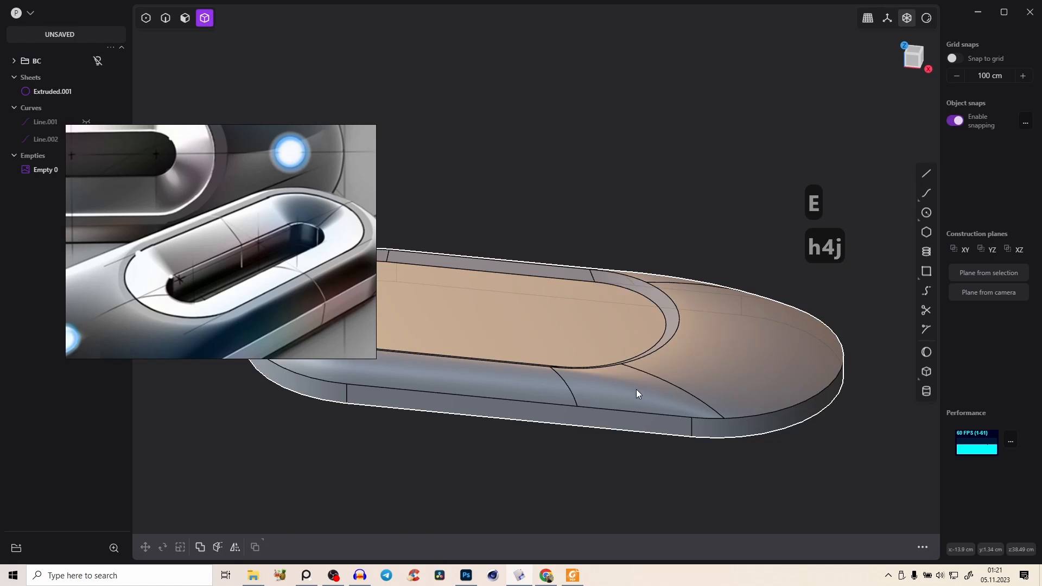
click(625, 392)
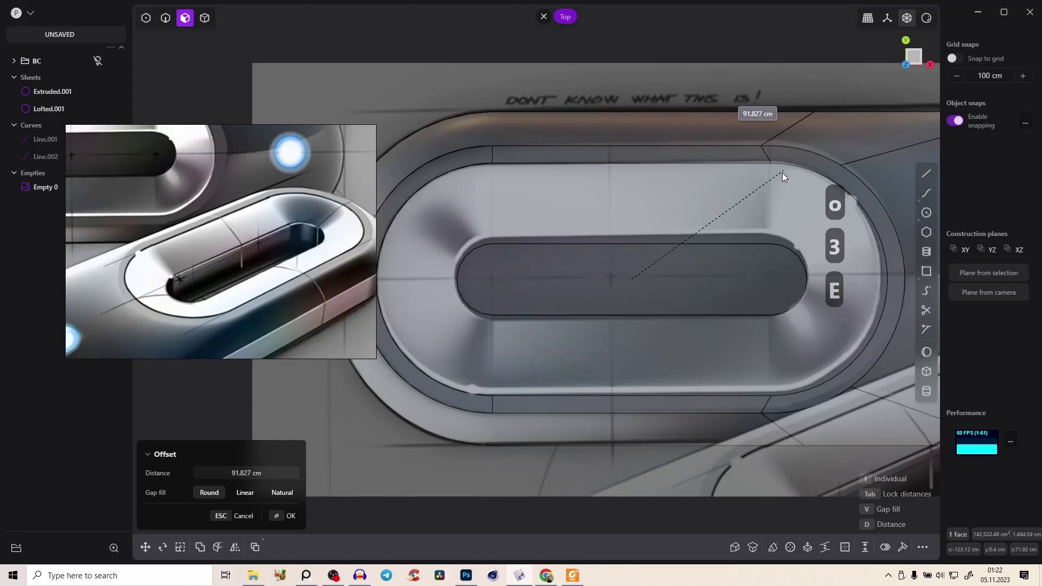
mouse_move(765, 209)
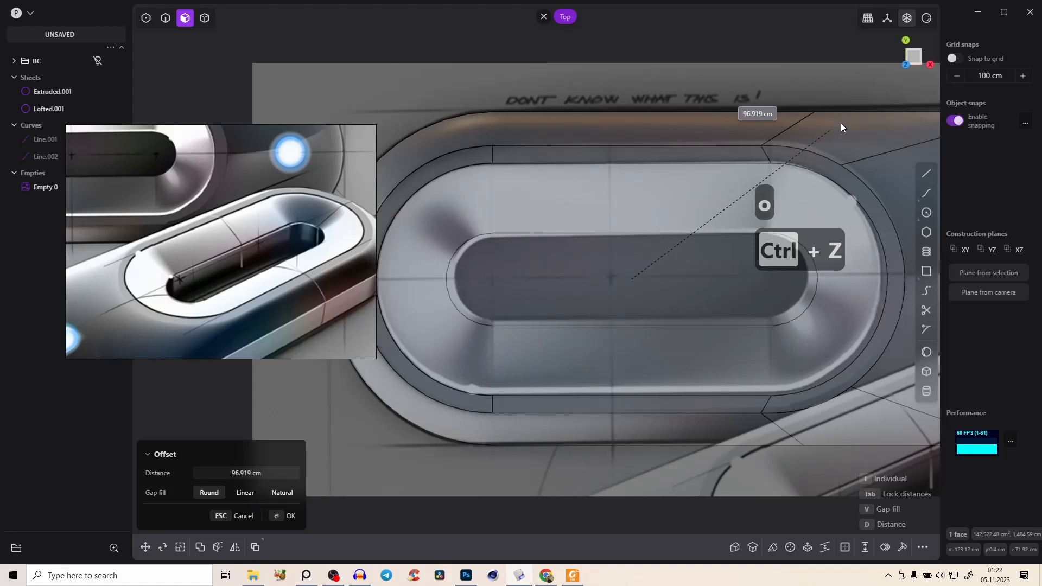
mouse_move(723, 256)
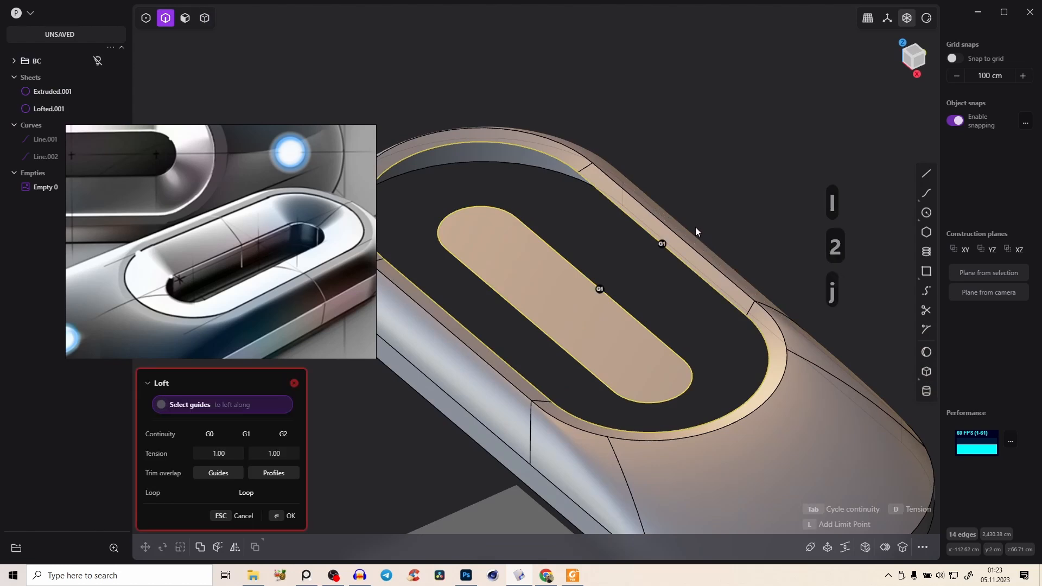
Sink the slot face slightly lower and cancel the unguided loft between slot and ring
key(Escape)
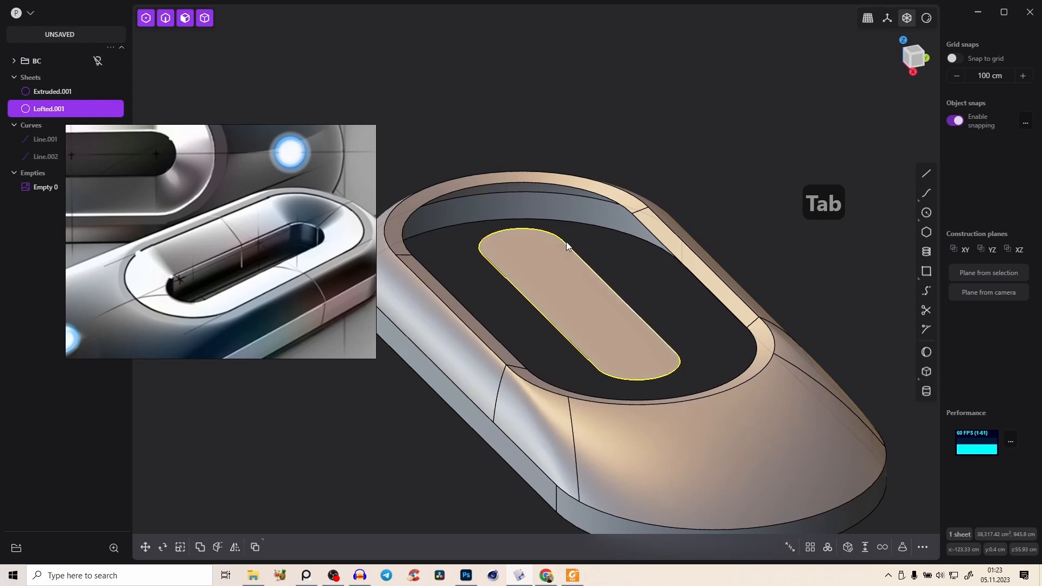
key(g)
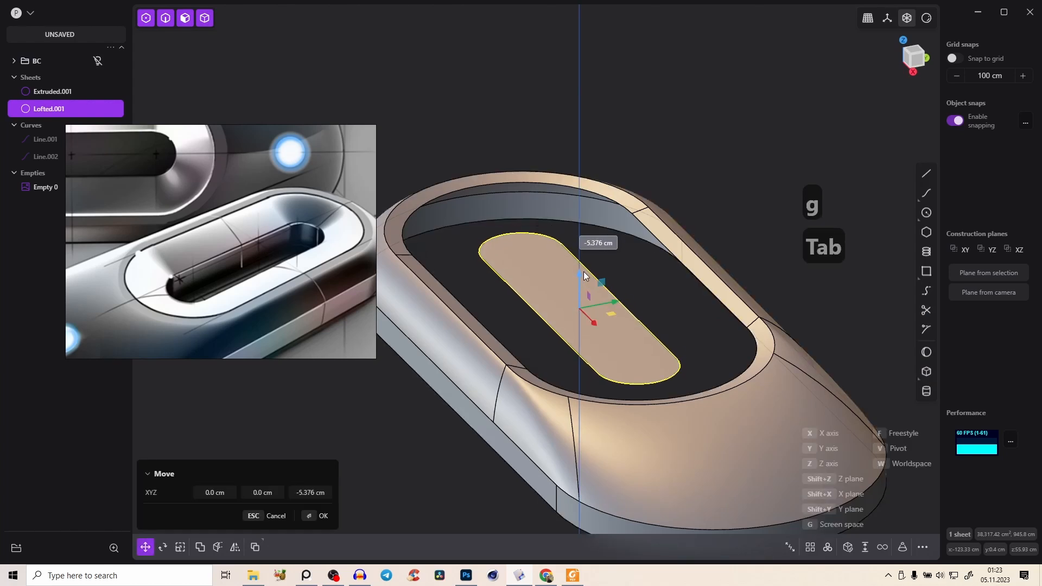
key(ctrl+z)
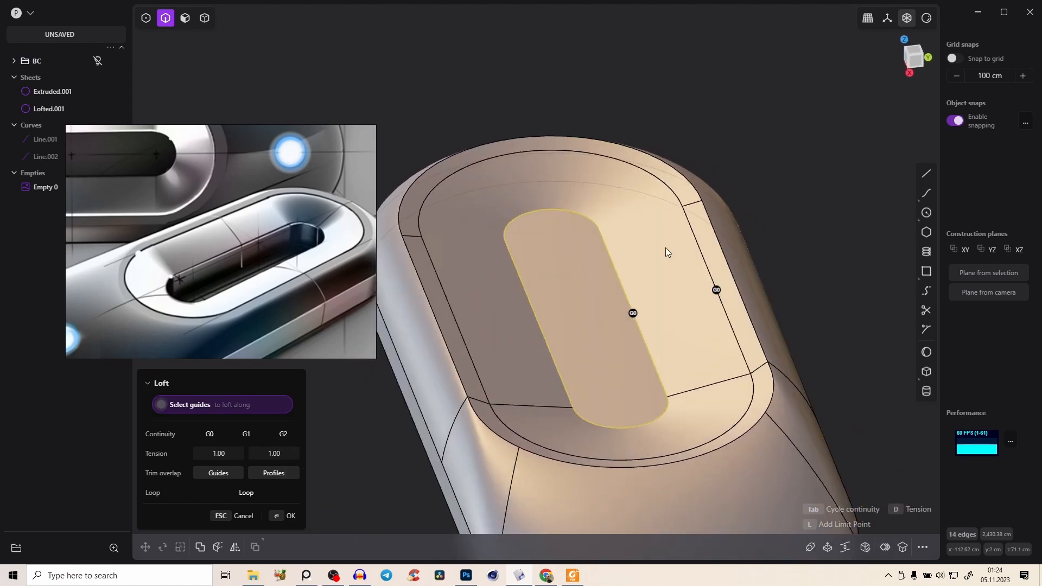
key(Escape)
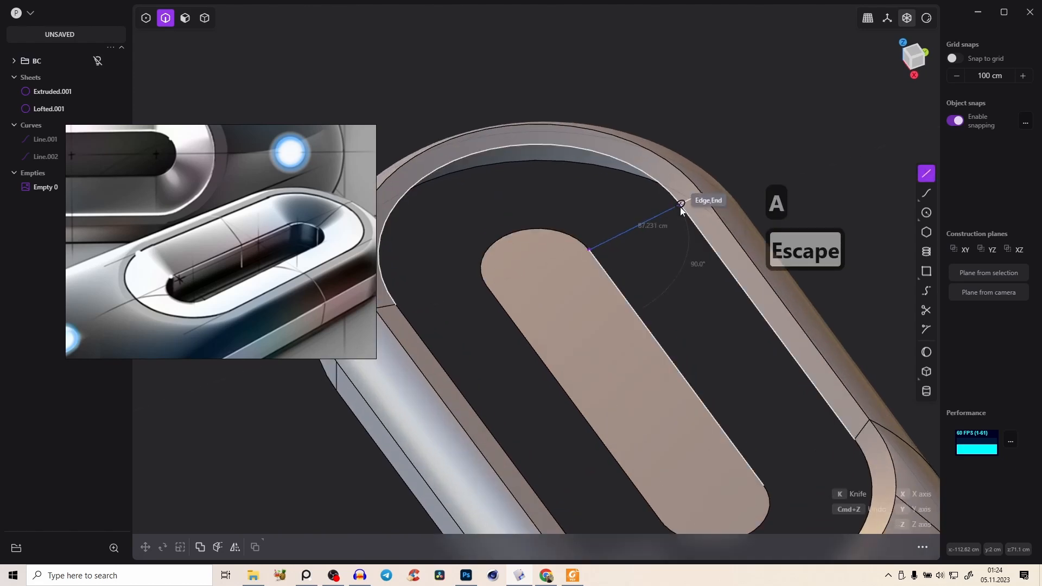
Draw four guide lines from the slot outline to the ring rim and raise them along Z
click(680, 204)
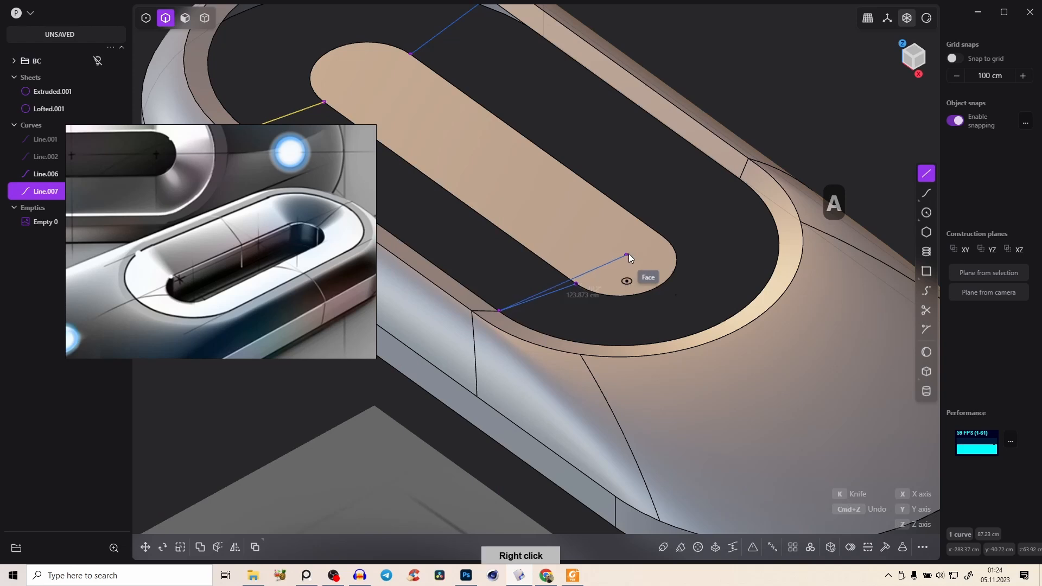
click(742, 181)
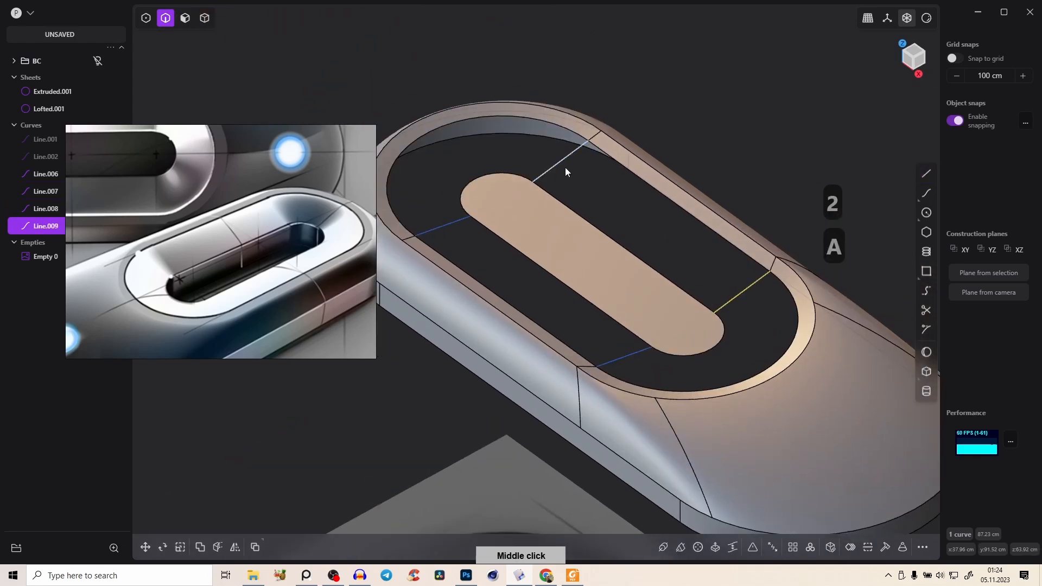
click(46, 174)
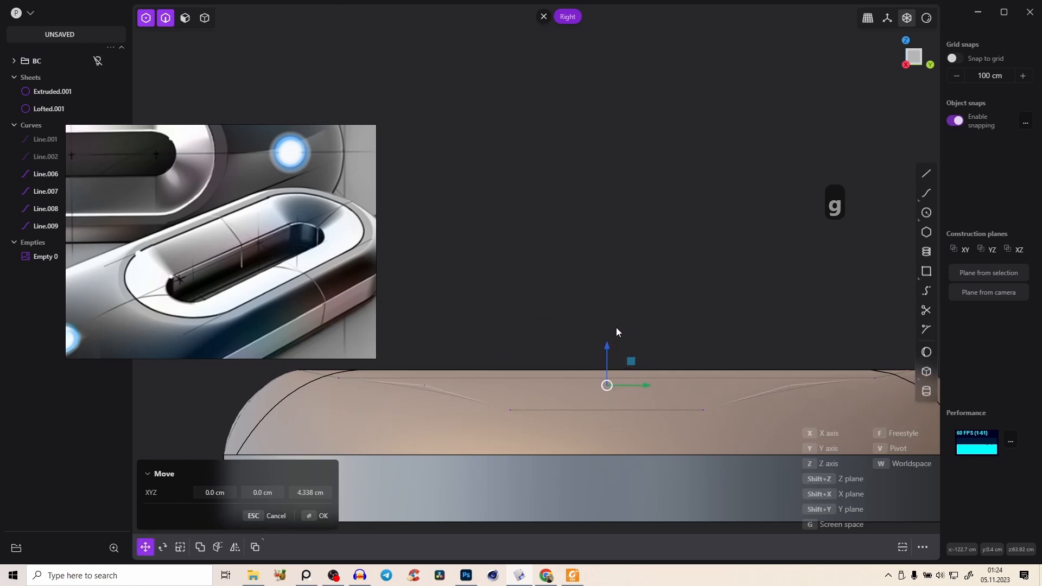
key(s)
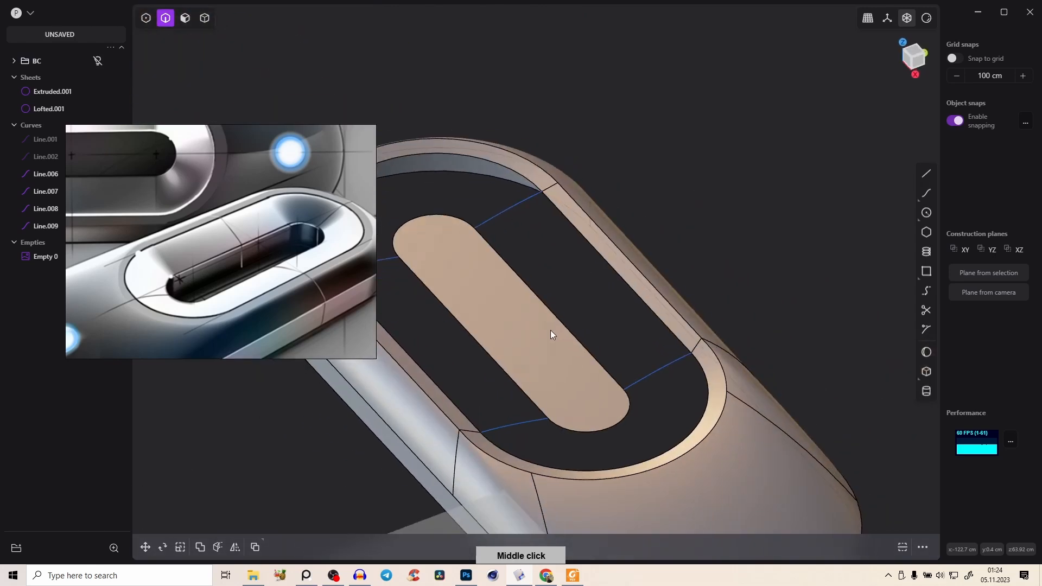
Loft a guided surface from the slot outline to the inner ring, then delete the leftover guide lines
click(550, 334)
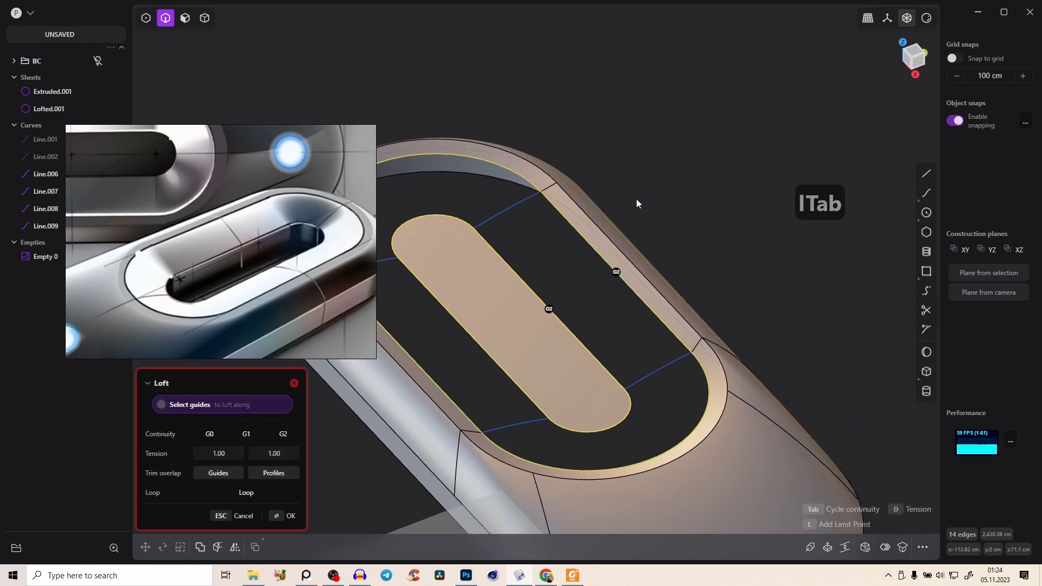
key(Tab)
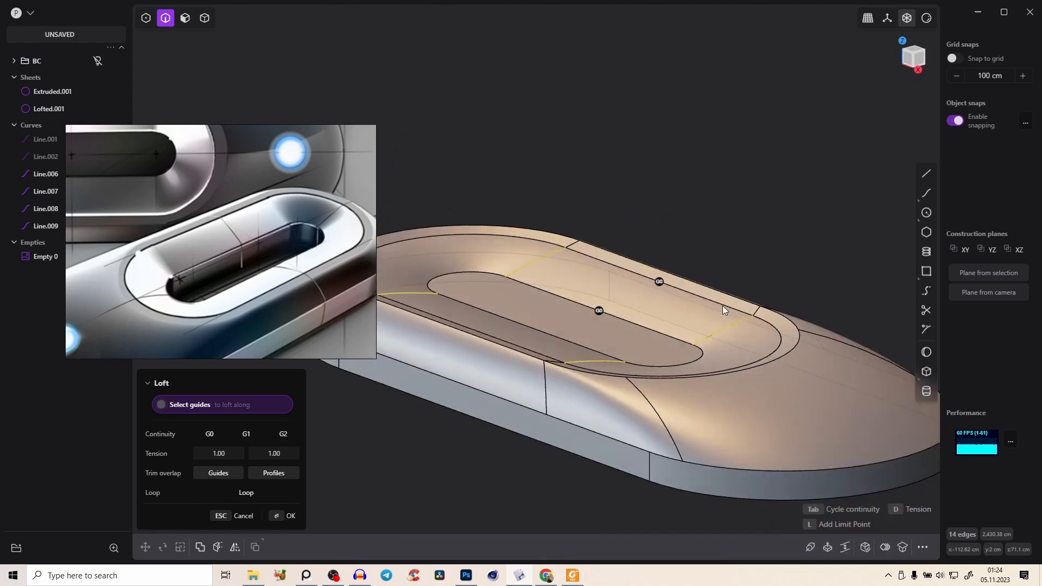
click(291, 515)
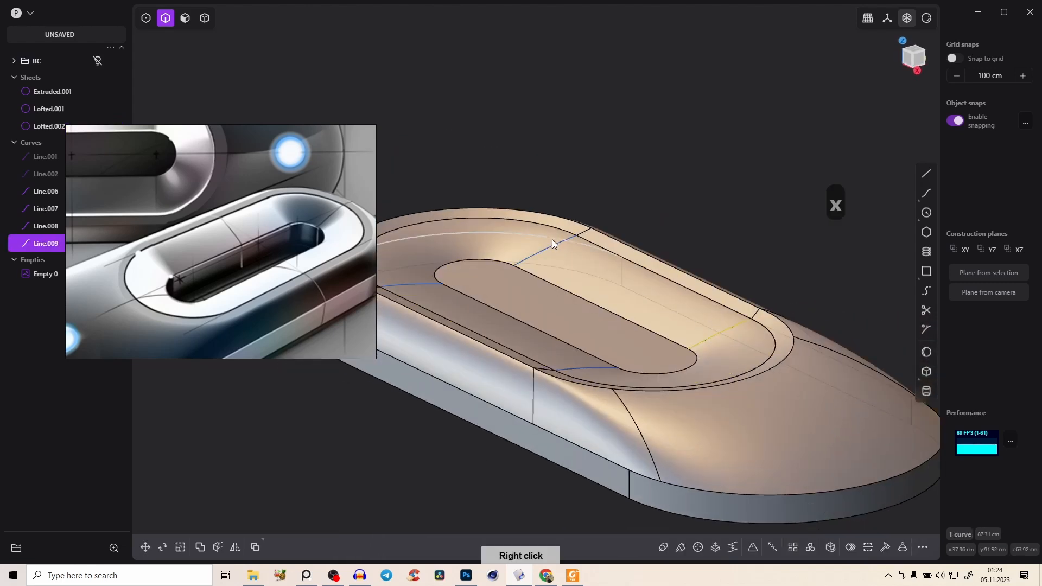
key(x)
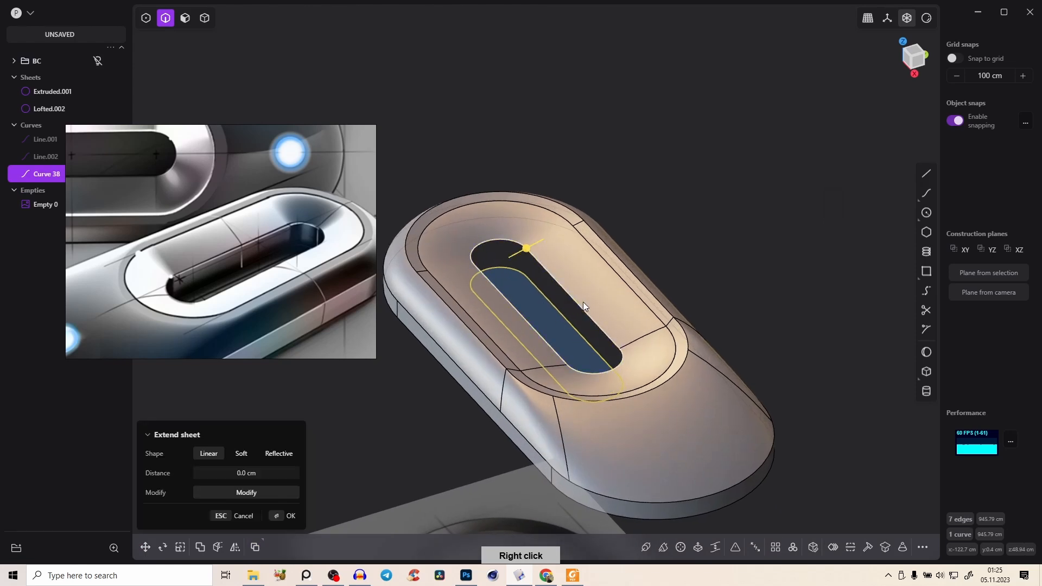
Extend the lofted slot sheet past its edge so it can merge into the body
key(Tab)
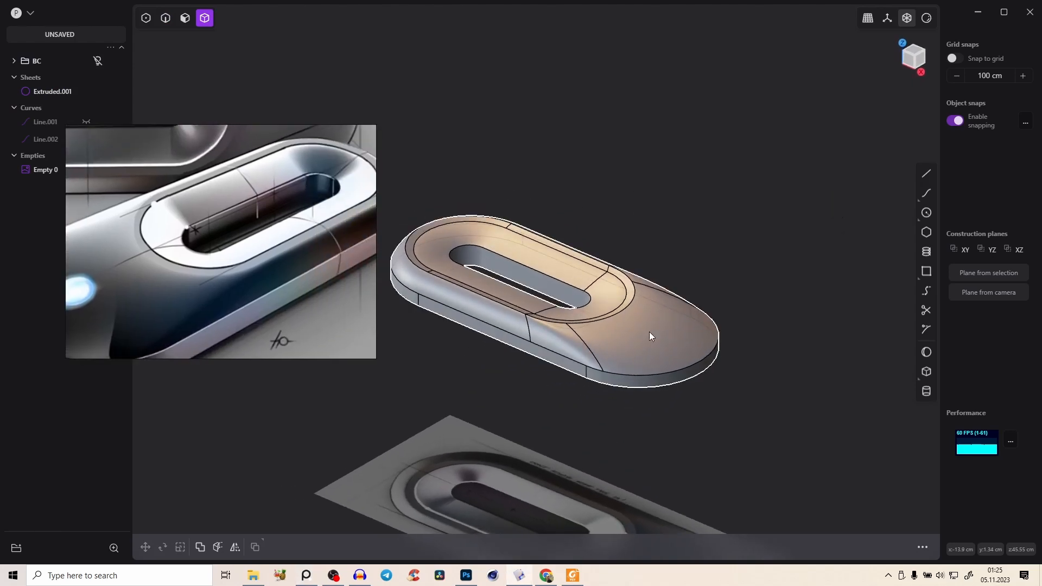
Pick the recess ring edge to start a fillet around the inner rim
scroll(down, 3)
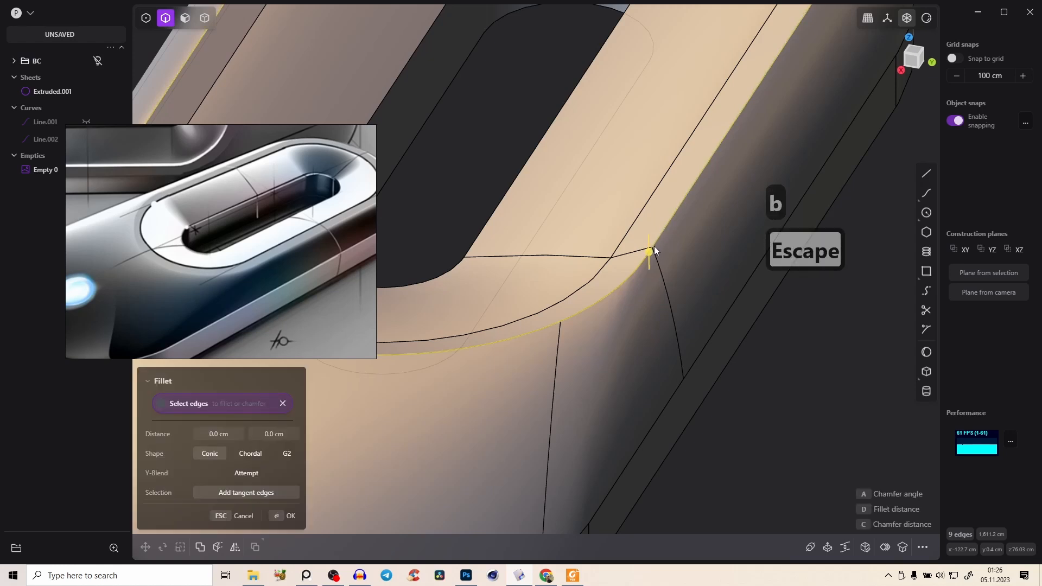
click(649, 252)
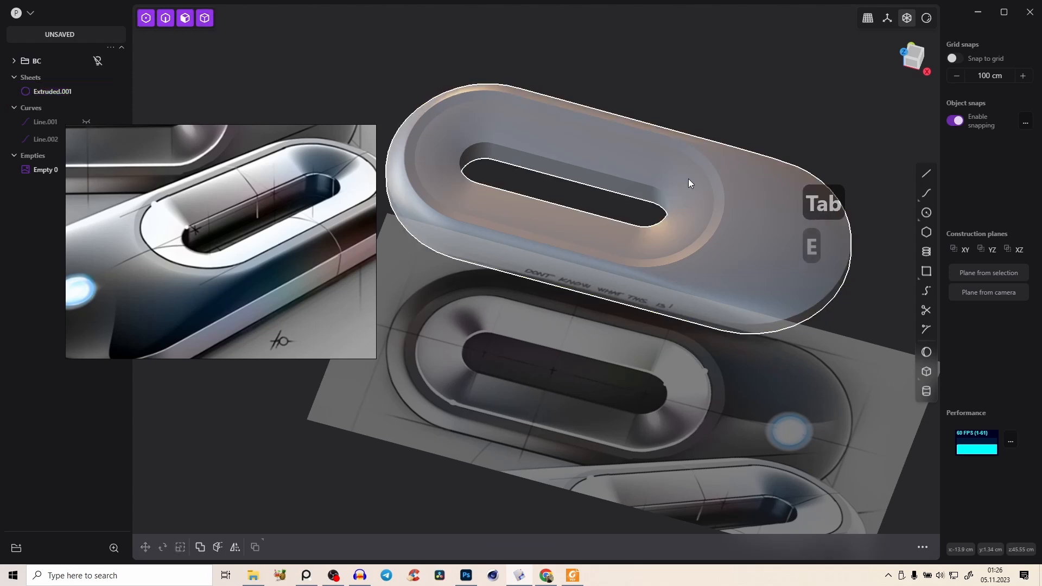
Mirror the half sheet into a full body and join the halves into one closed solid
click(235, 547)
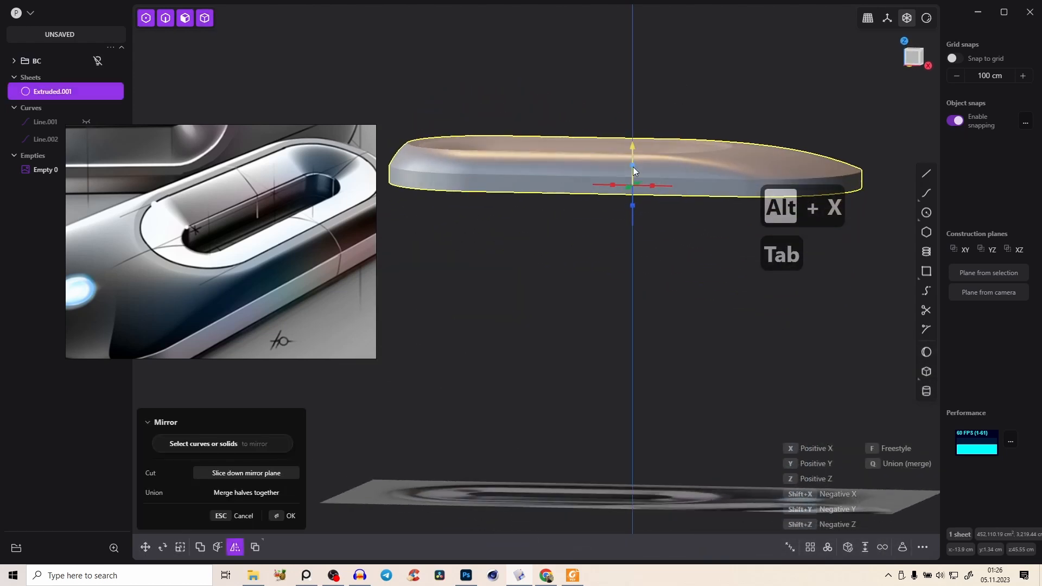
click(289, 519)
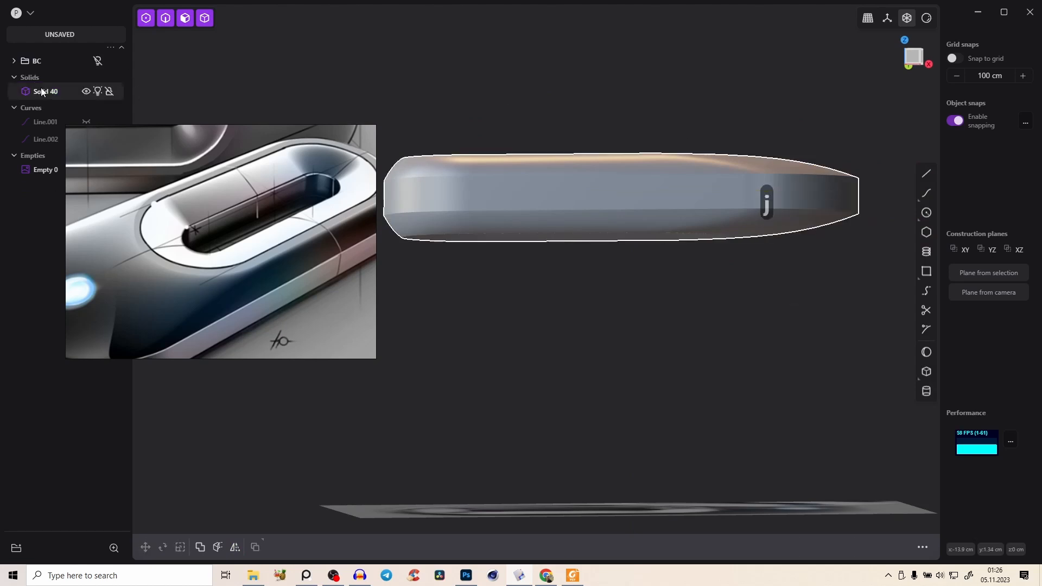
key(alt+z)
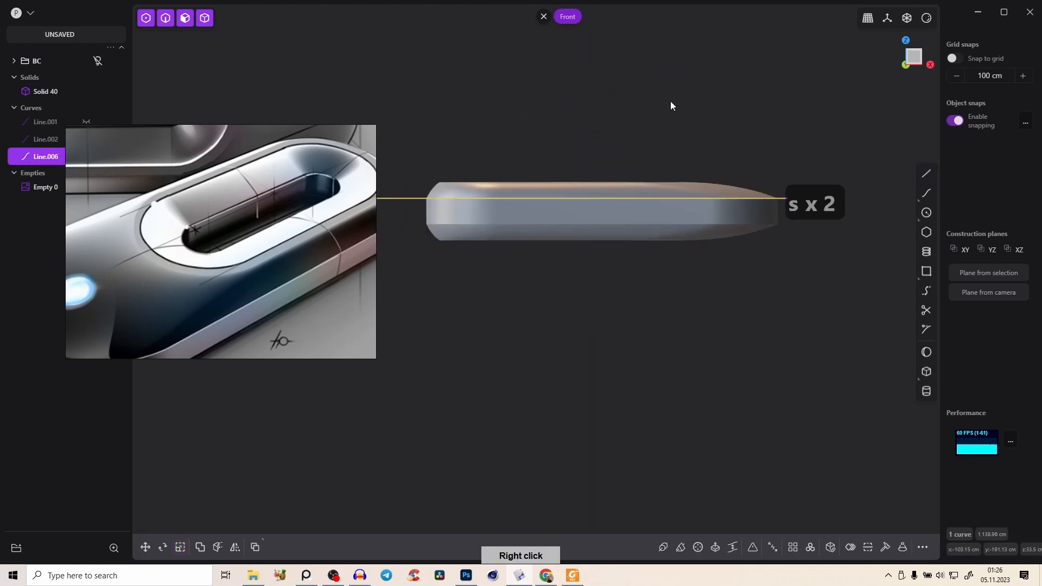
Duplicate the horizontal line and cut the solid along both lines into three stacked layers
key(e)
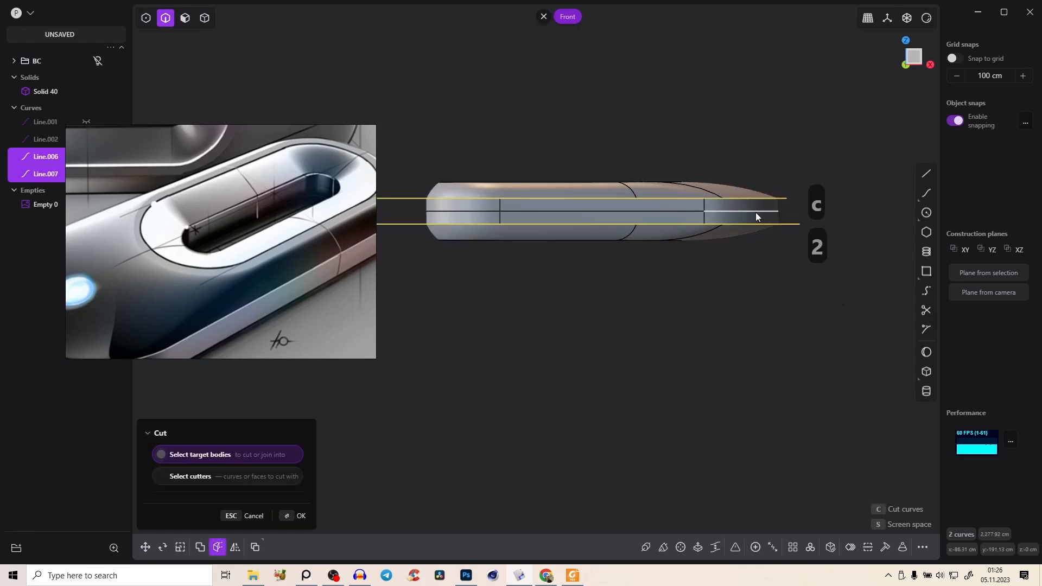
click(301, 518)
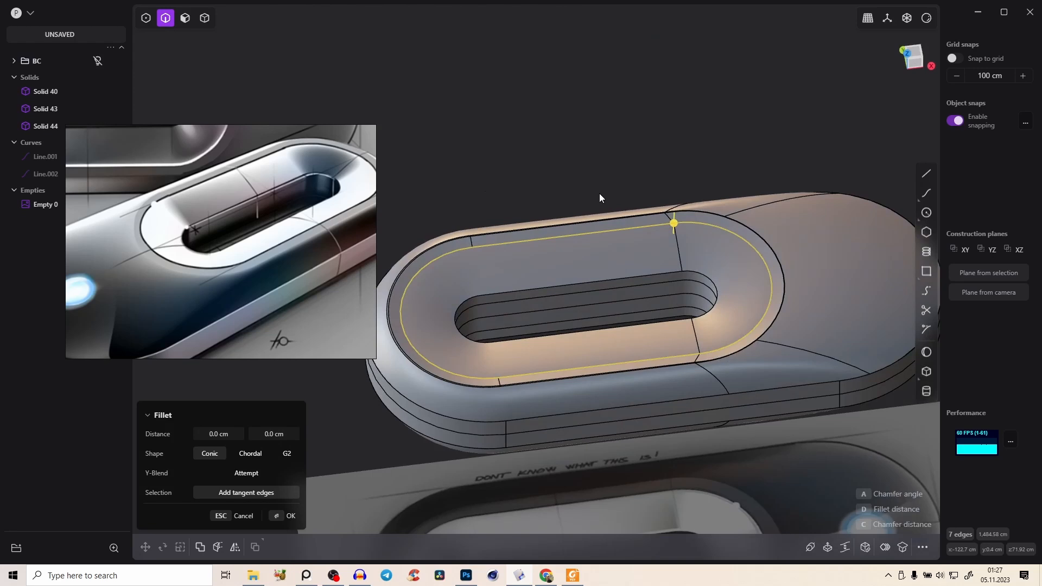
mouse_move(921, 77)
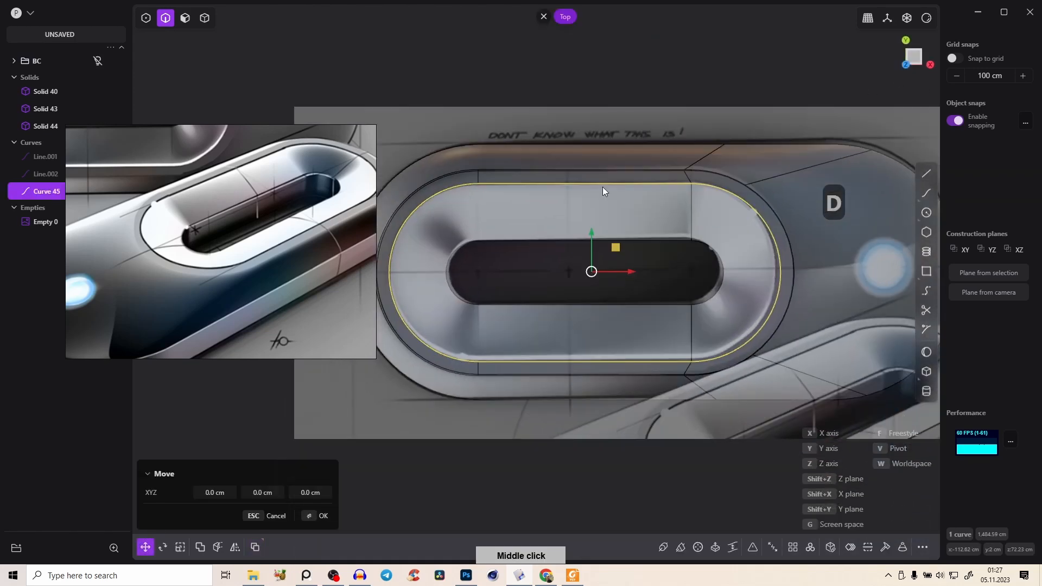
Place the copied ring outline curve and cut the top layer with it into a separate panel
click(216, 552)
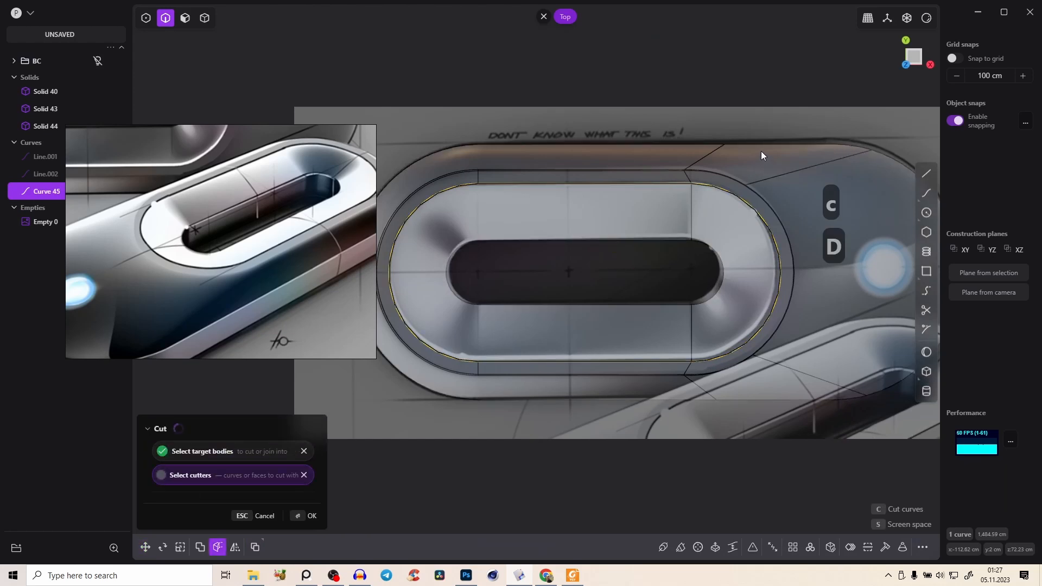
click(311, 519)
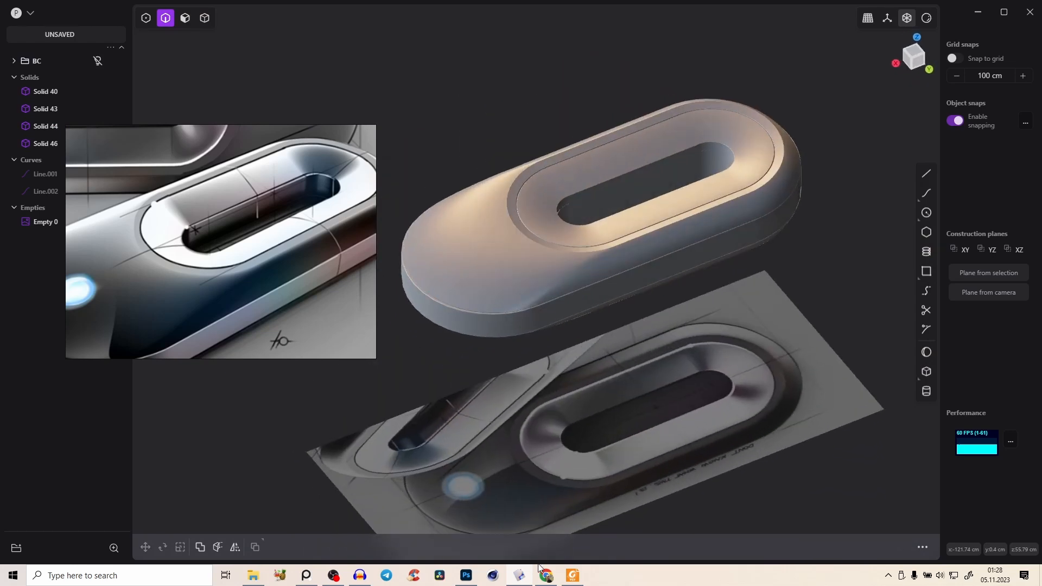
click(546, 575)
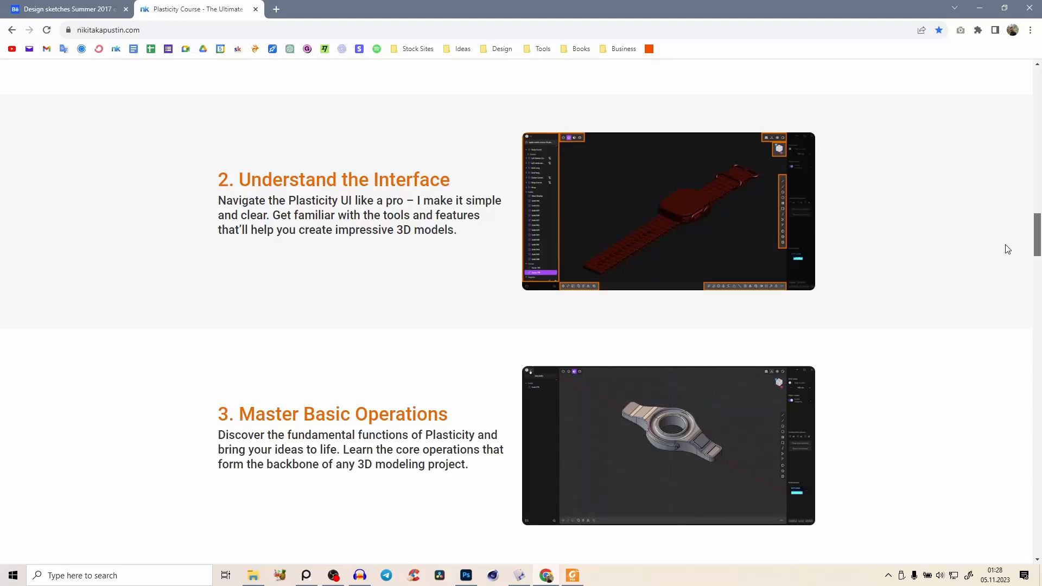
scroll(down, 3)
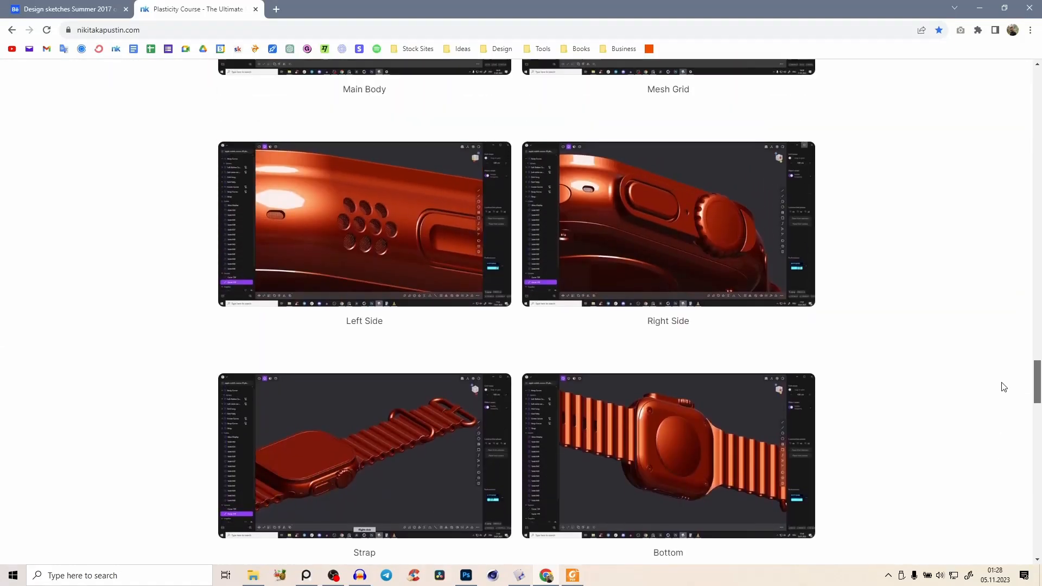
scroll(up, 3)
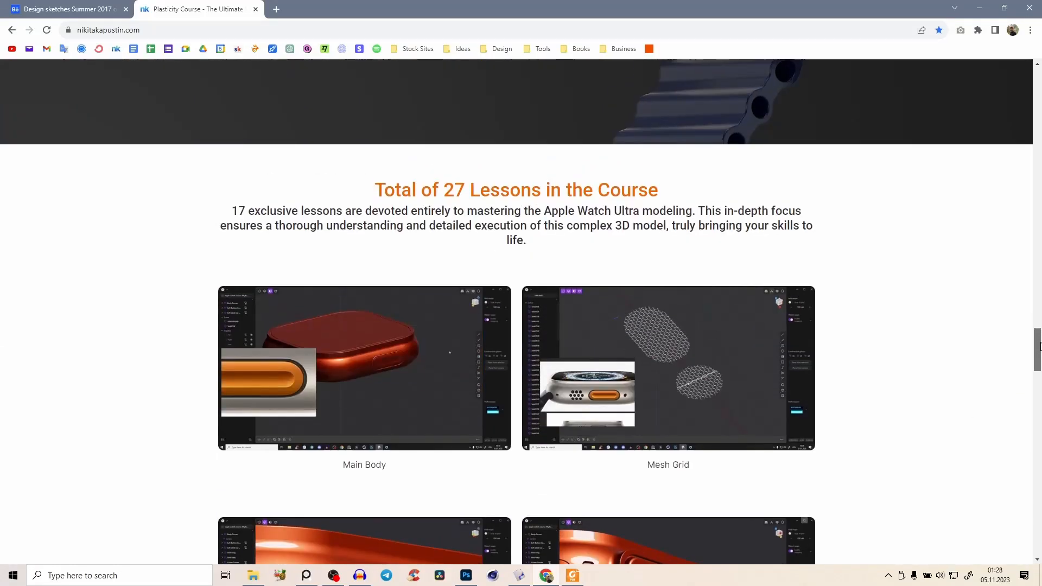
scroll(down, 3)
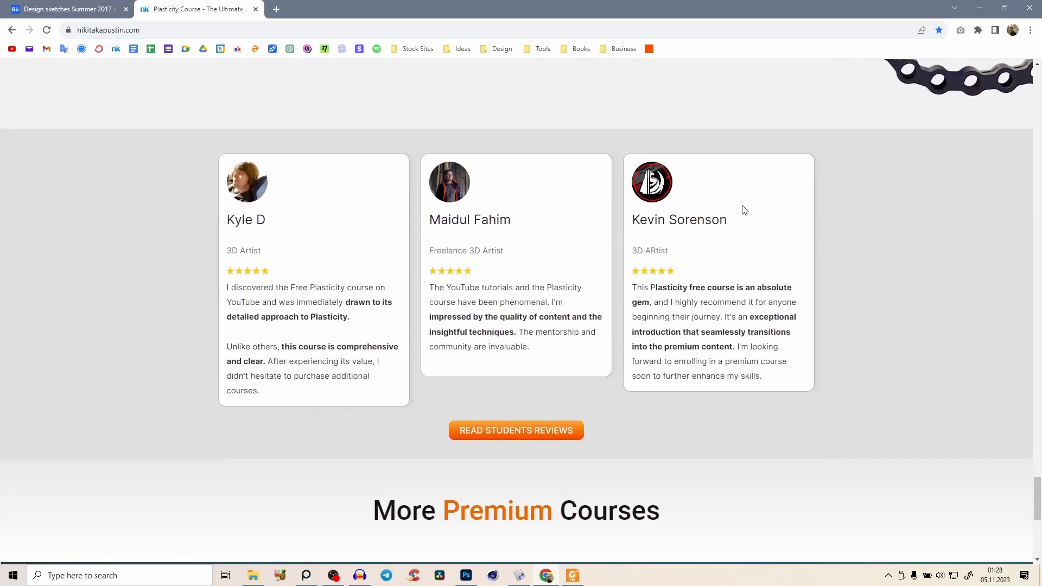
mouse_move(436, 422)
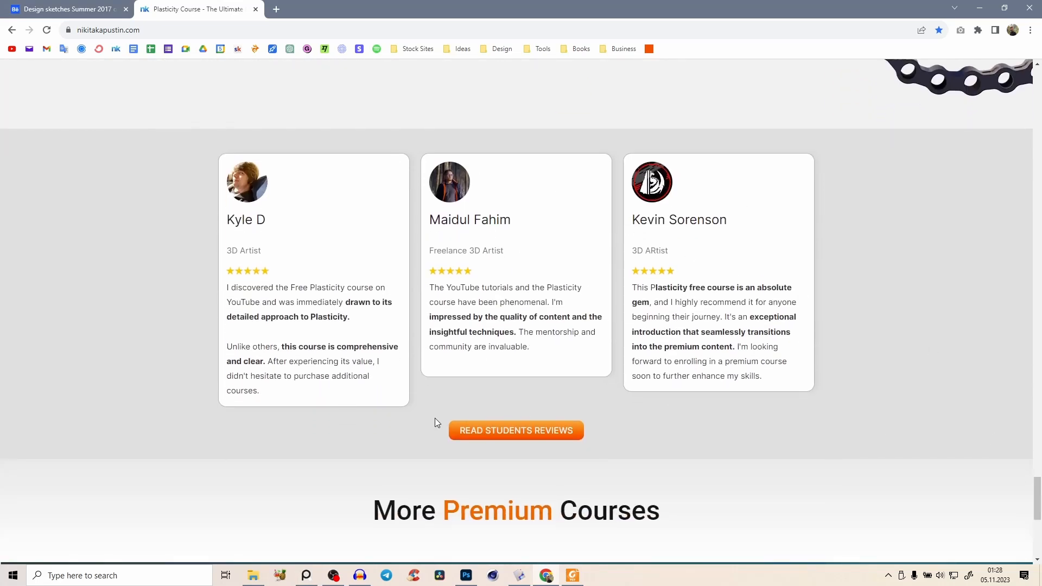
scroll(down, 3)
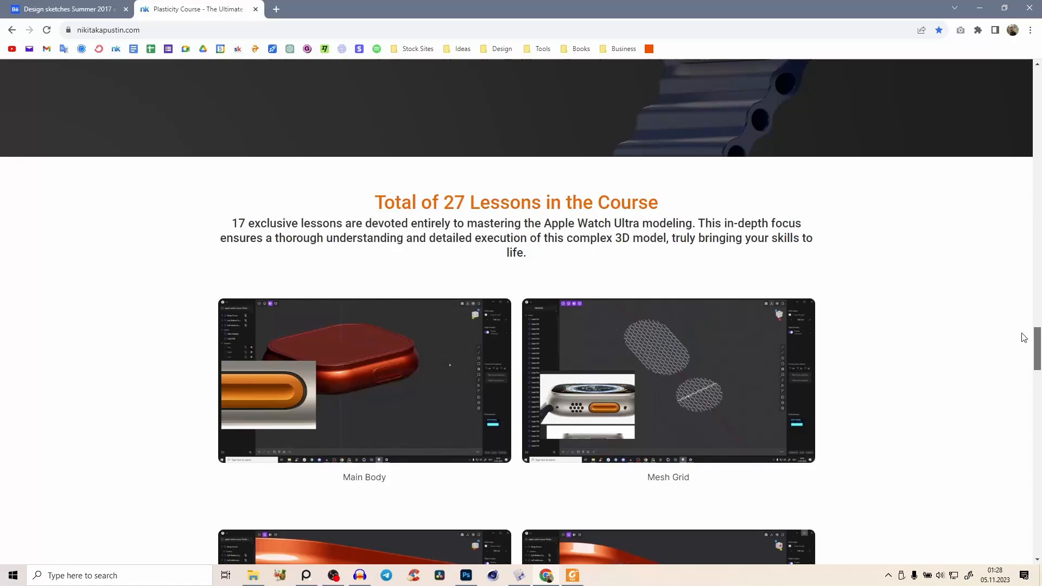
click(492, 575)
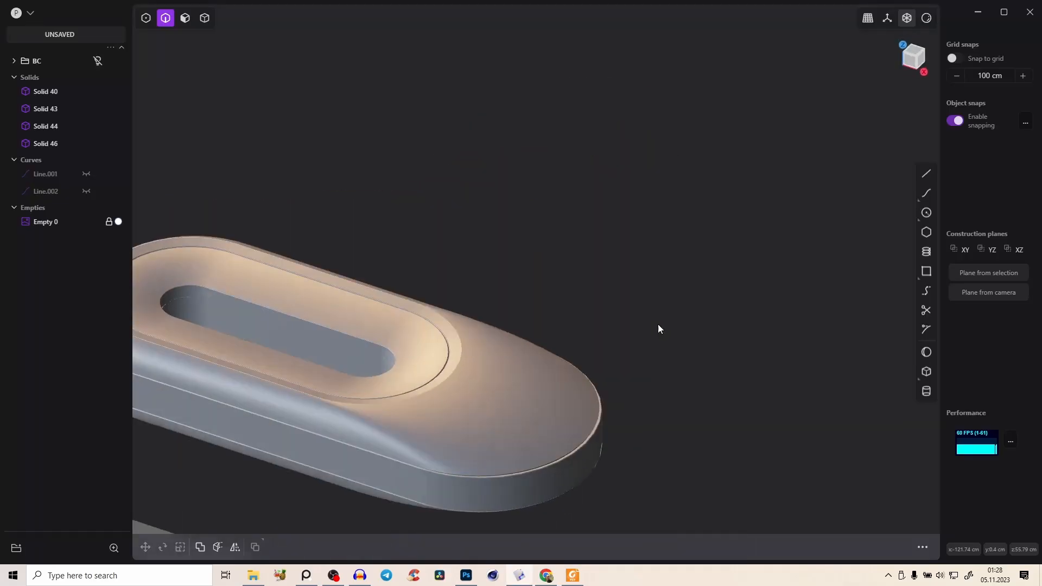